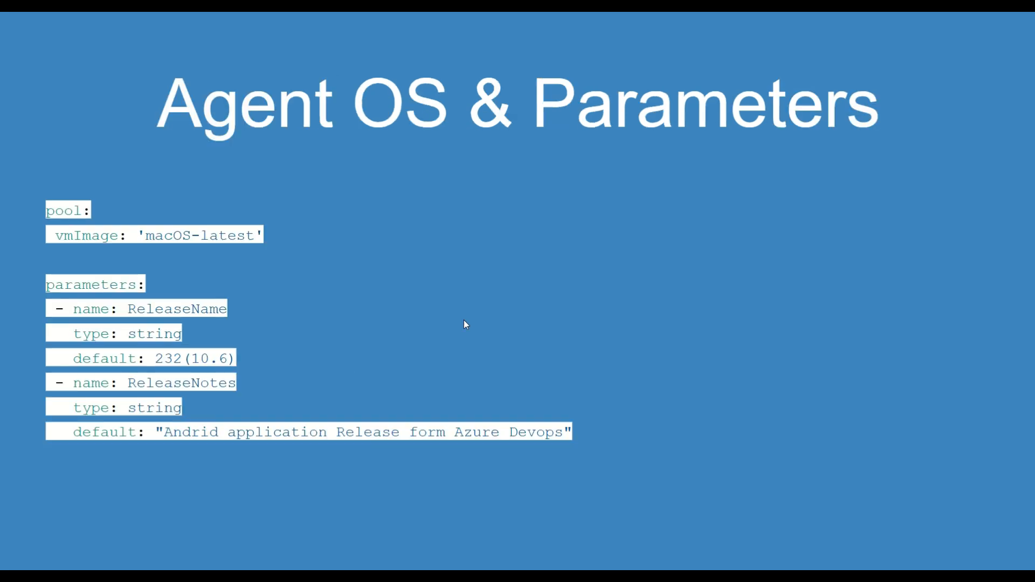
pyautogui.moveTo(464, 324)
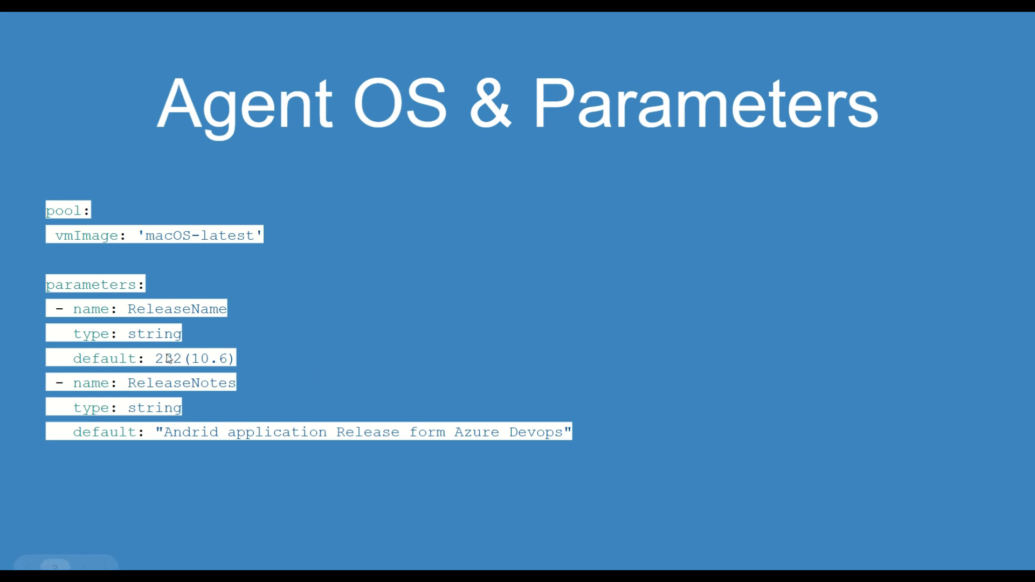
pyautogui.moveTo(355, 318)
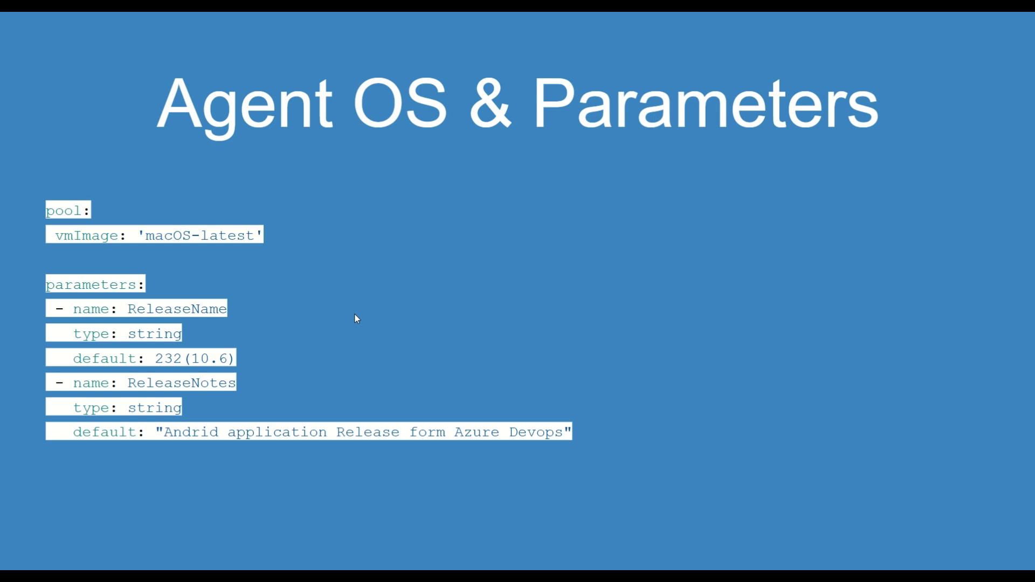
pyautogui.moveTo(355, 320)
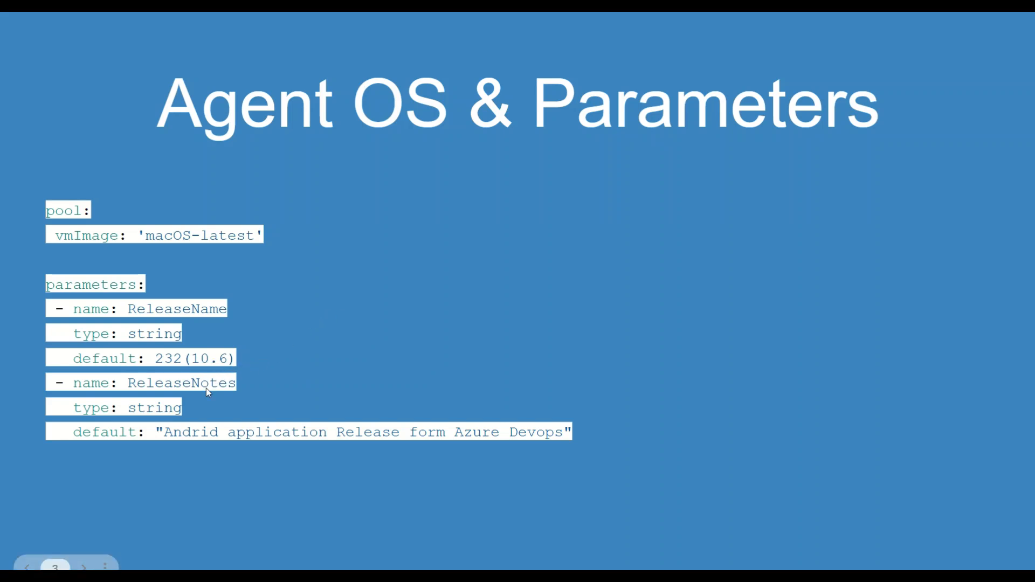
pyautogui.moveTo(637, 279)
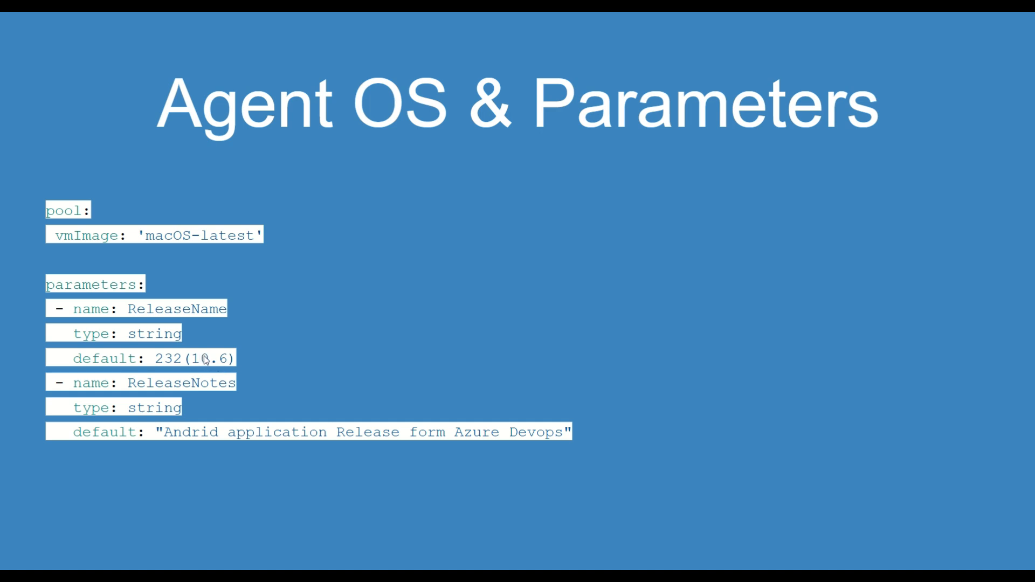
pyautogui.moveTo(334, 358)
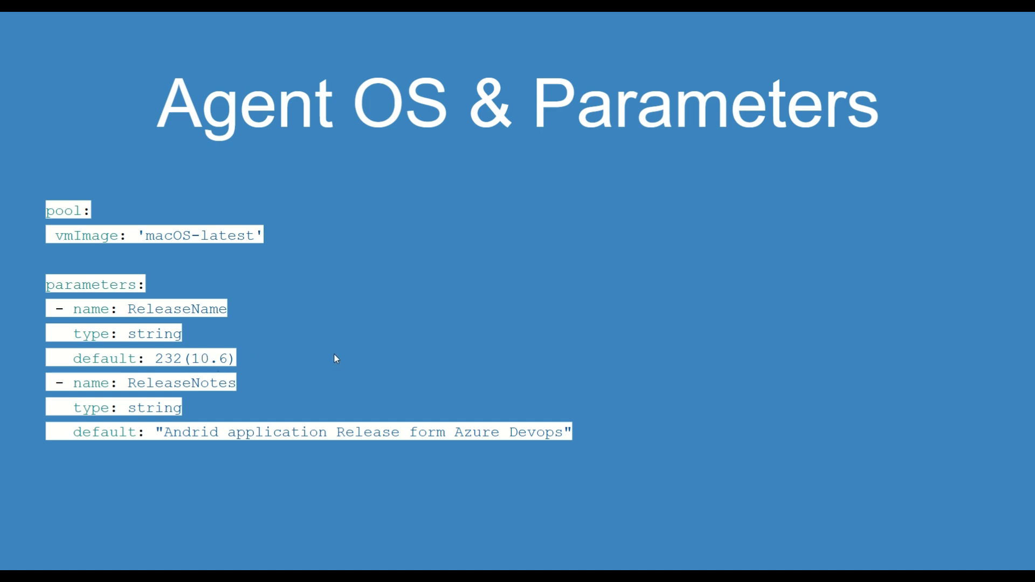
pyautogui.moveTo(488, 335)
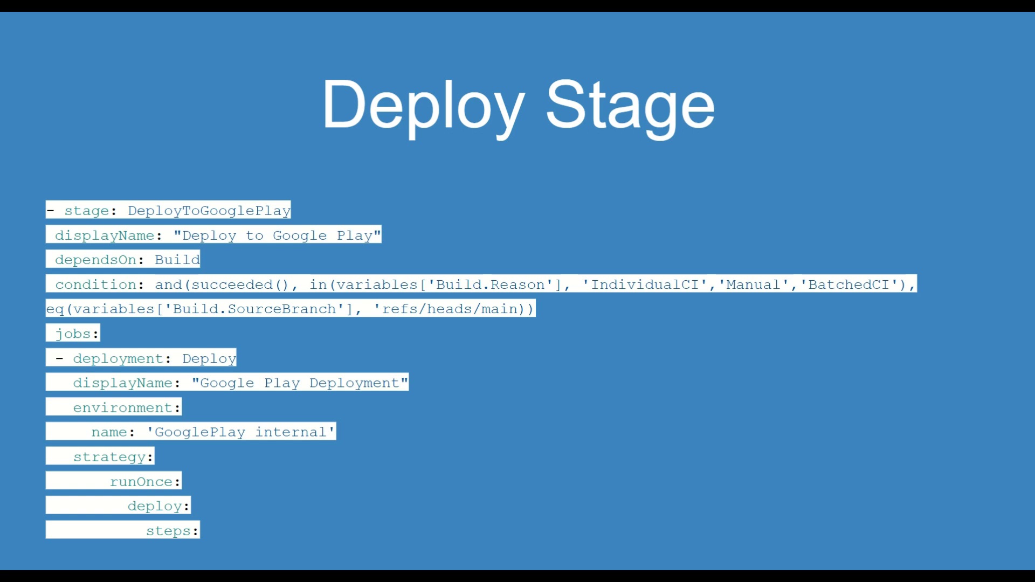
pyautogui.moveTo(298, 222)
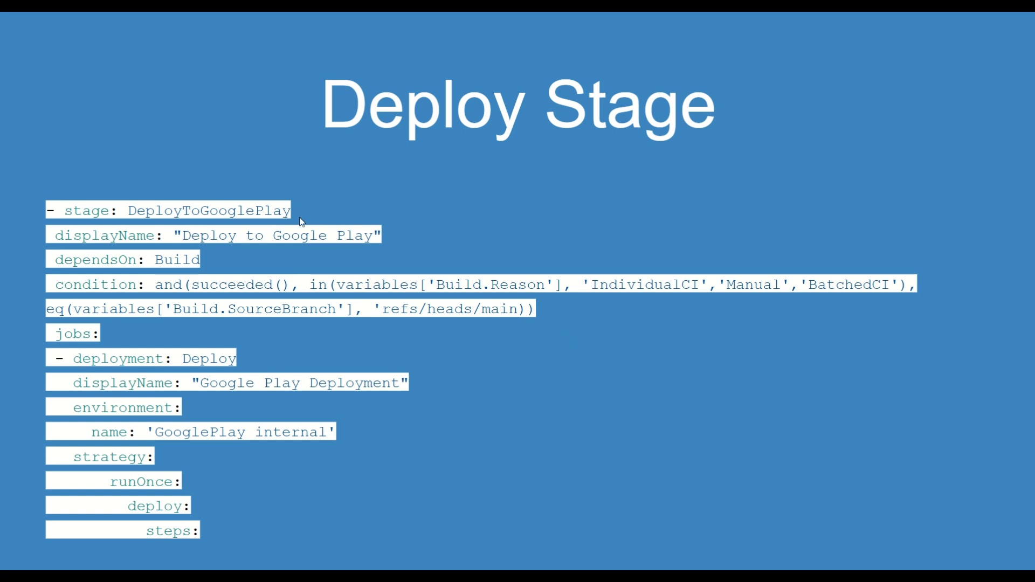
pyautogui.moveTo(174, 265)
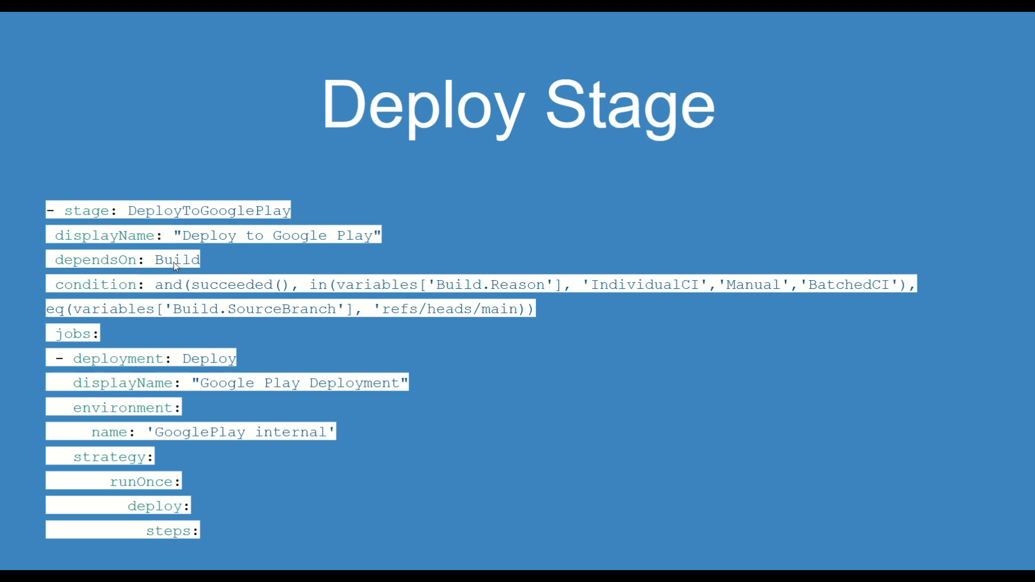
pyautogui.moveTo(261, 260)
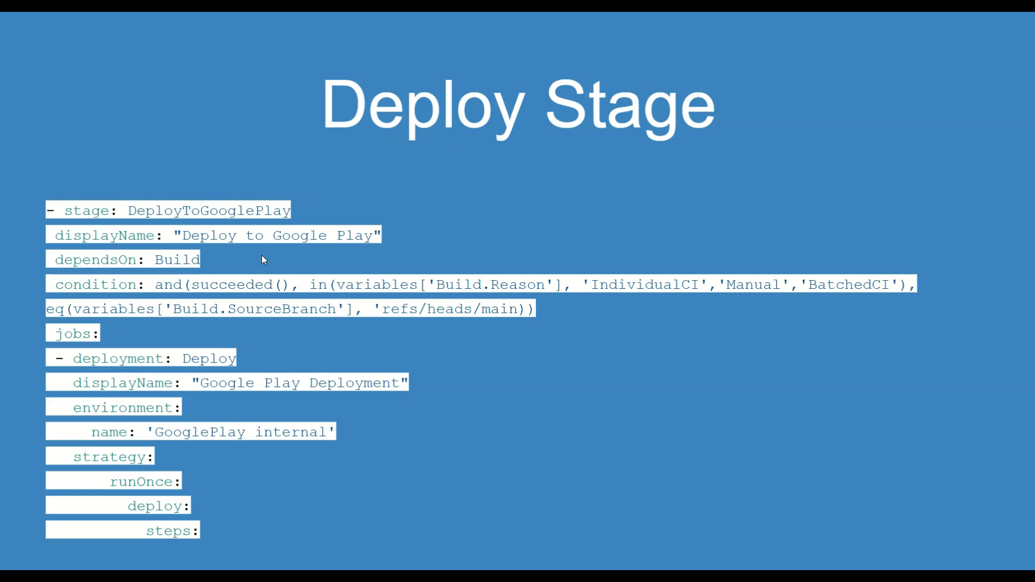
pyautogui.moveTo(262, 260)
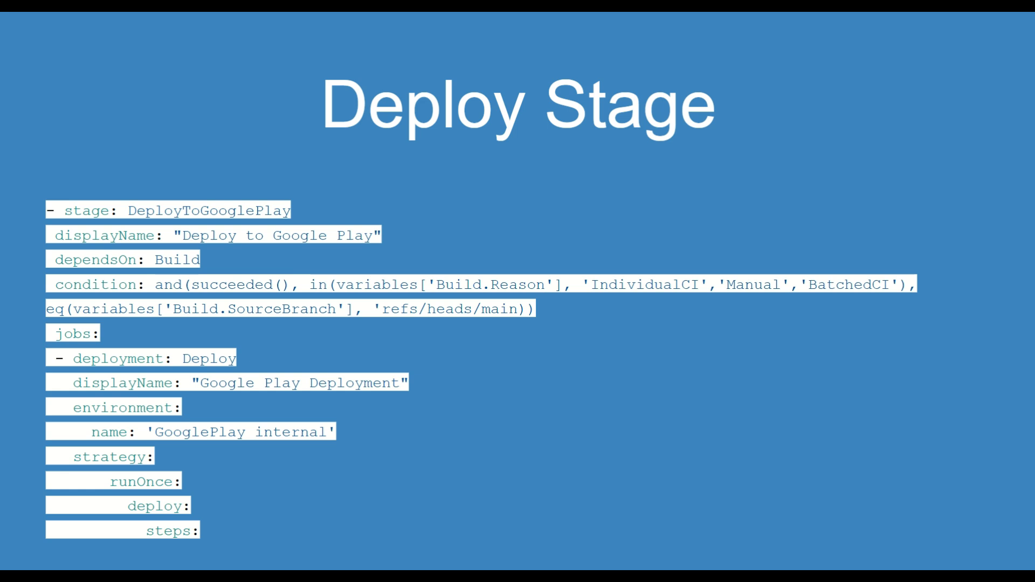
pyautogui.moveTo(177, 270)
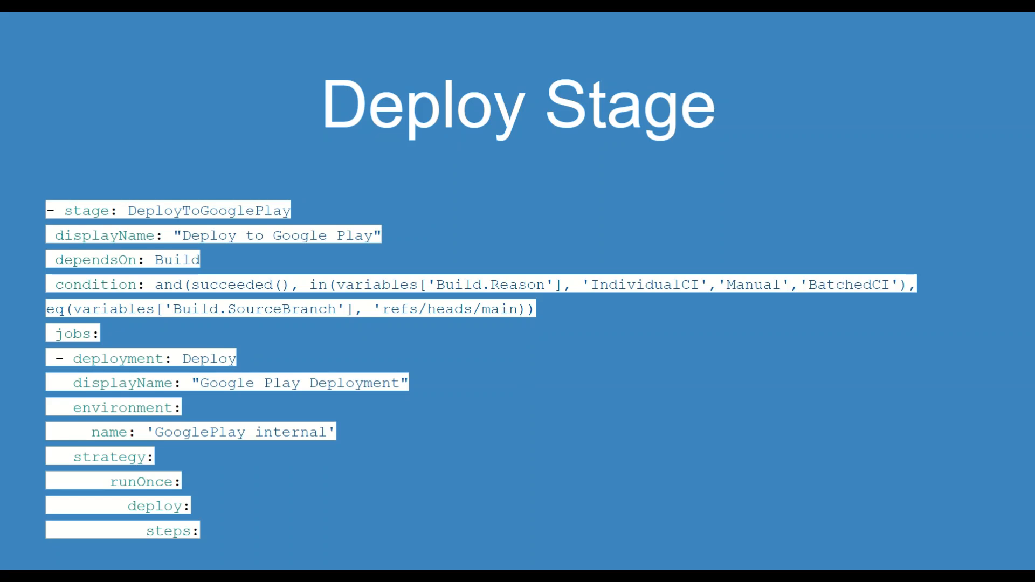
pyautogui.moveTo(534, 341)
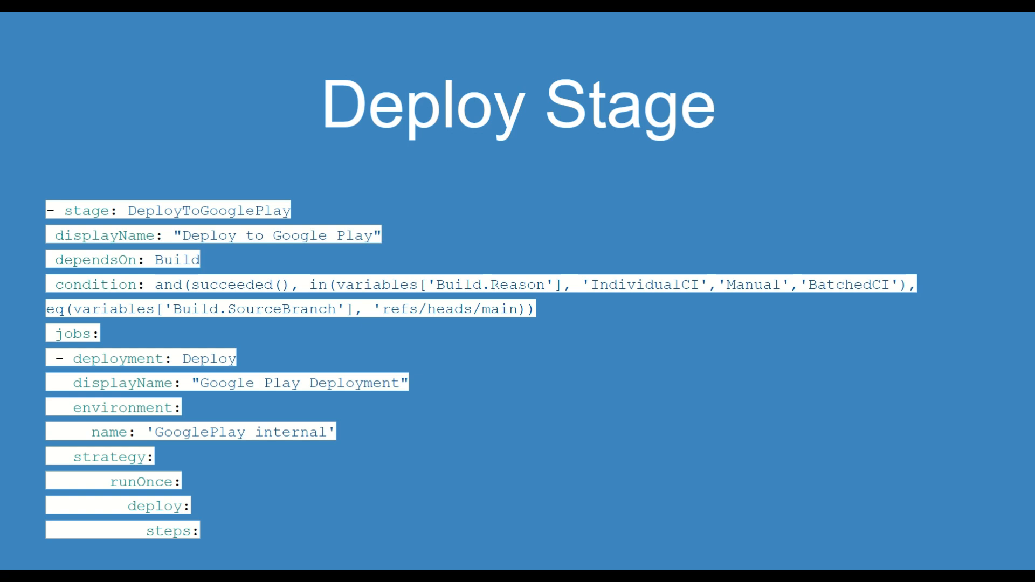
pyautogui.moveTo(490, 338)
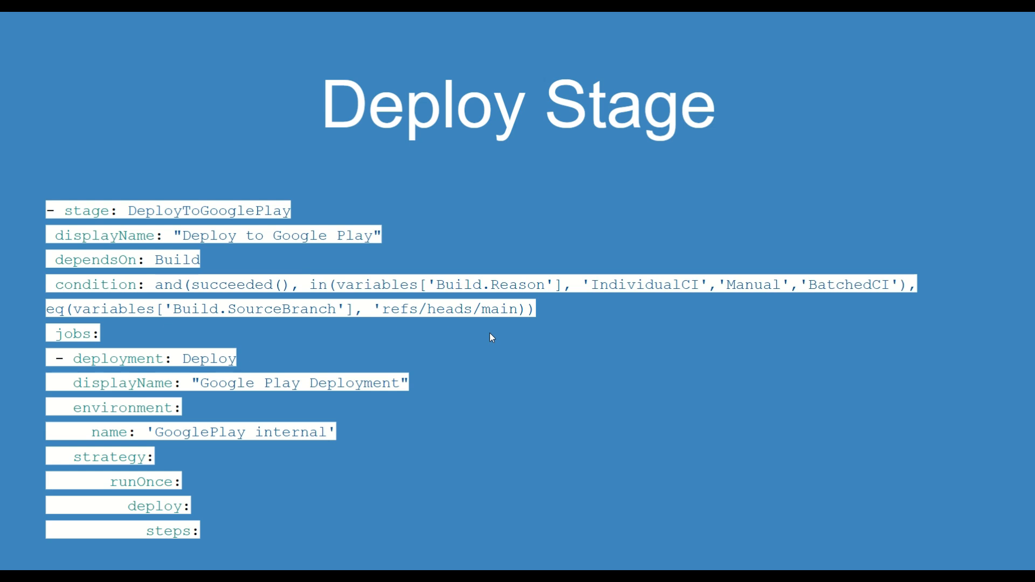
pyautogui.moveTo(303, 340)
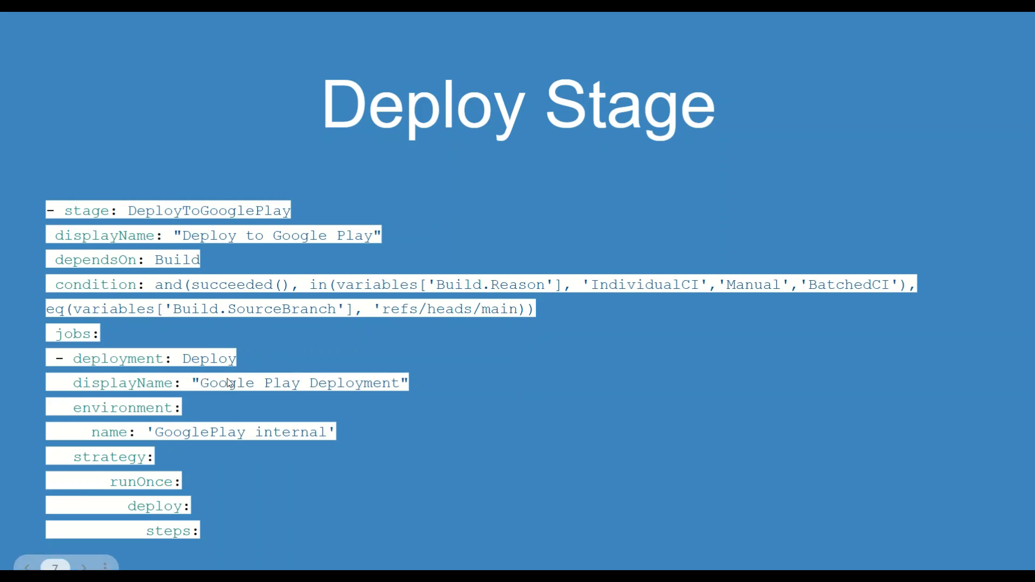
pyautogui.moveTo(162, 433)
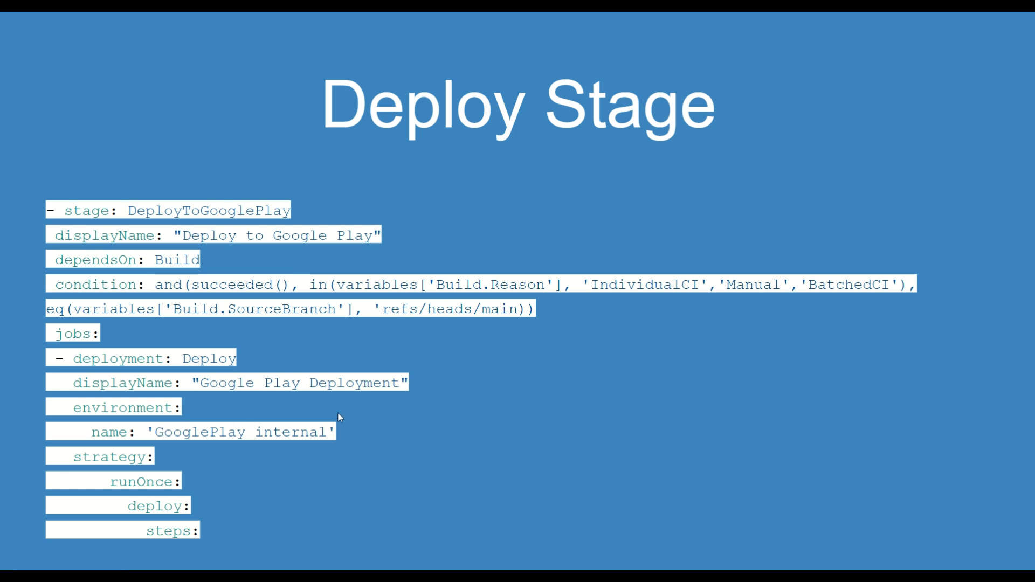
pyautogui.moveTo(157, 419)
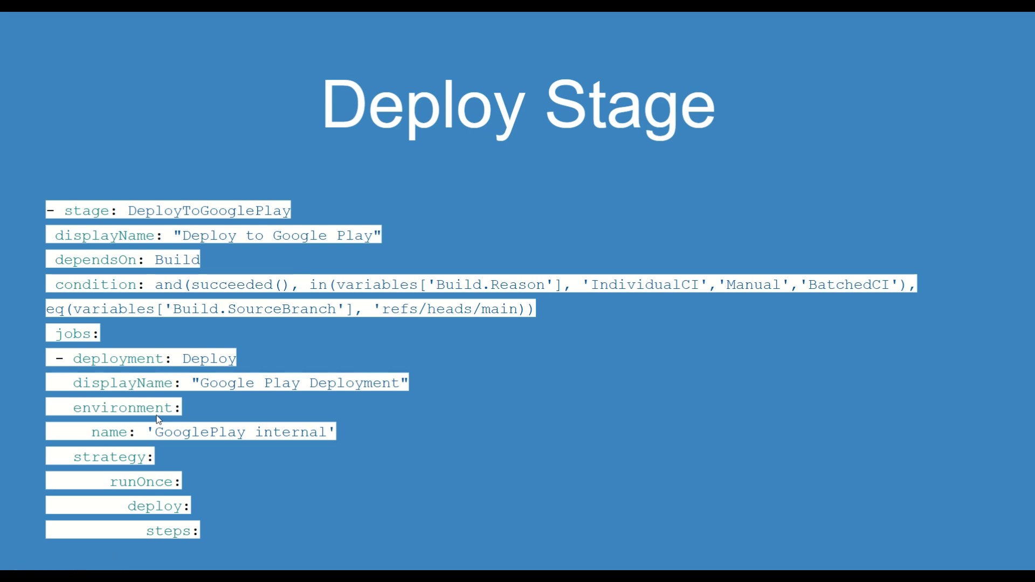
pyautogui.moveTo(193, 436)
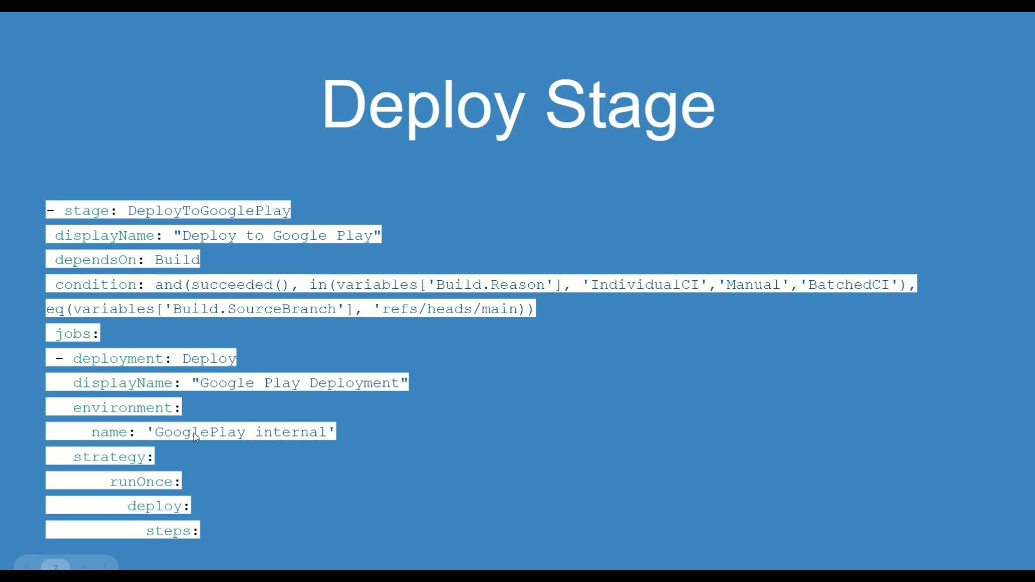
# Step: Advance to the Deploy Stage slide showing the GooglePlayRelease@4 task with apkFile and track inputs
pyautogui.click(83, 566)
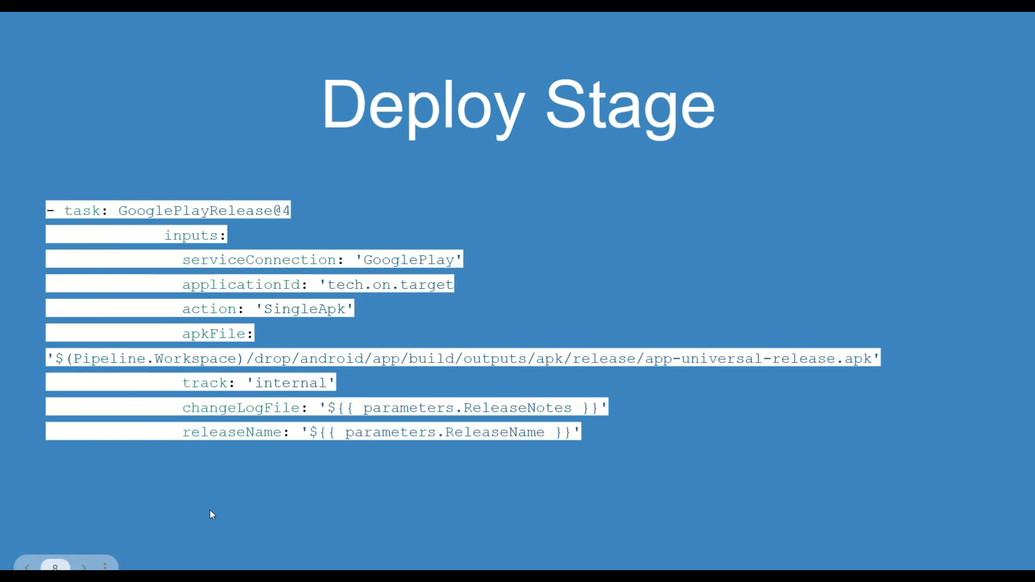
pyautogui.moveTo(171, 234)
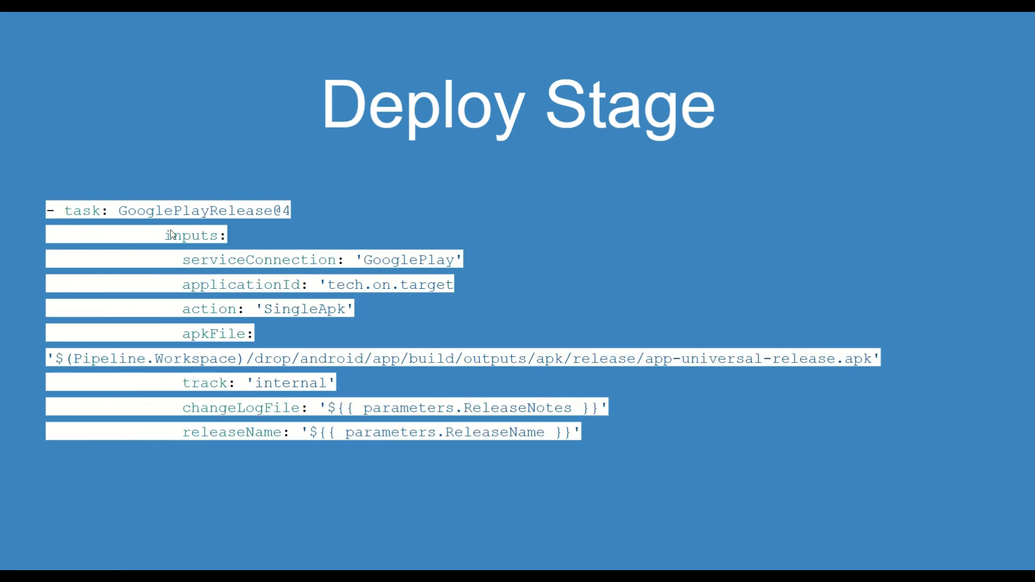
pyautogui.moveTo(373, 263)
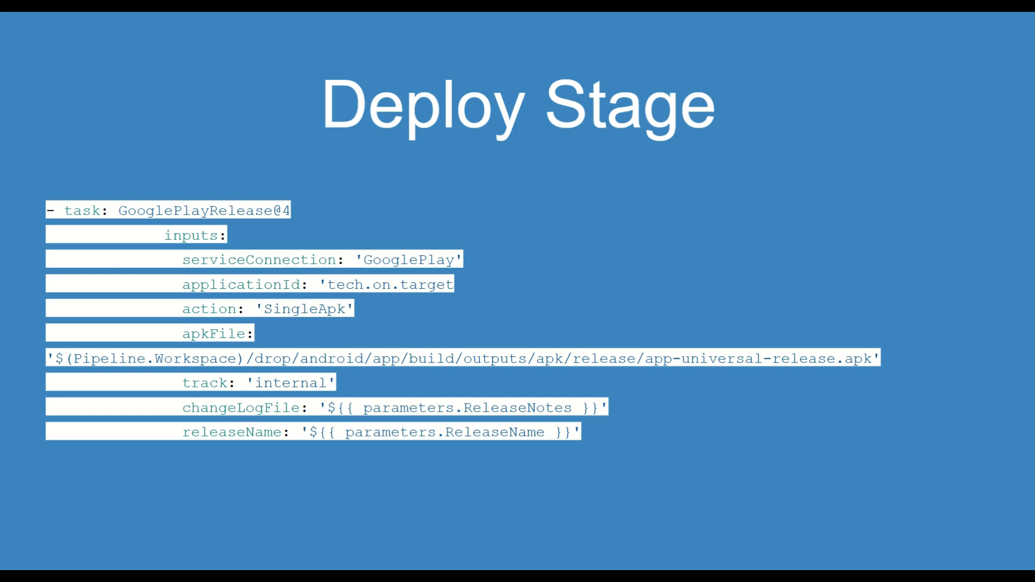
pyautogui.moveTo(426, 285)
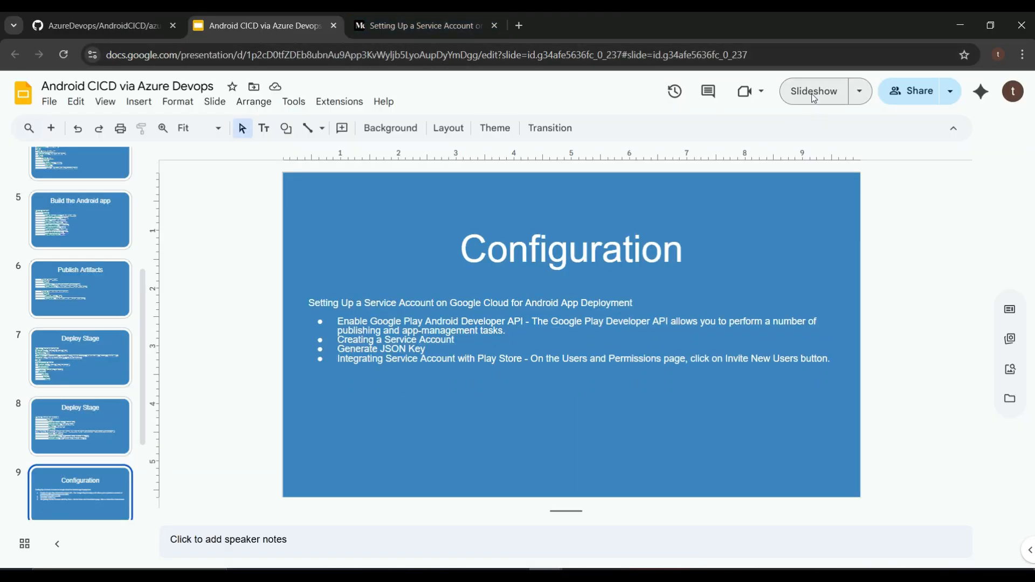
# Step: Start presenting the deck full screen again from the Links slide
pyautogui.click(813, 90)
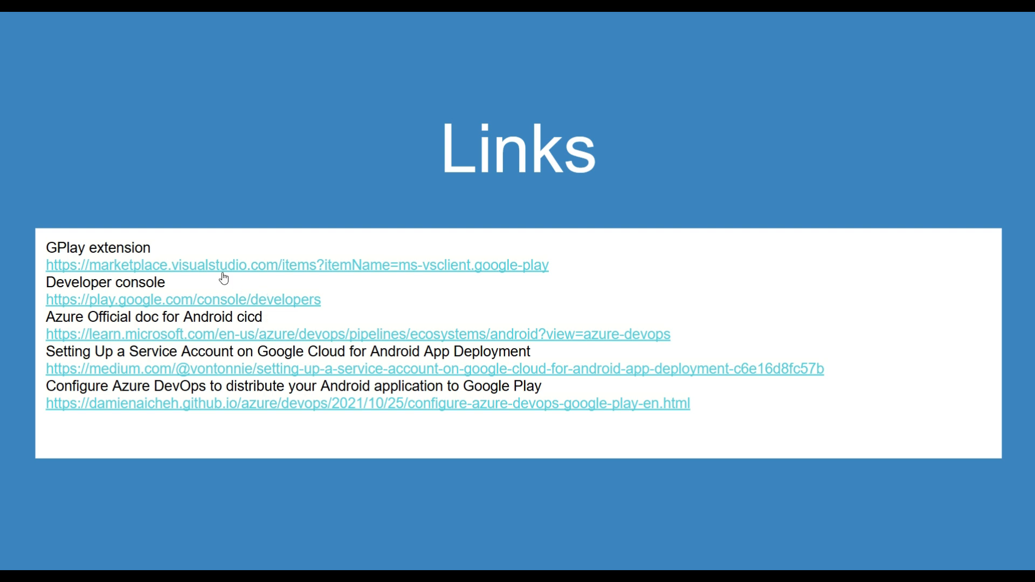
pyautogui.moveTo(475, 302)
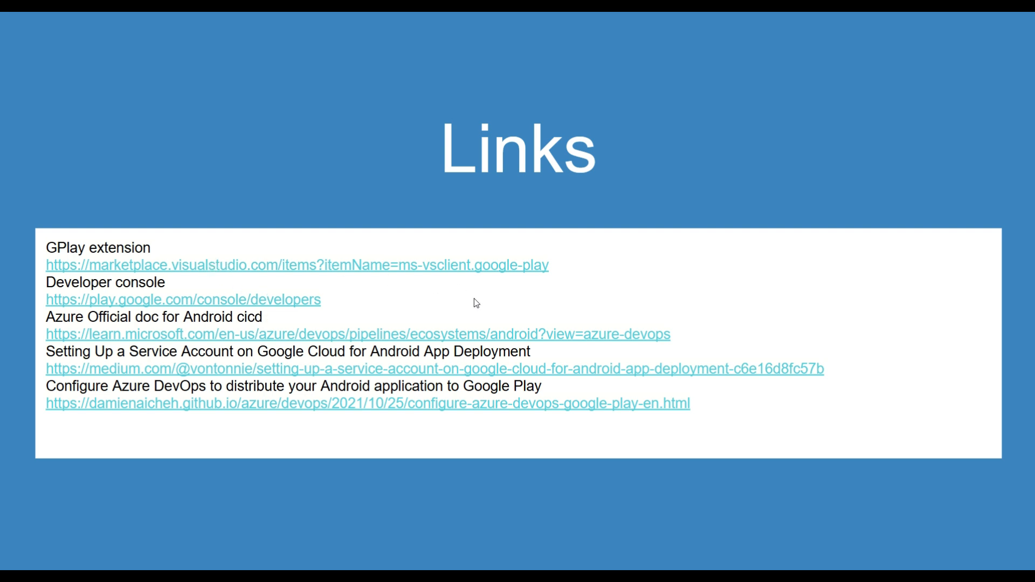
pyautogui.moveTo(281, 277)
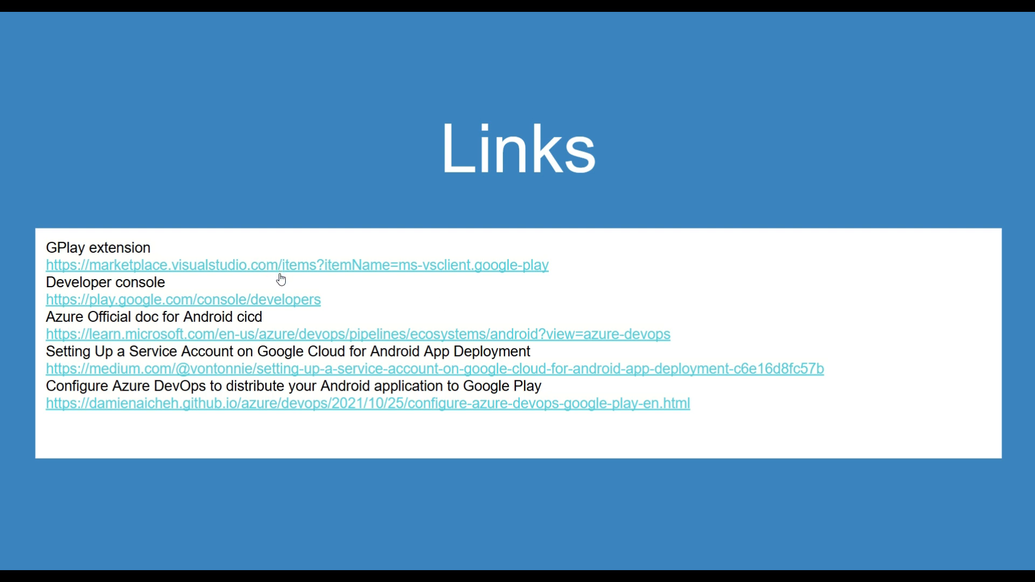
pyautogui.moveTo(289, 303)
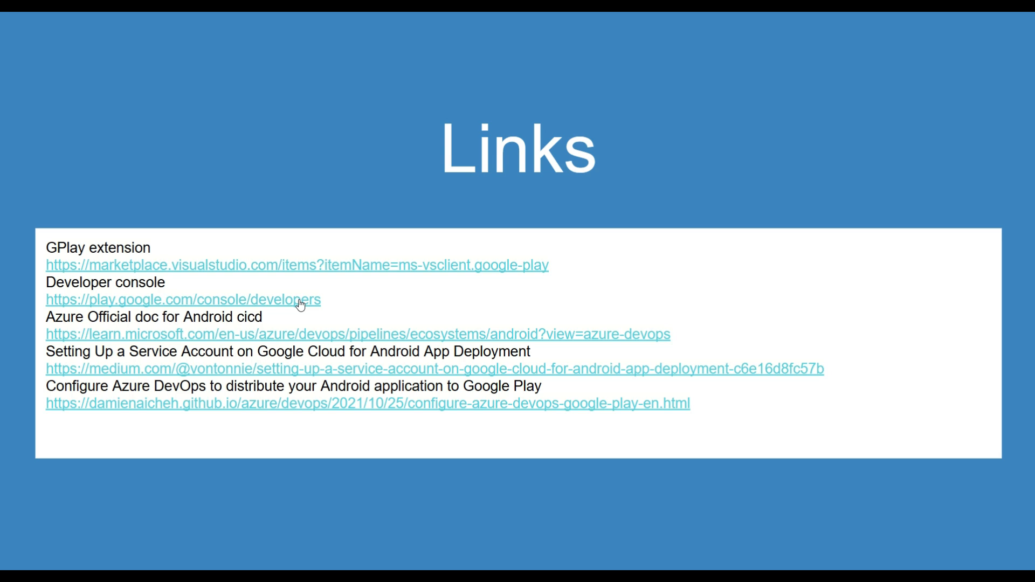
pyautogui.moveTo(453, 328)
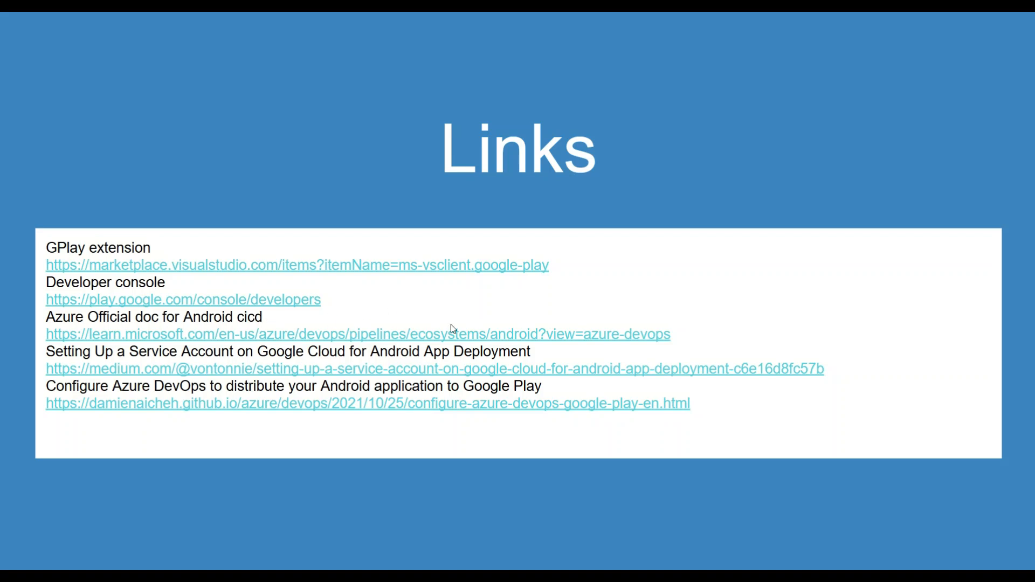
pyautogui.moveTo(464, 374)
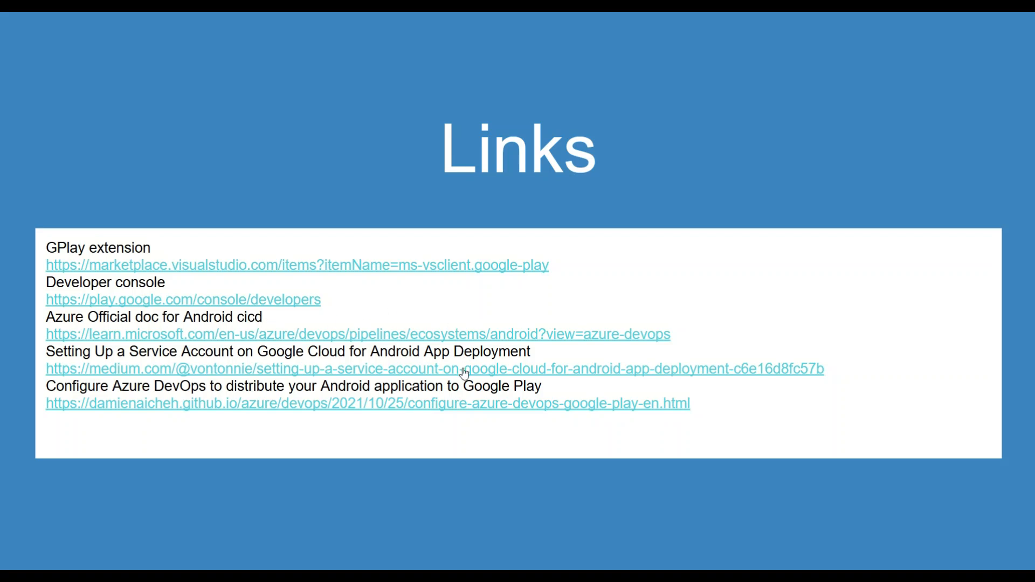
pyautogui.moveTo(208, 399)
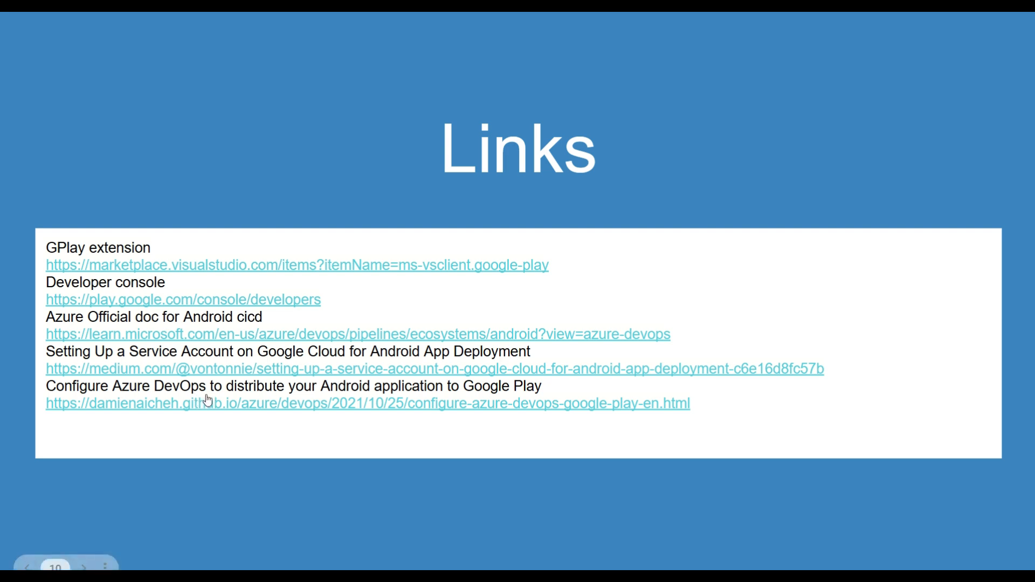
pyautogui.moveTo(487, 383)
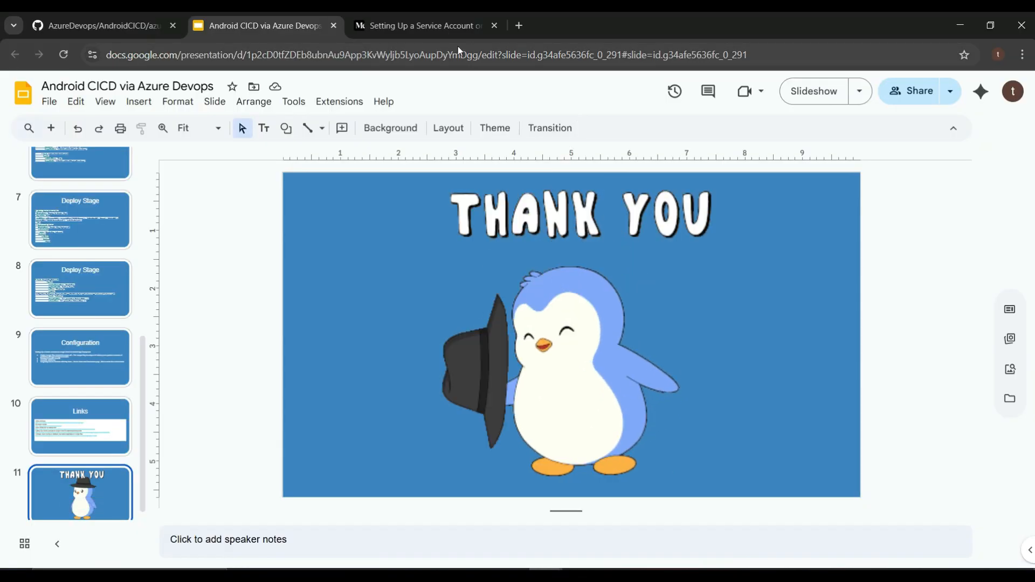
# Step: Read through the Medium article on setting up a Google Cloud service account down to the account details step
pyautogui.click(426, 25)
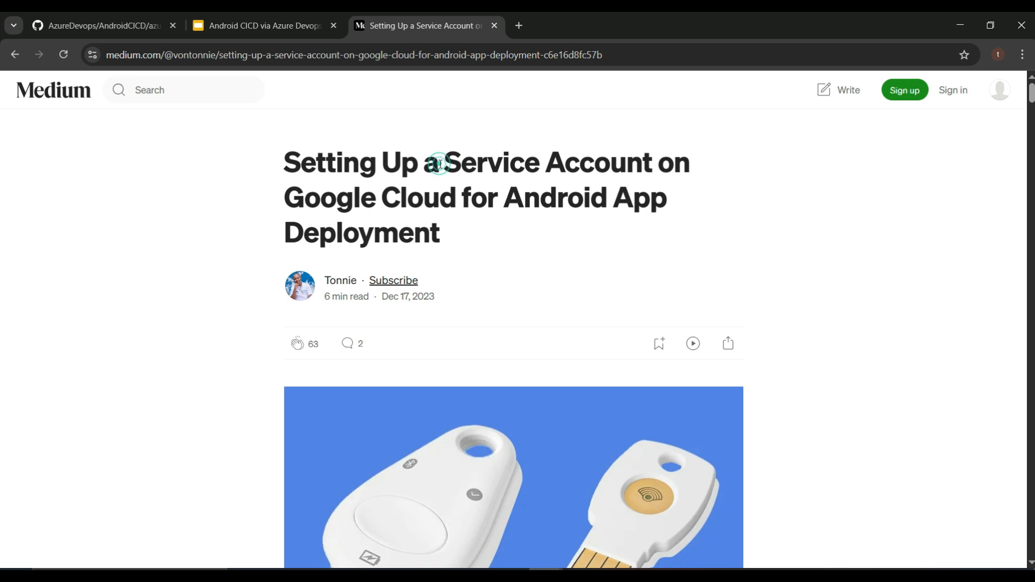
pyautogui.scroll(-3)
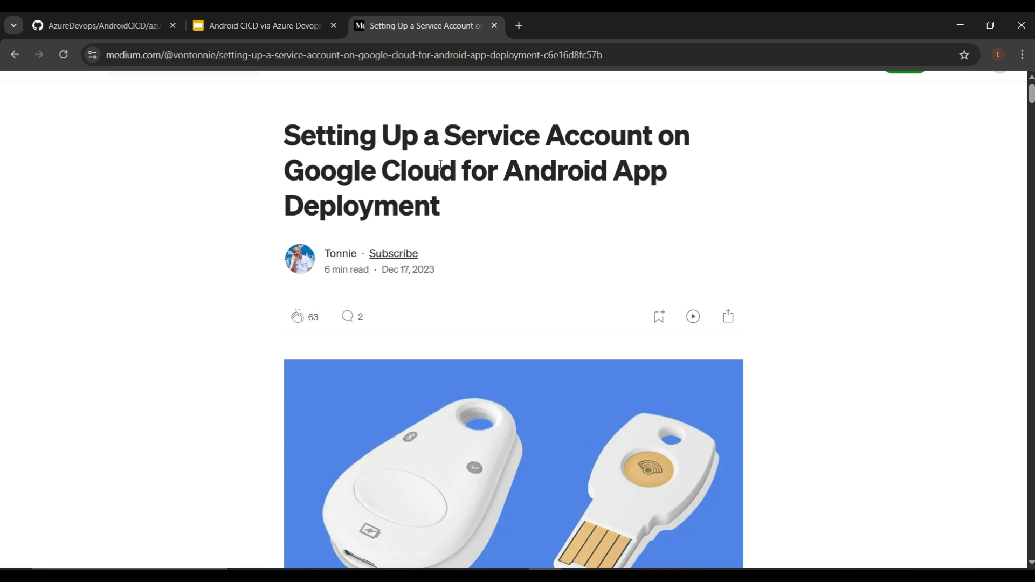
pyautogui.scroll(-3)
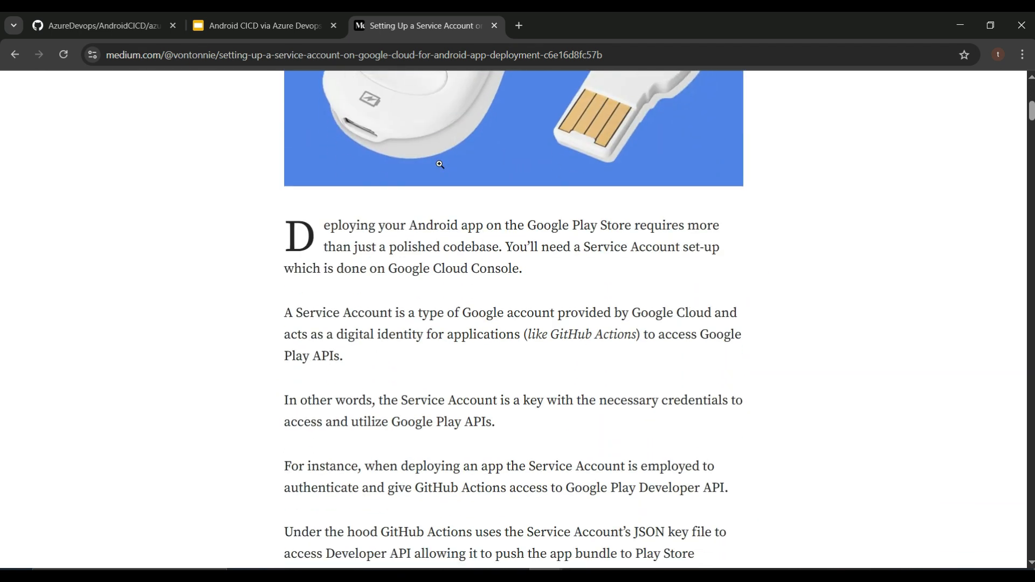
pyautogui.scroll(-3)
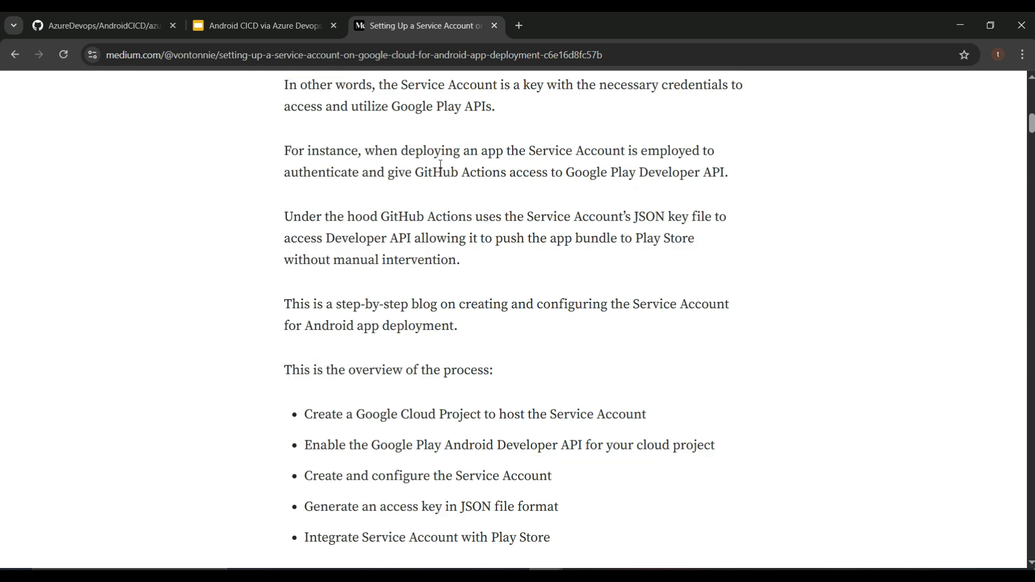
pyautogui.scroll(-3)
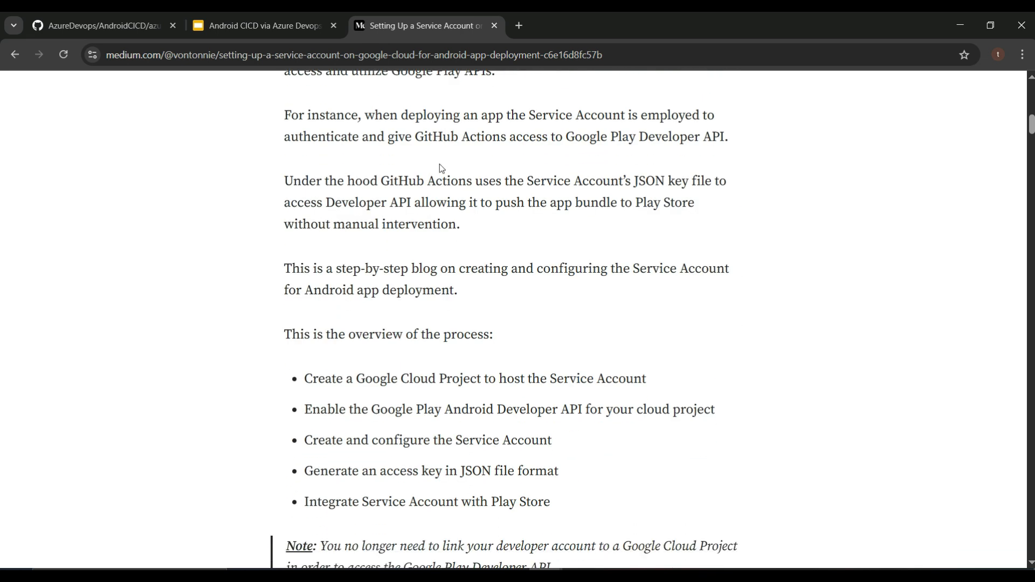
pyautogui.scroll(-3)
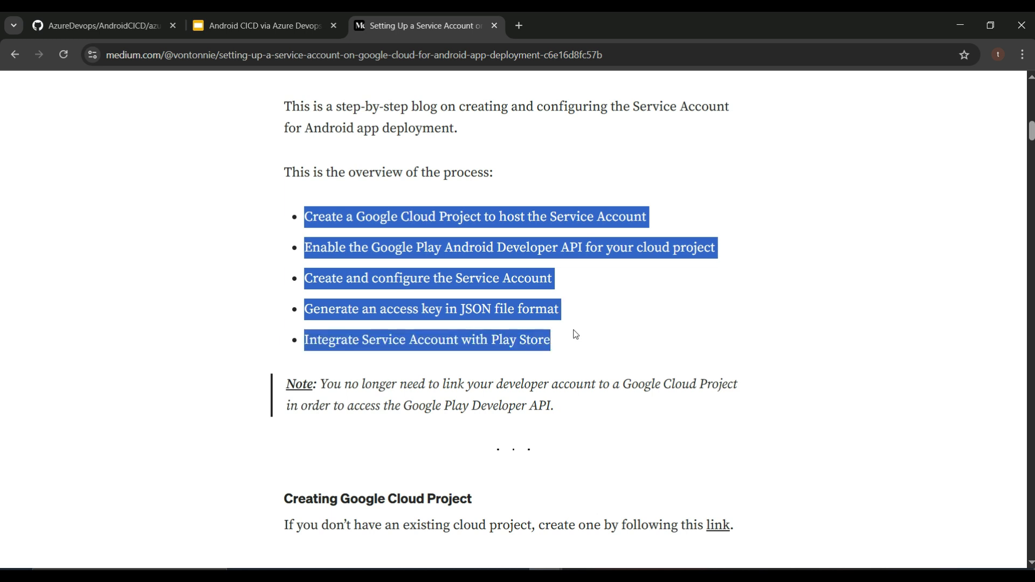
pyautogui.scroll(-3)
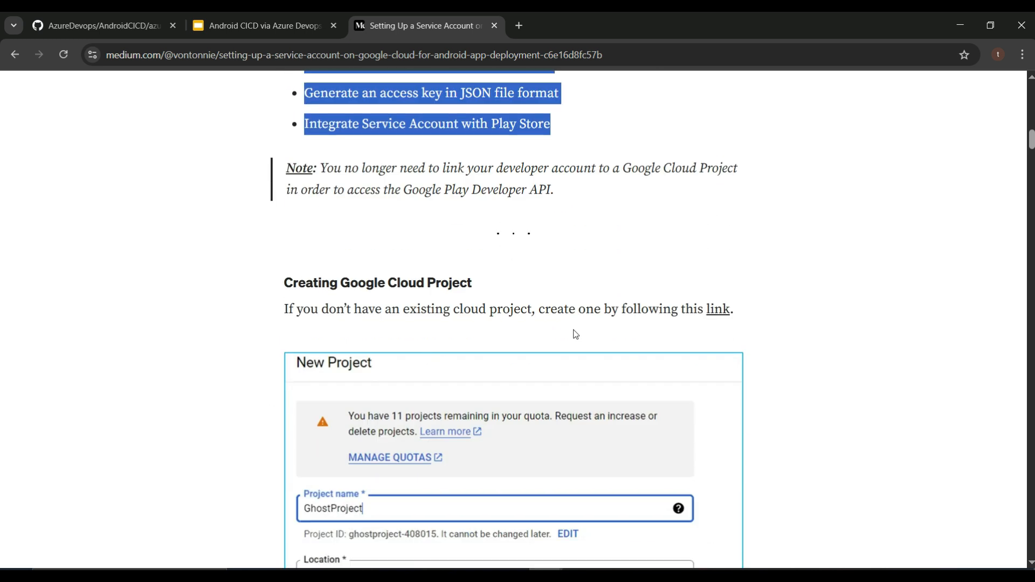
pyautogui.scroll(-3)
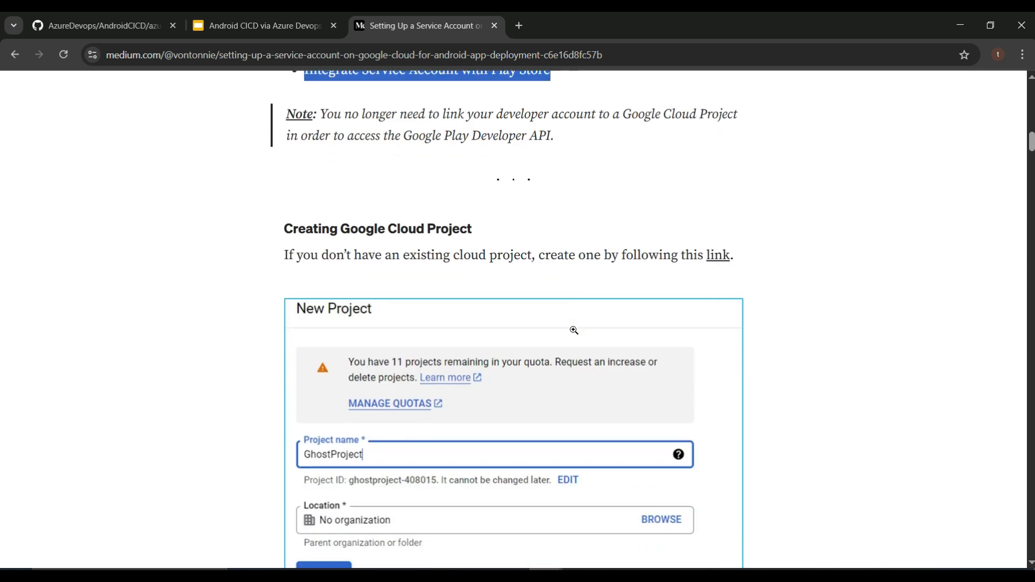
pyautogui.scroll(-3)
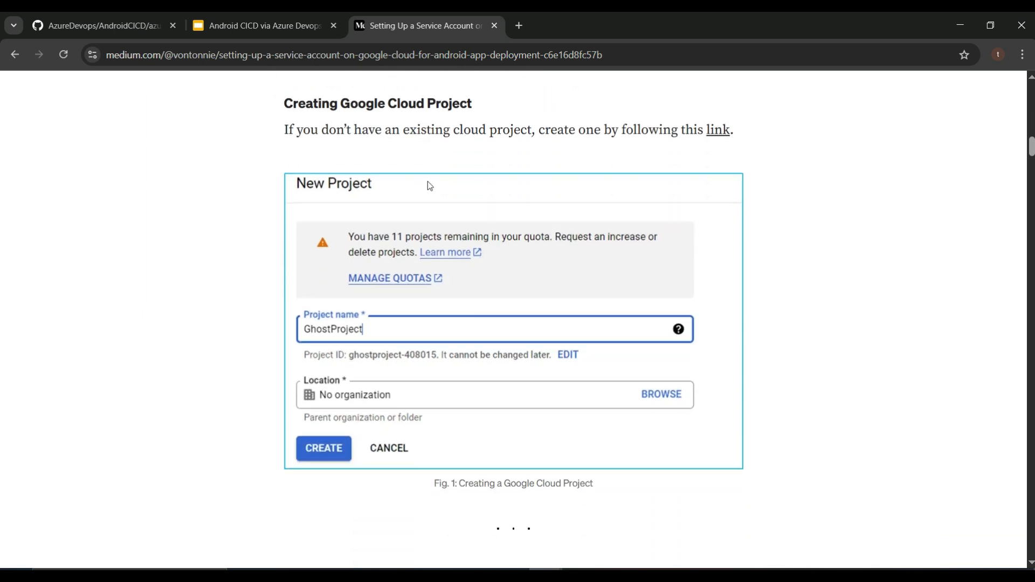
pyautogui.scroll(-3)
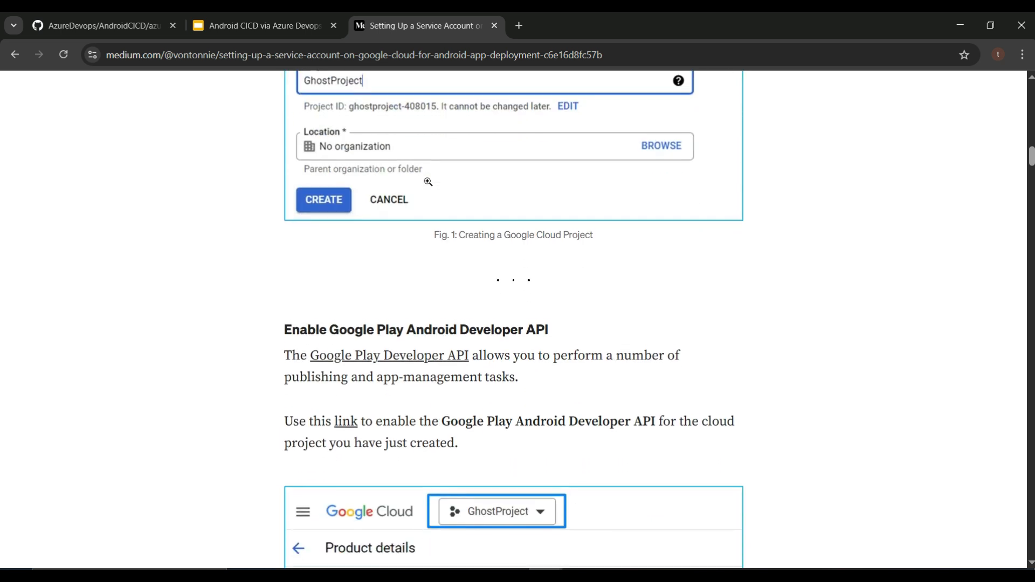
pyautogui.scroll(-3)
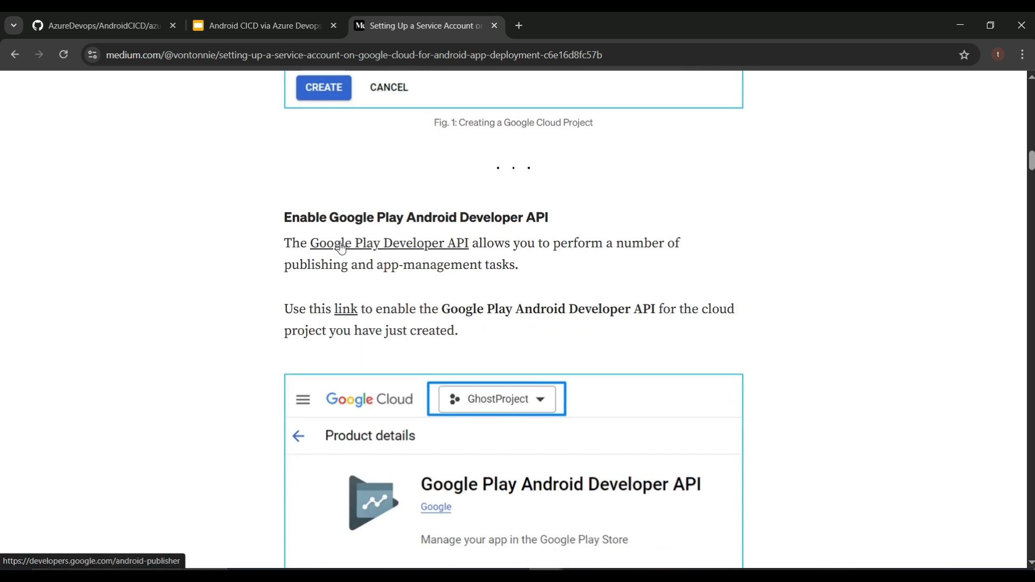
pyautogui.scroll(-3)
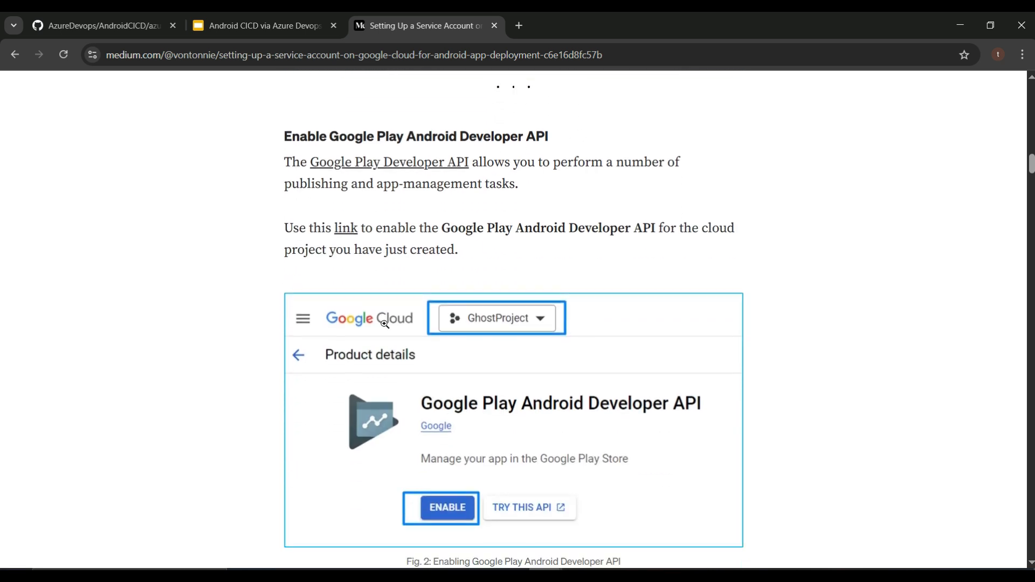
pyautogui.moveTo(425, 448)
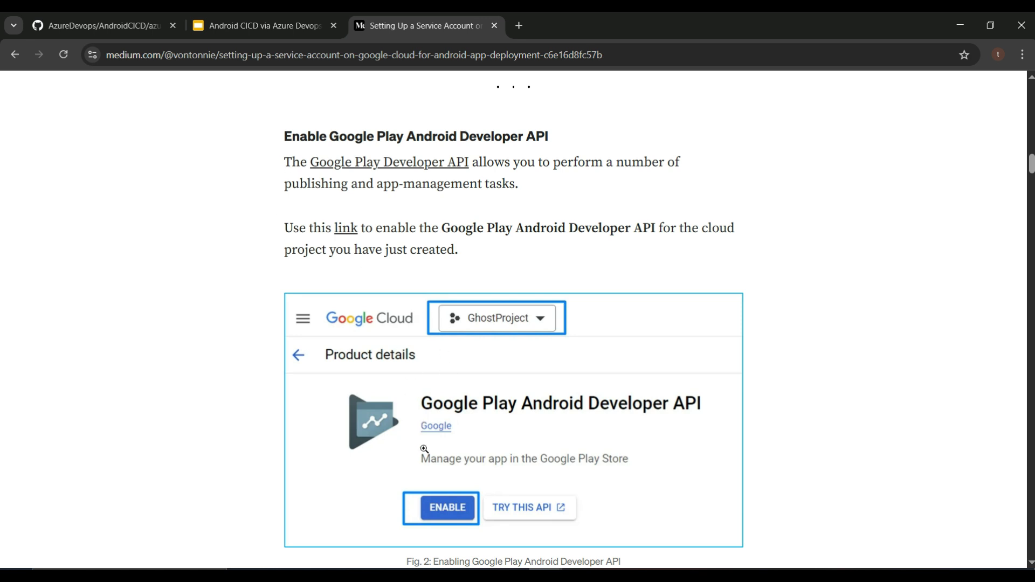
pyautogui.scroll(-3)
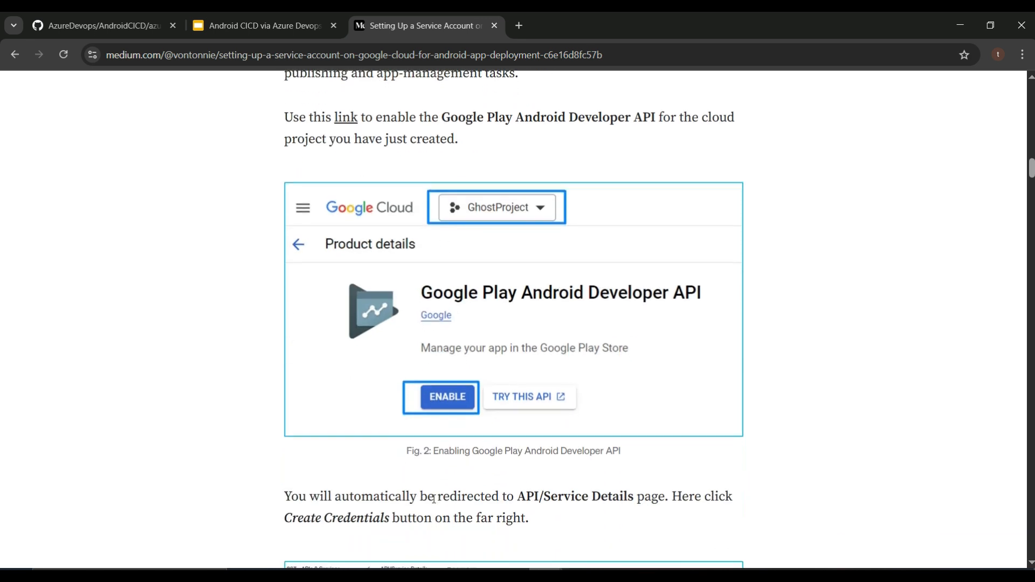
pyautogui.scroll(-3)
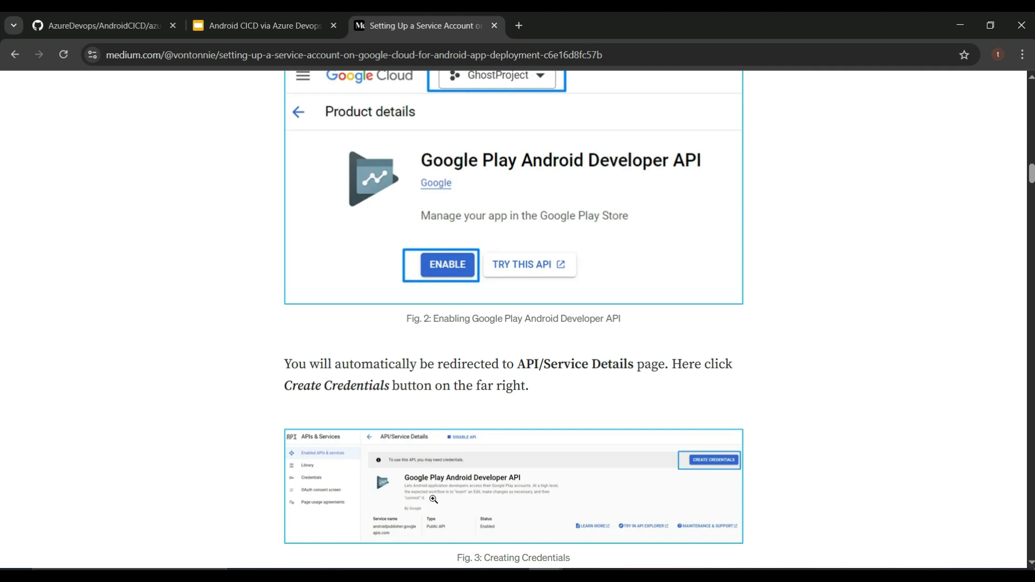
pyautogui.scroll(-3)
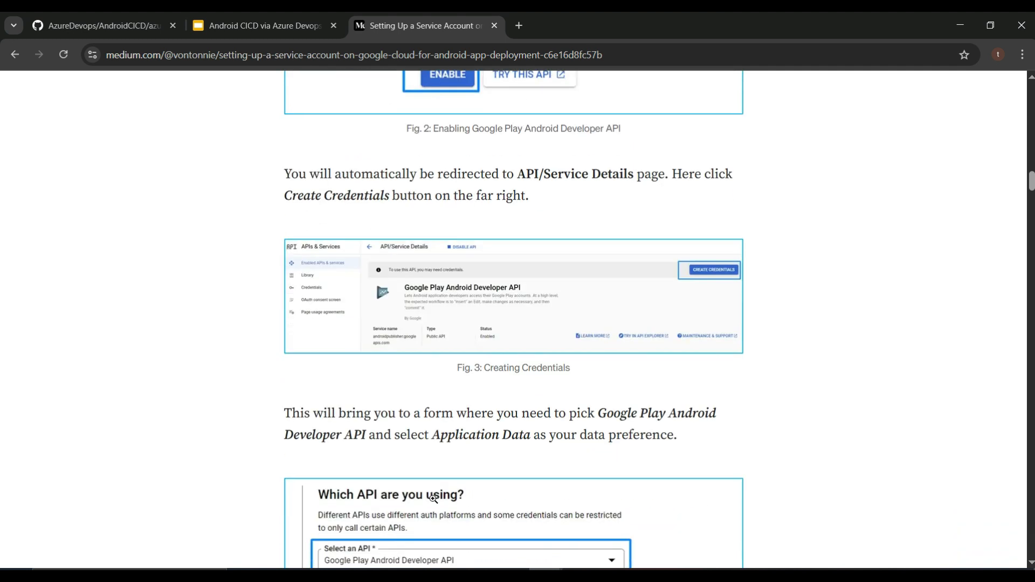
pyautogui.scroll(-3)
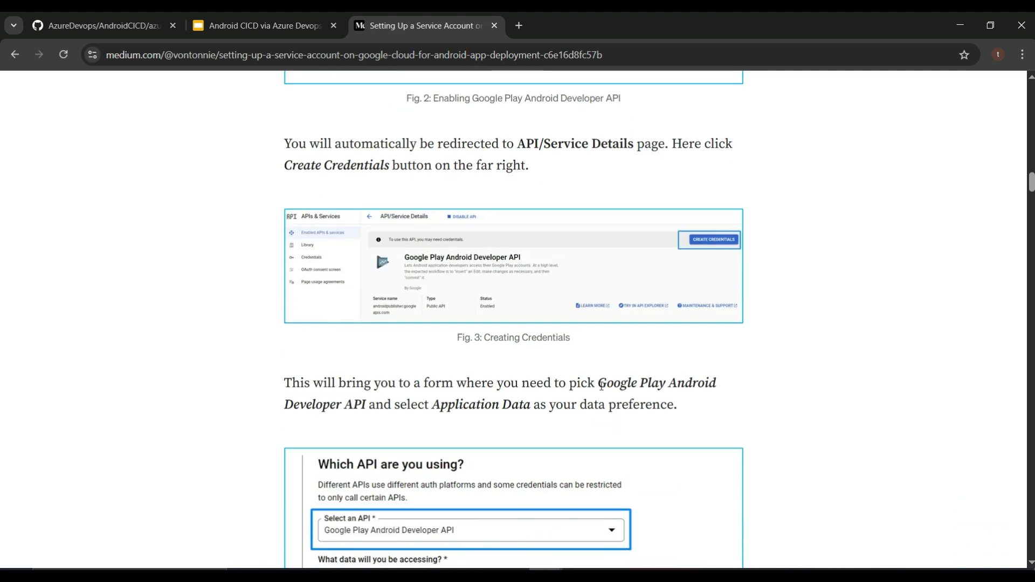
pyautogui.scroll(-3)
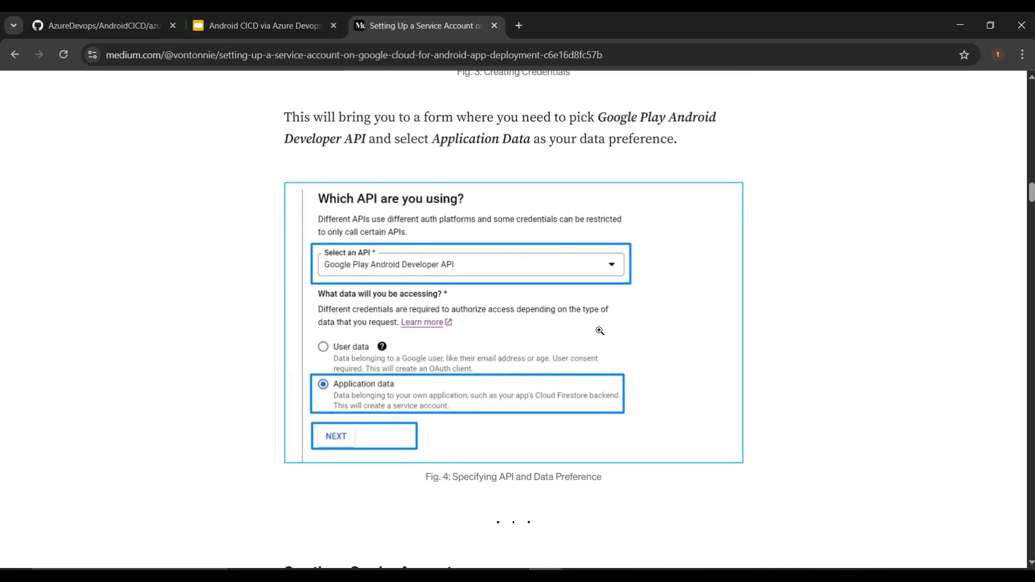
pyautogui.moveTo(382, 382)
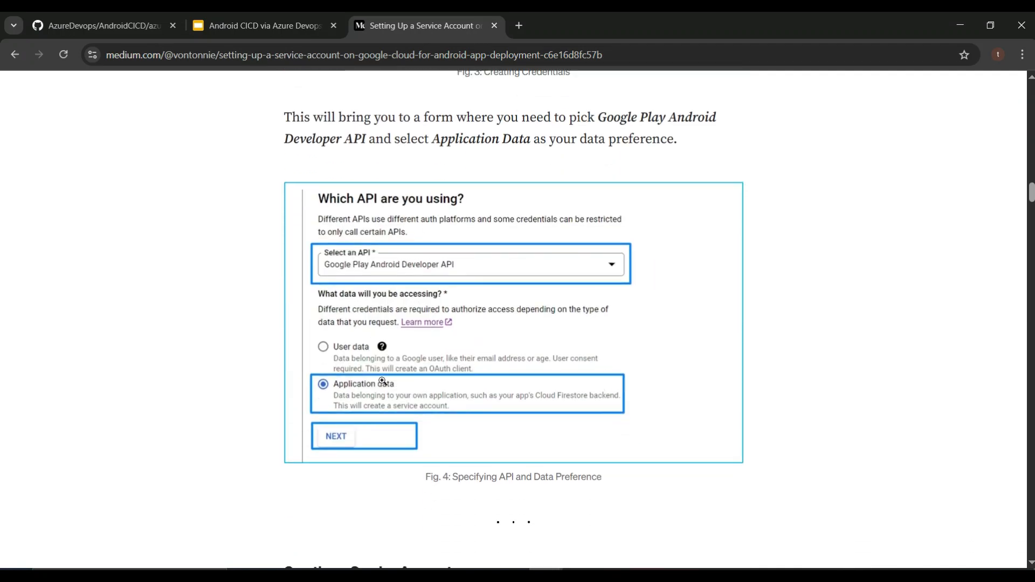
pyautogui.moveTo(417, 387)
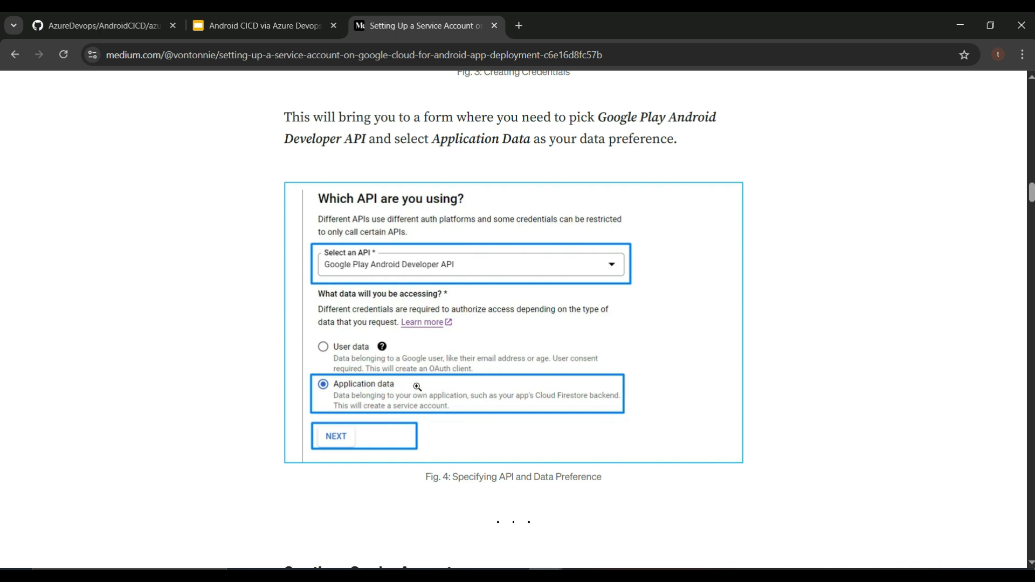
pyautogui.scroll(-3)
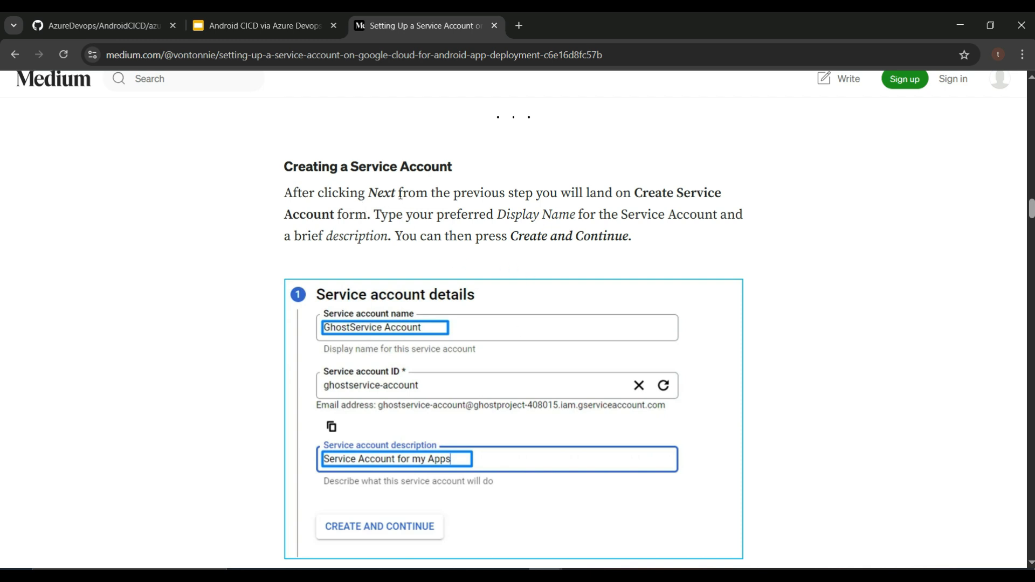
pyautogui.moveTo(631, 223)
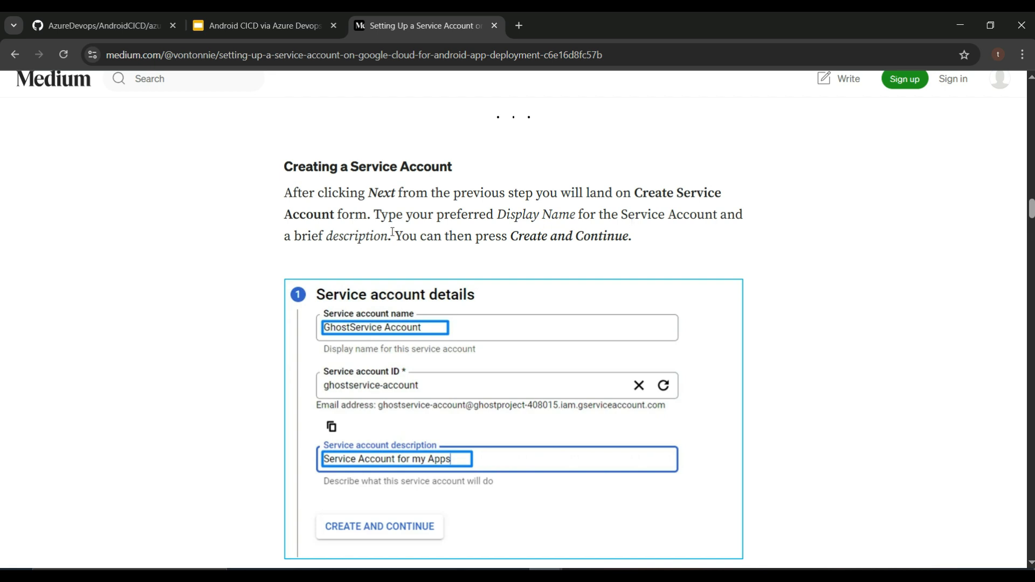
pyautogui.moveTo(440, 328)
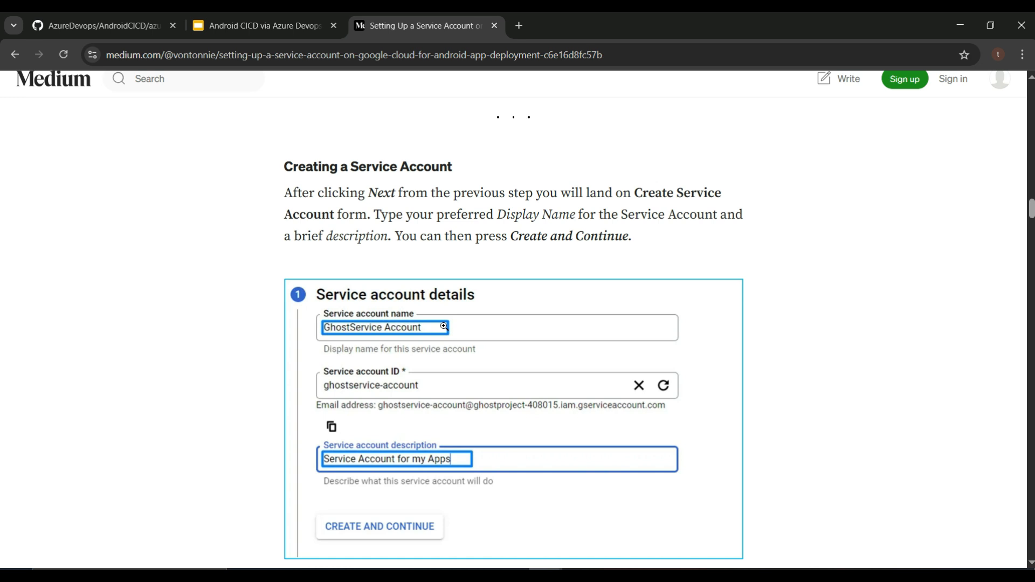
pyautogui.scroll(-3)
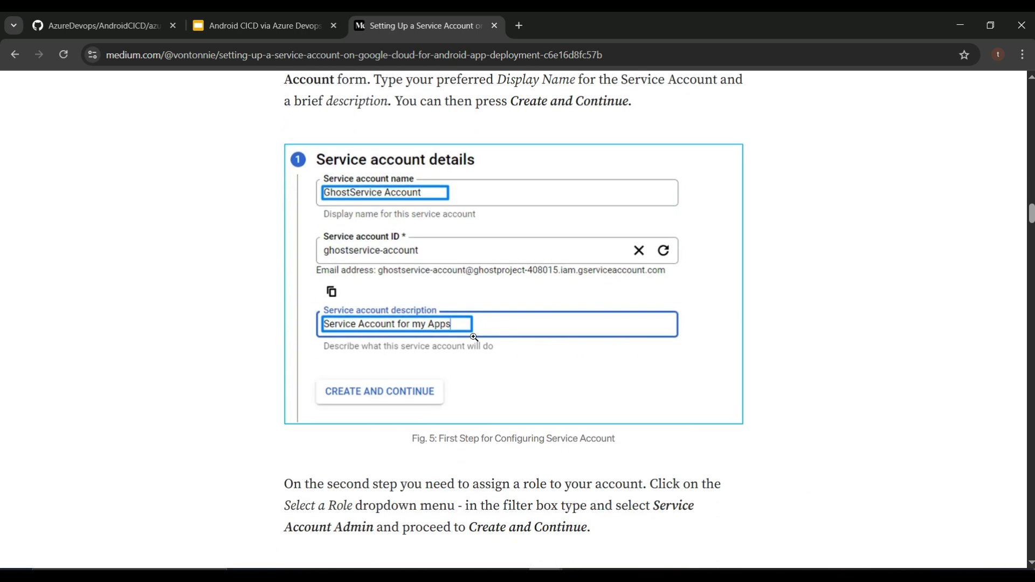
pyautogui.scroll(-3)
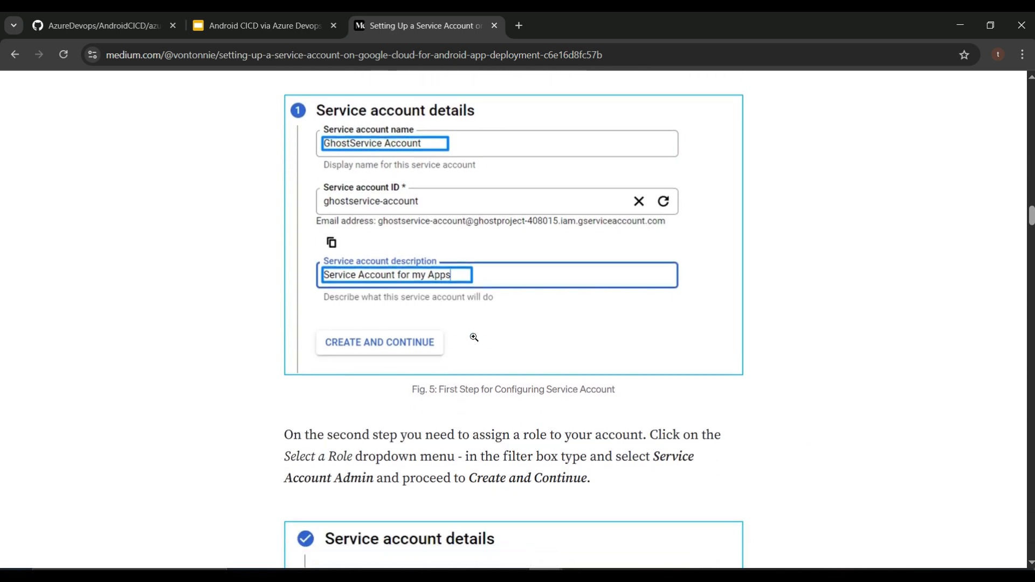
pyautogui.scroll(-3)
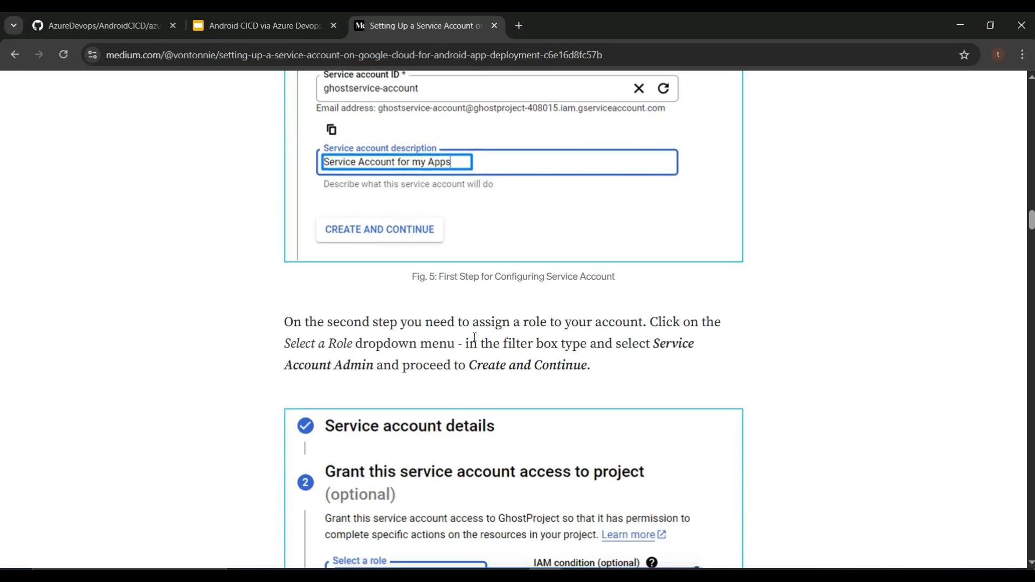
pyautogui.scroll(-3)
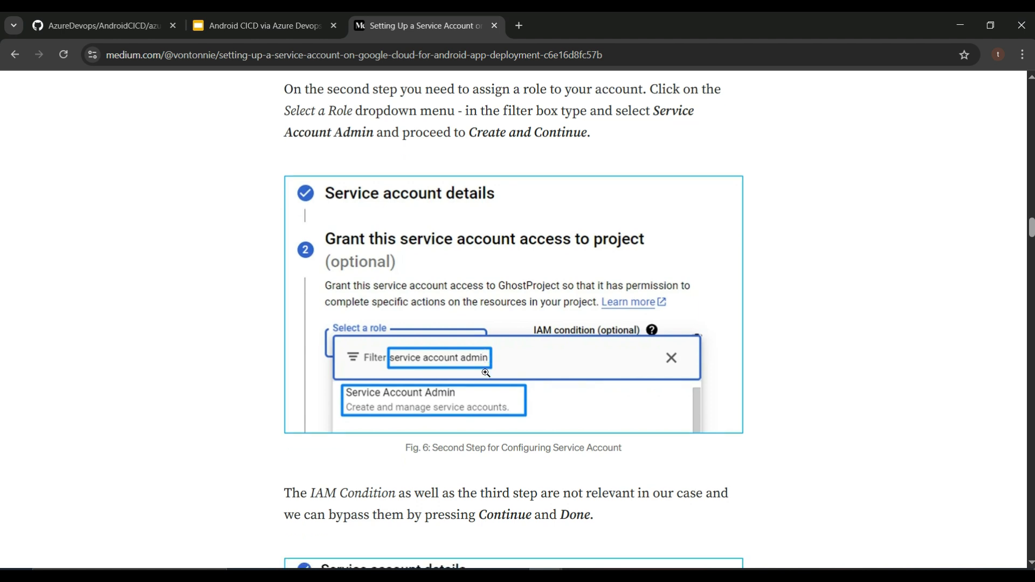
pyautogui.scroll(-3)
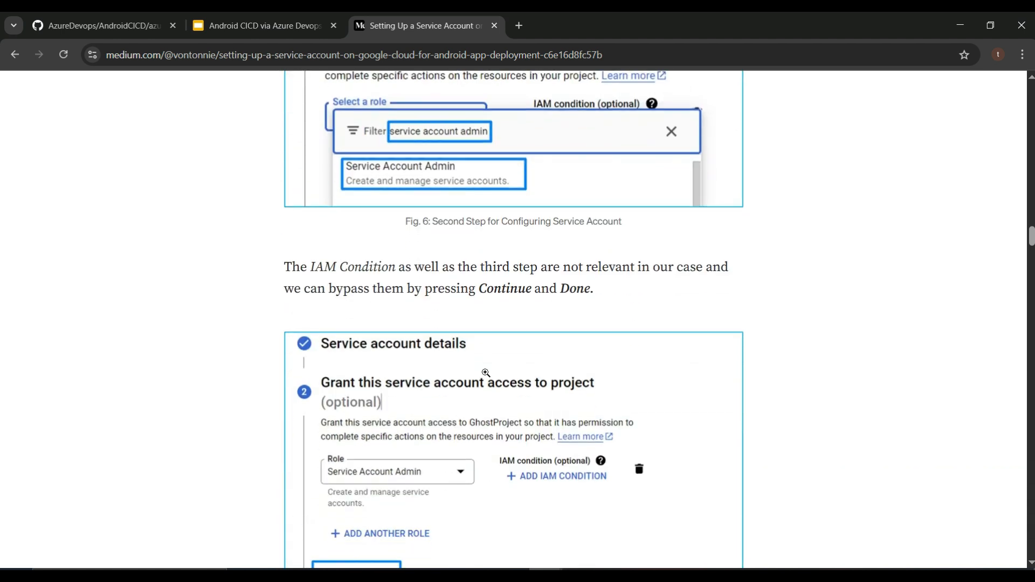
pyautogui.scroll(-3)
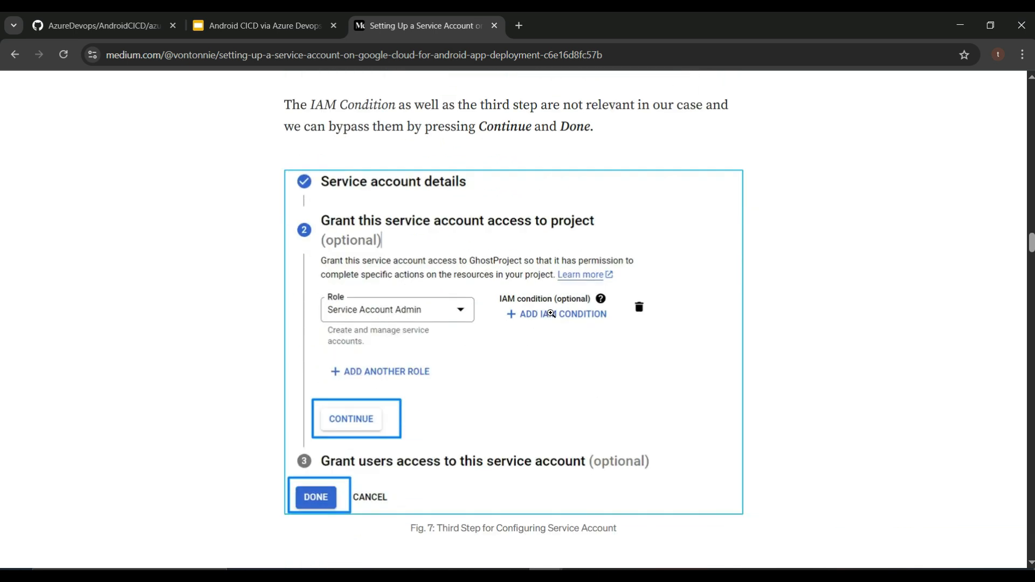
pyautogui.moveTo(581, 260)
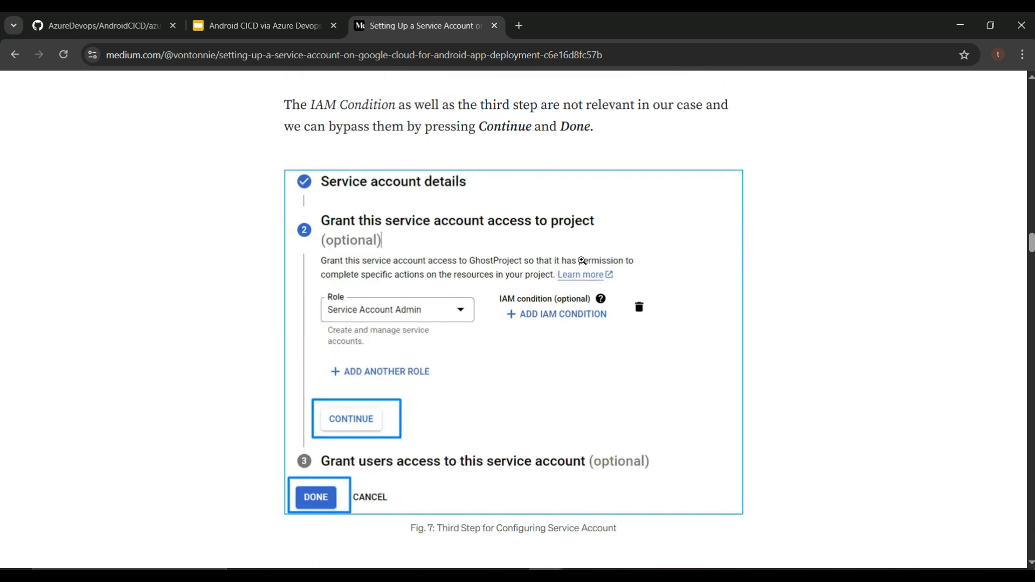
pyautogui.moveTo(380, 294)
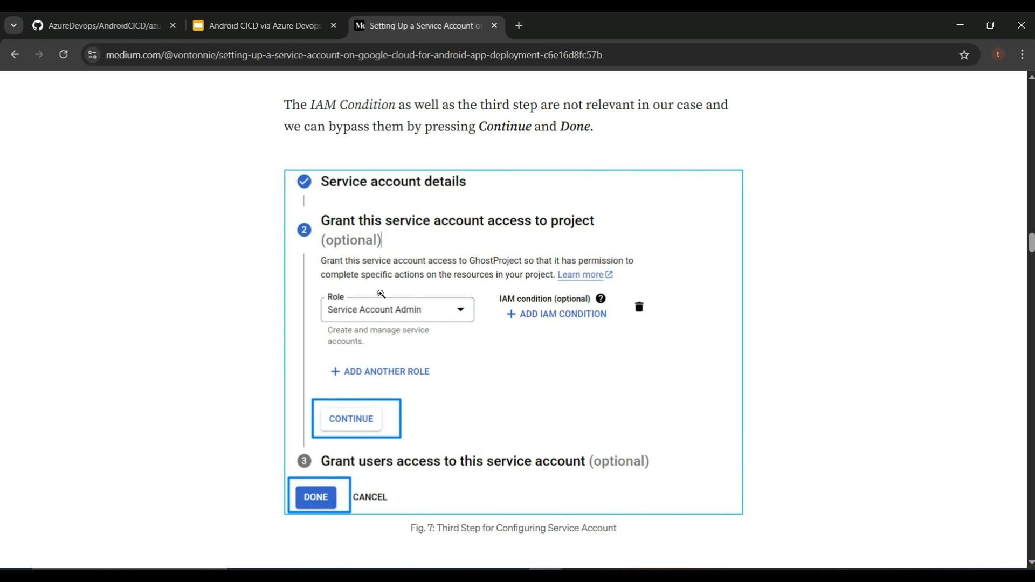
pyautogui.scroll(-3)
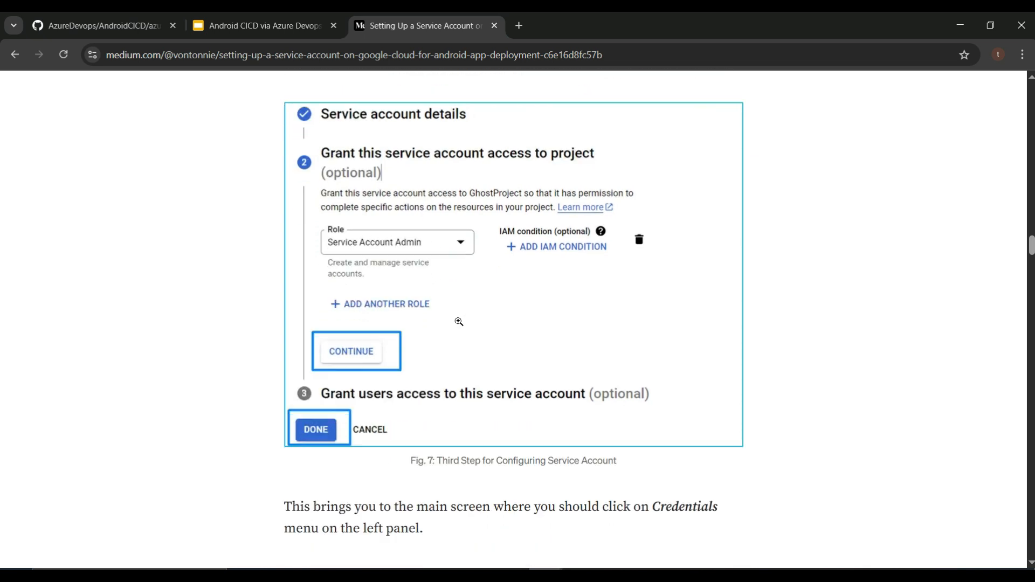
pyautogui.scroll(-3)
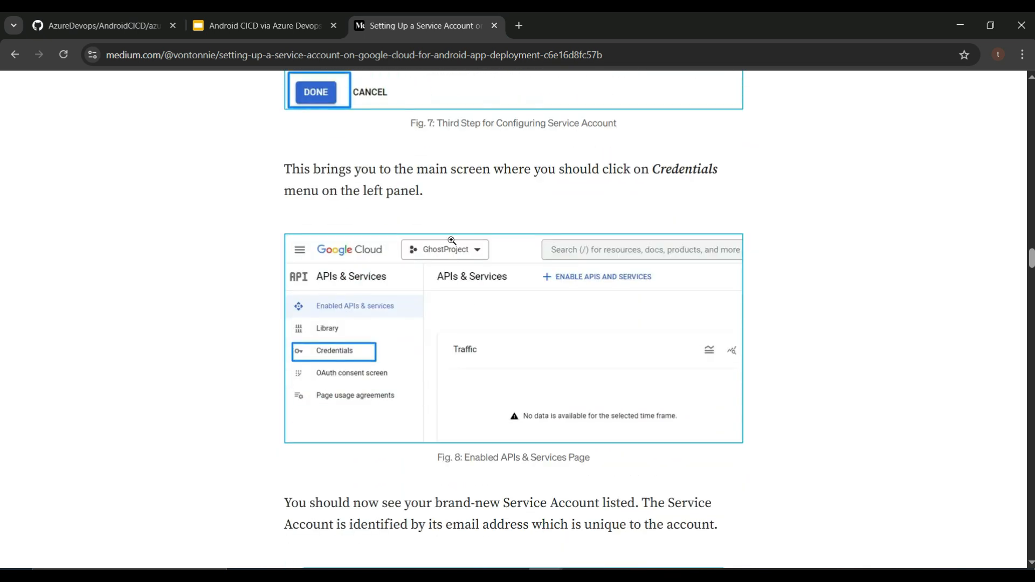
pyautogui.moveTo(431, 340)
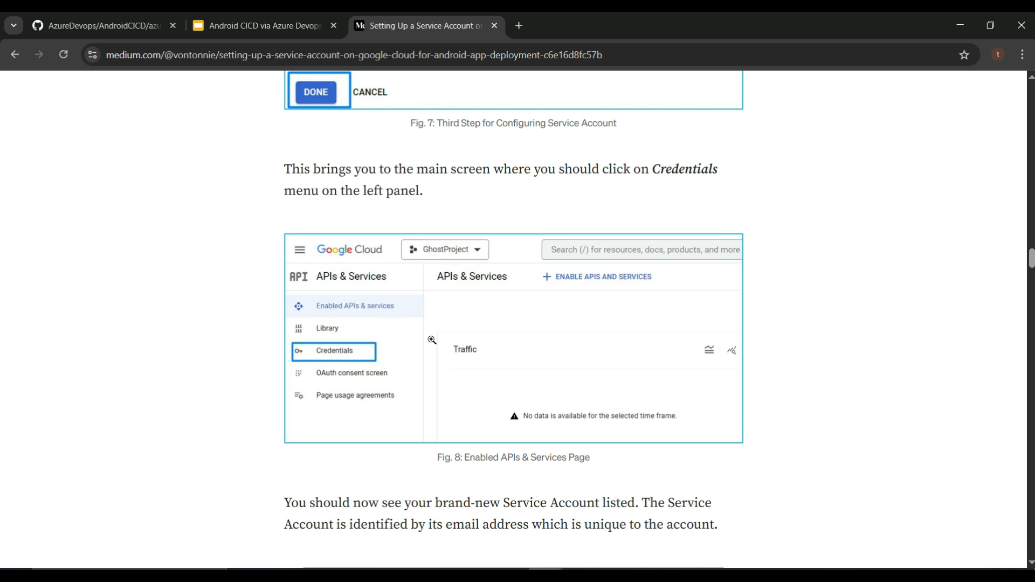
pyautogui.scroll(-3)
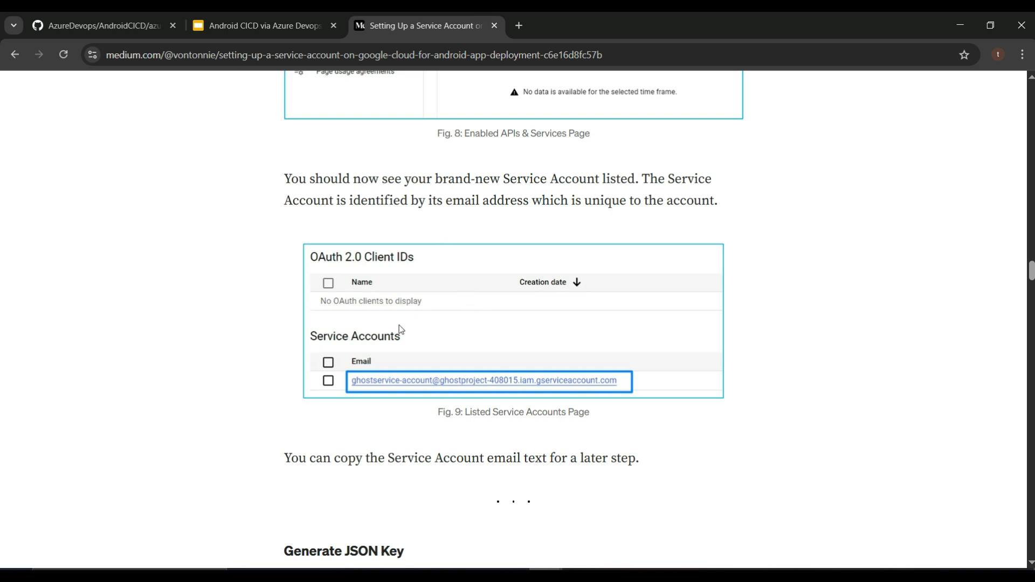
pyautogui.moveTo(597, 367)
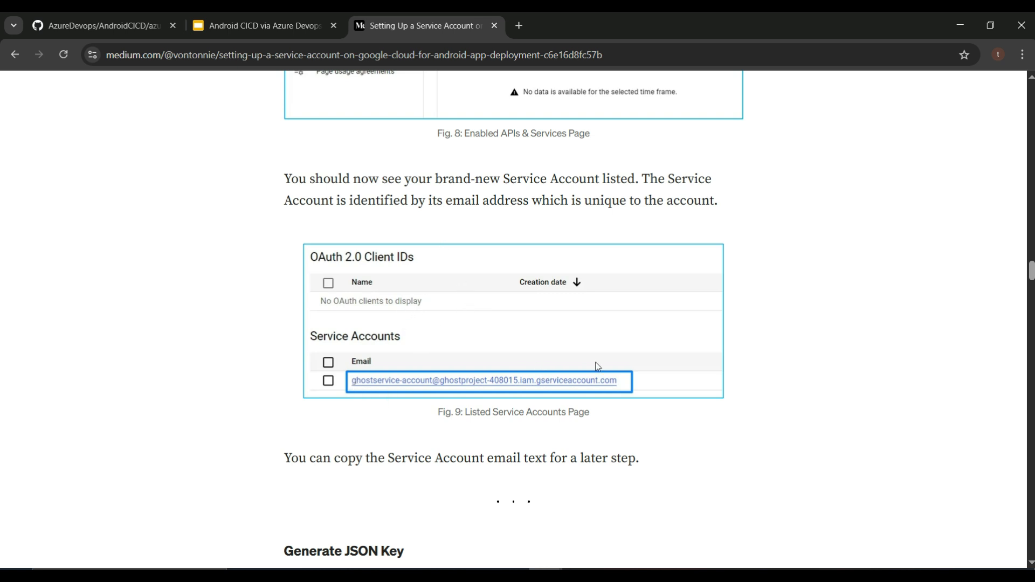
pyautogui.moveTo(619, 367)
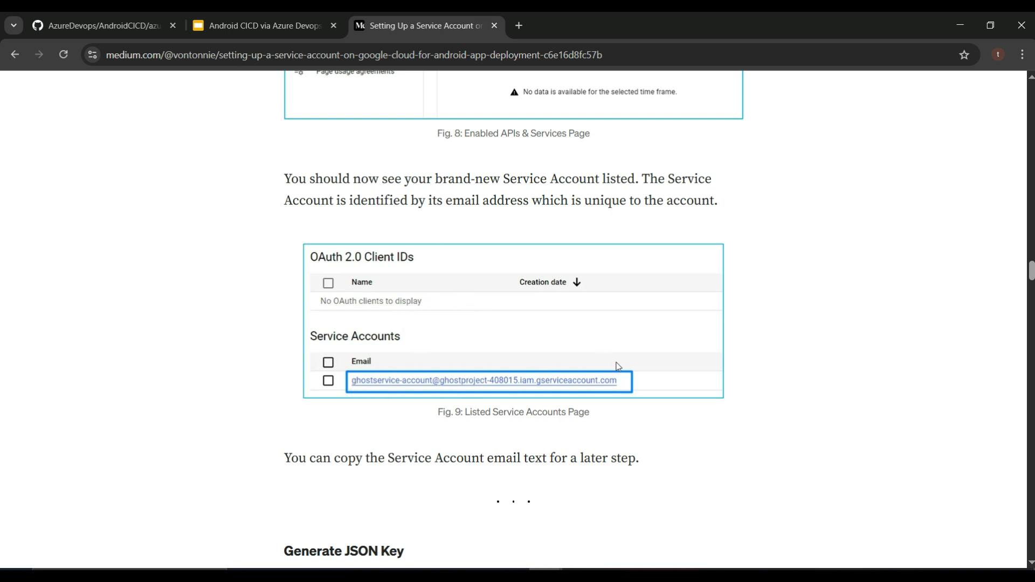
pyautogui.scroll(-3)
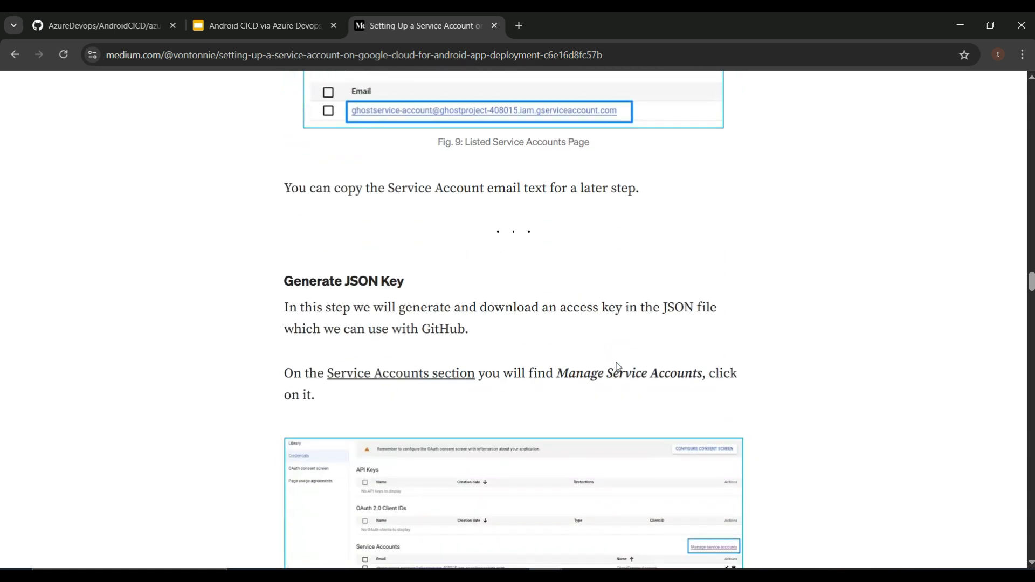
pyautogui.scroll(-3)
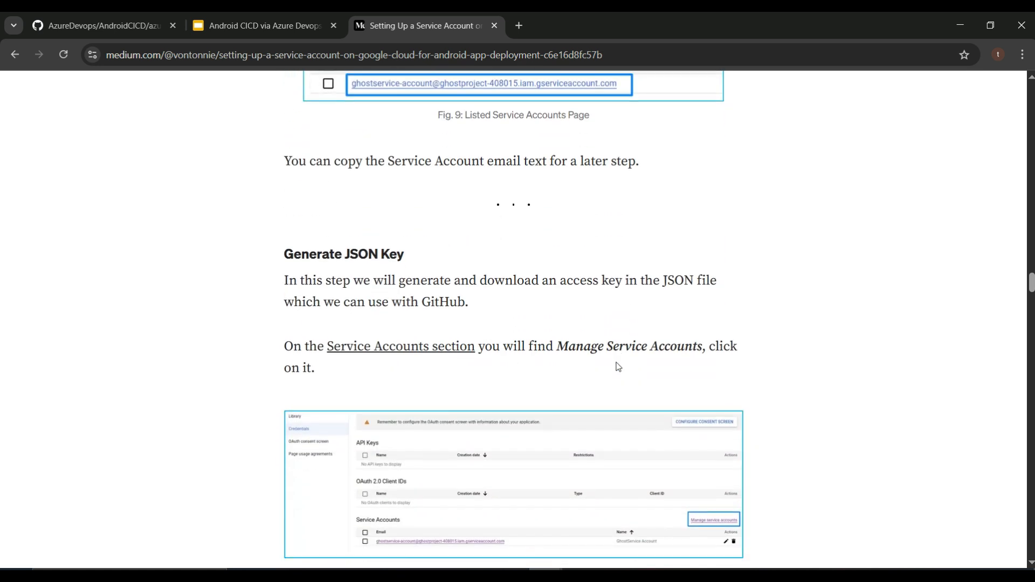
pyautogui.scroll(-3)
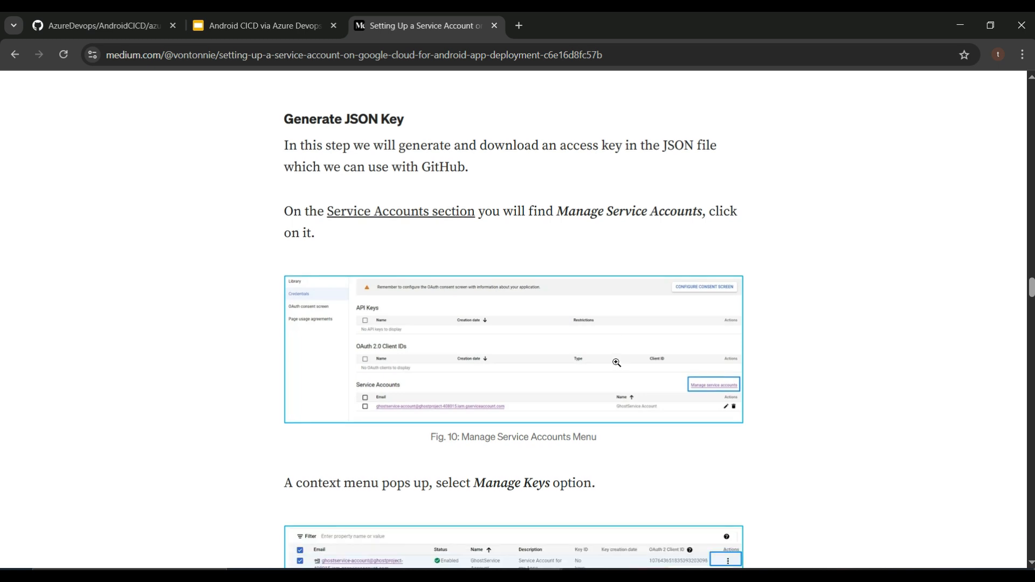
pyautogui.scroll(-3)
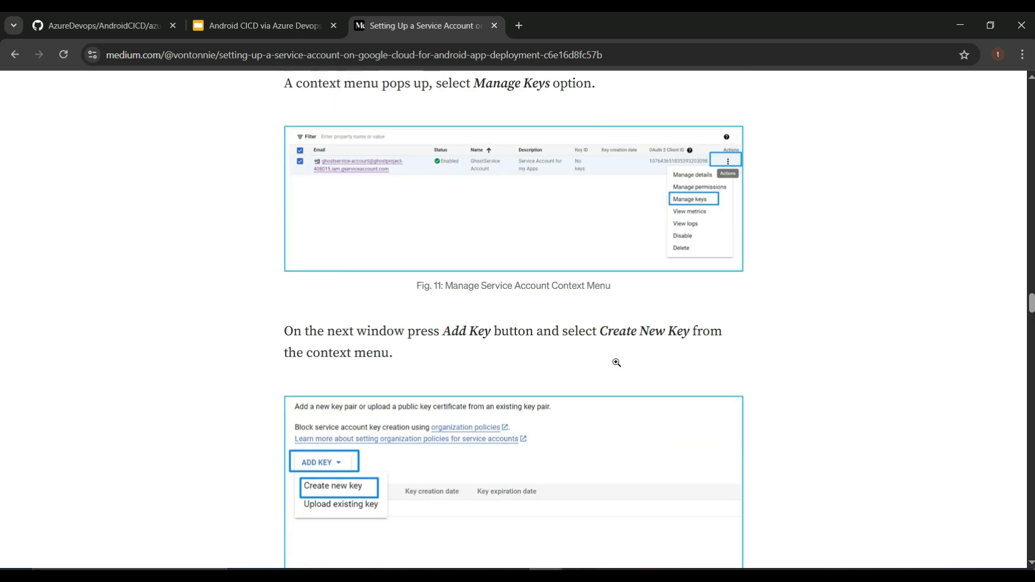
pyautogui.scroll(-3)
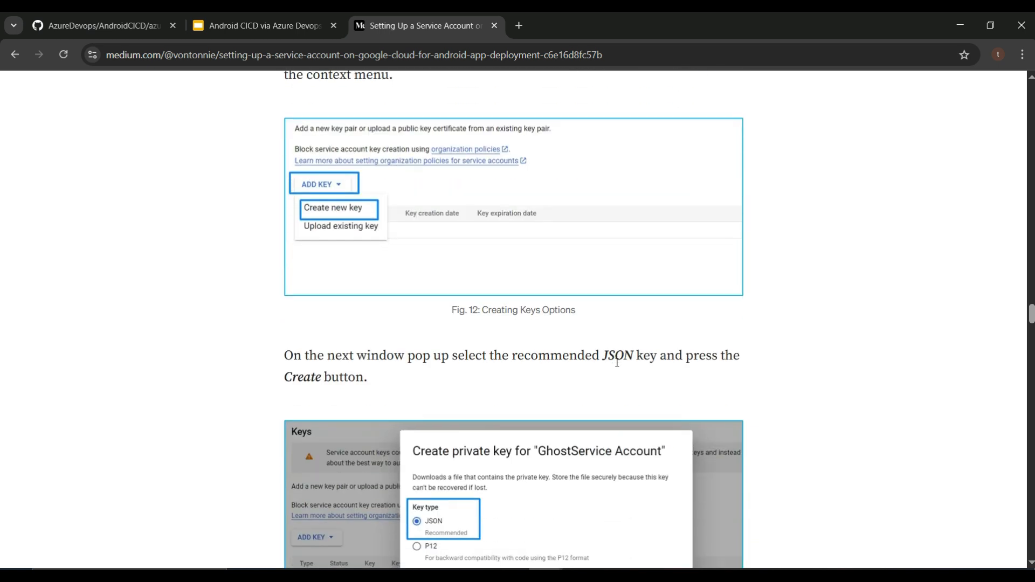
pyautogui.scroll(-3)
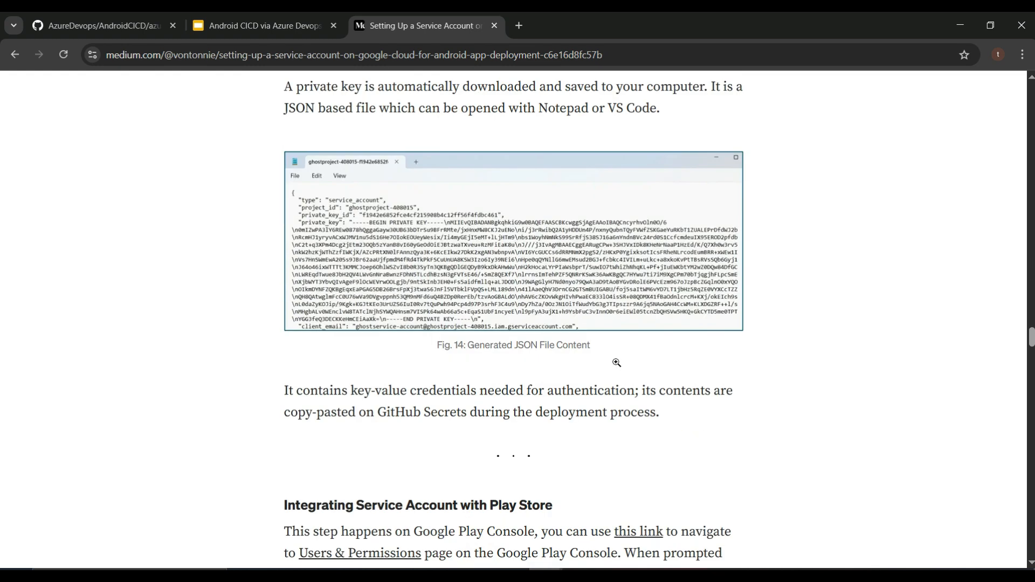
pyautogui.scroll(-3)
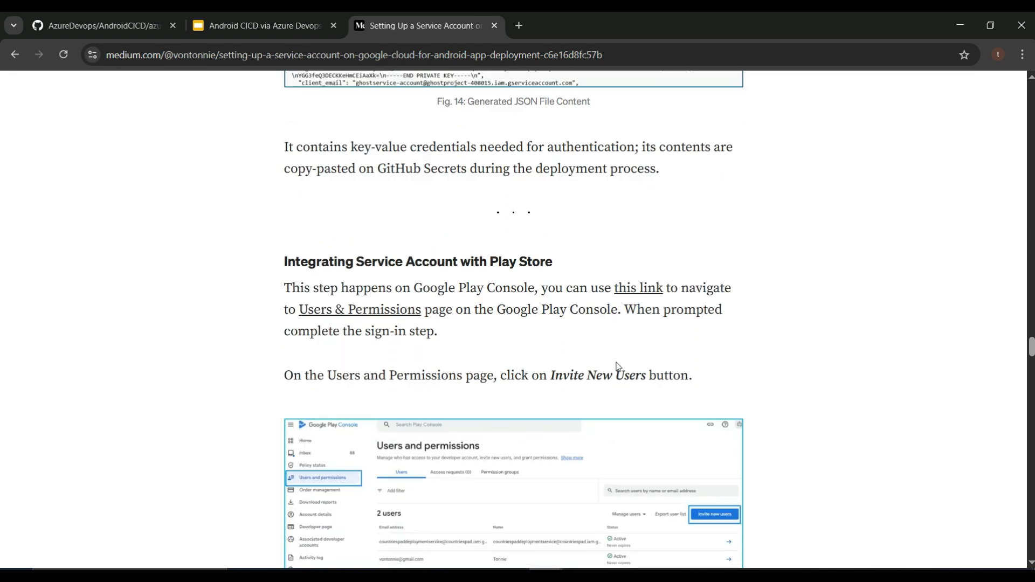
pyautogui.scroll(-3)
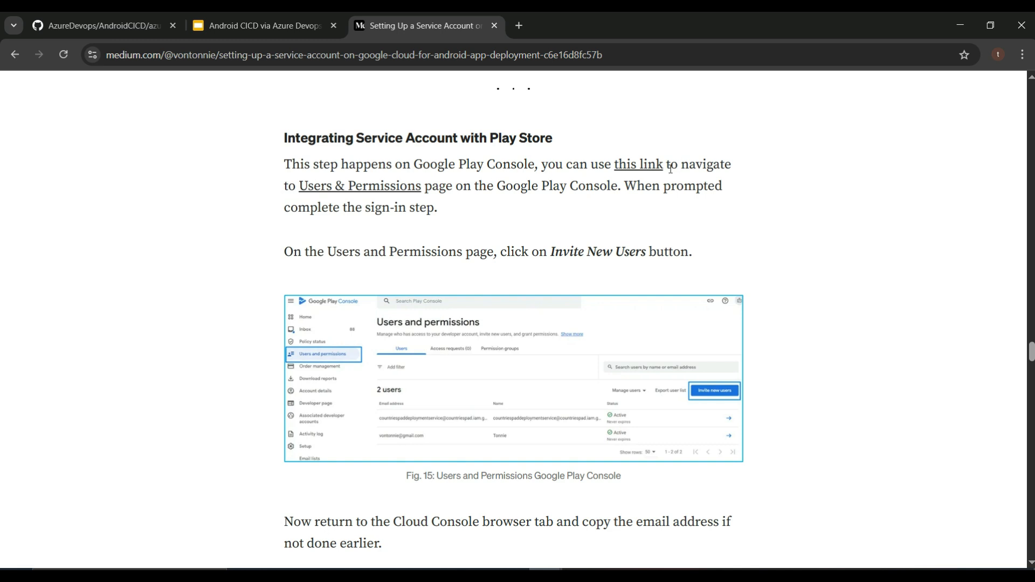
pyautogui.moveTo(684, 408)
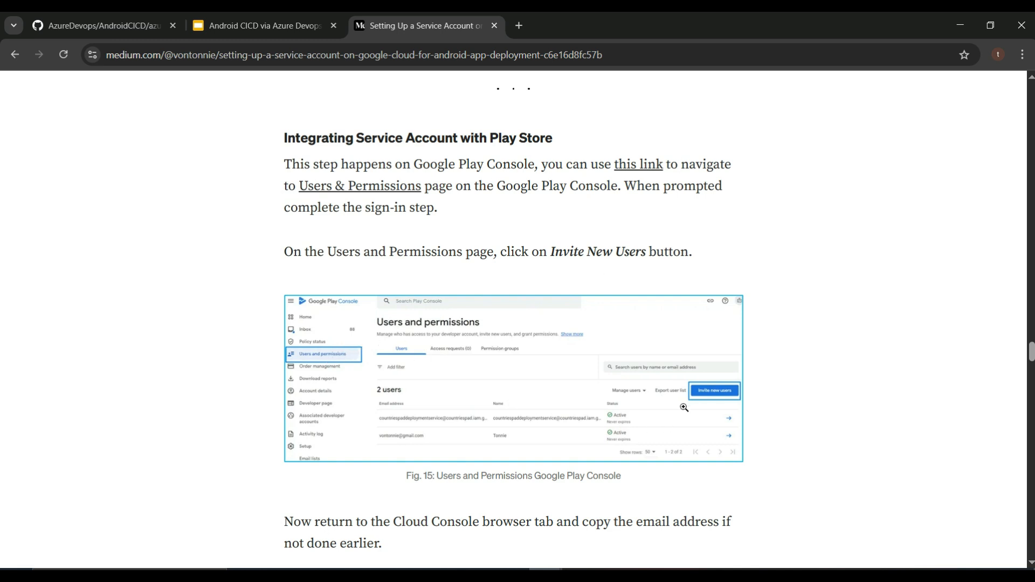
pyautogui.scroll(3)
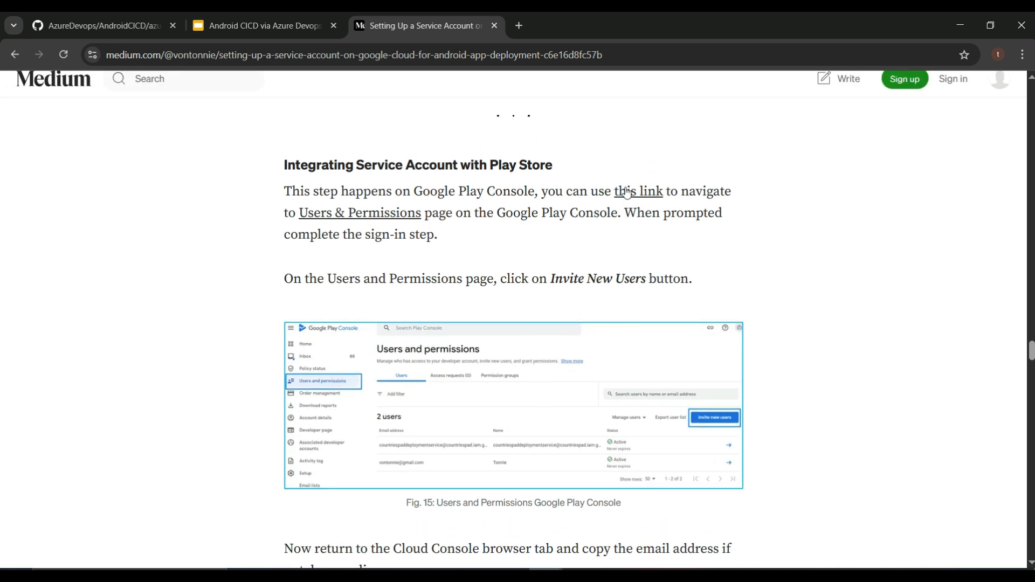
pyautogui.scroll(3)
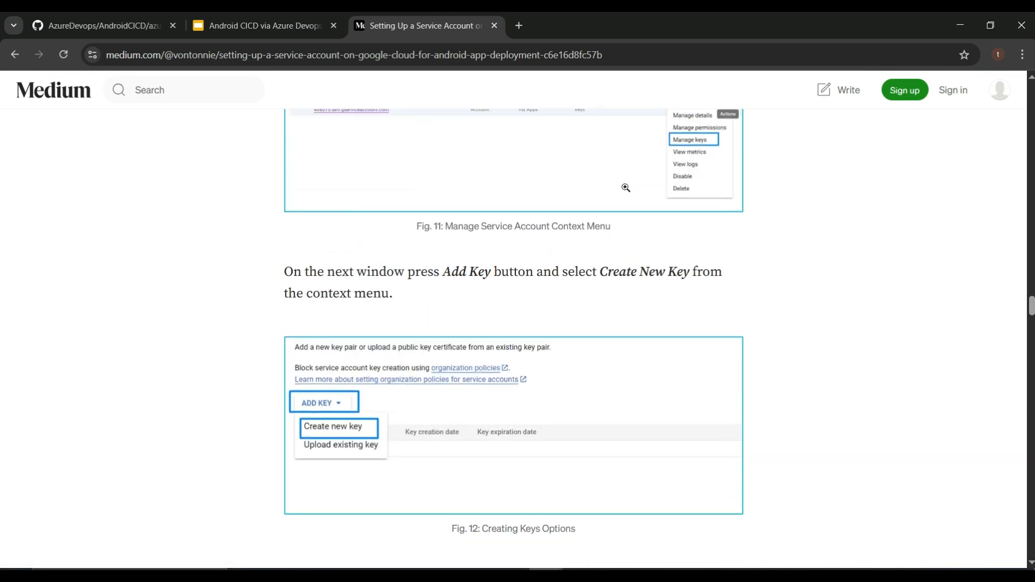
pyautogui.scroll(3)
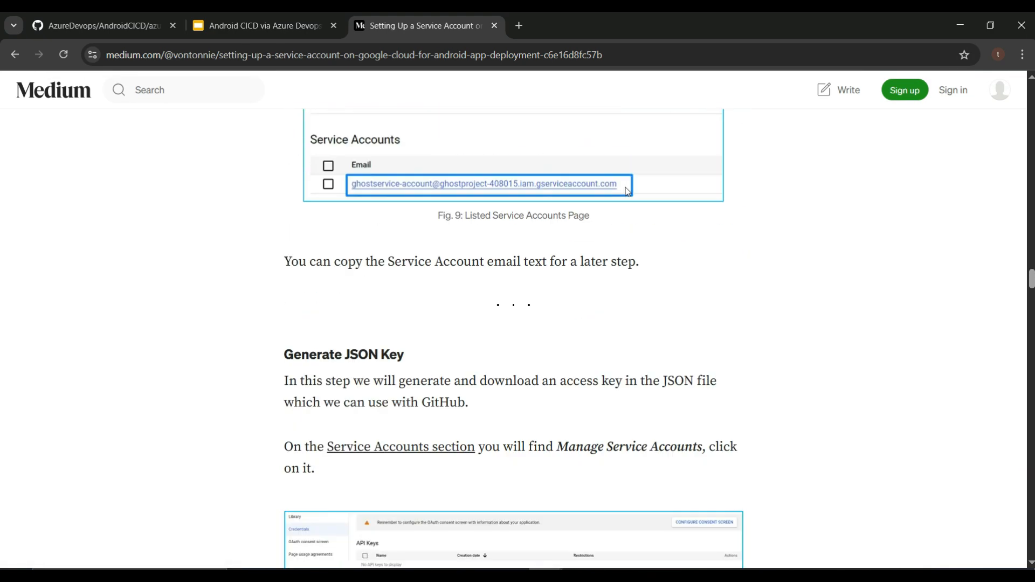
pyautogui.scroll(3)
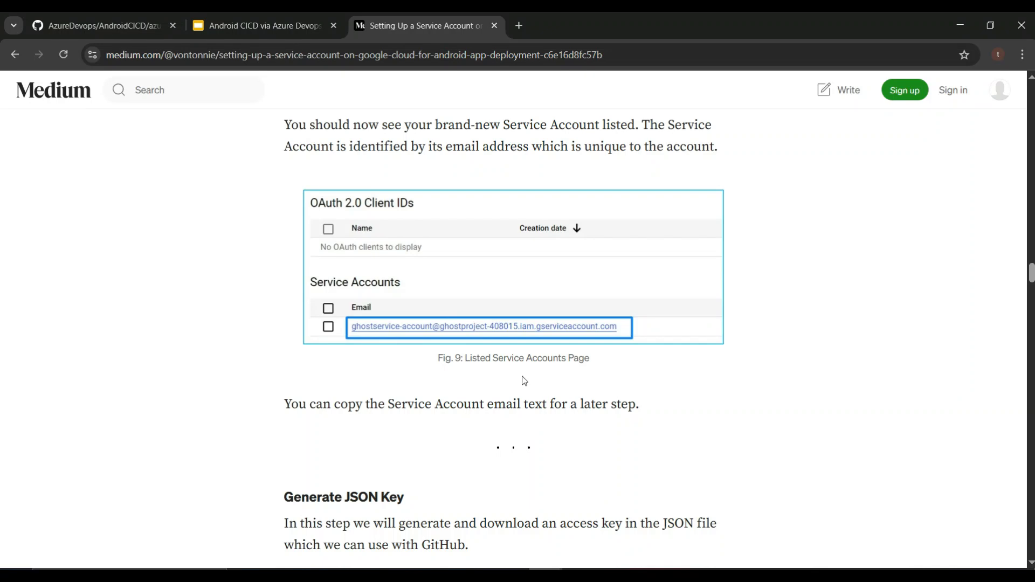
pyautogui.scroll(-3)
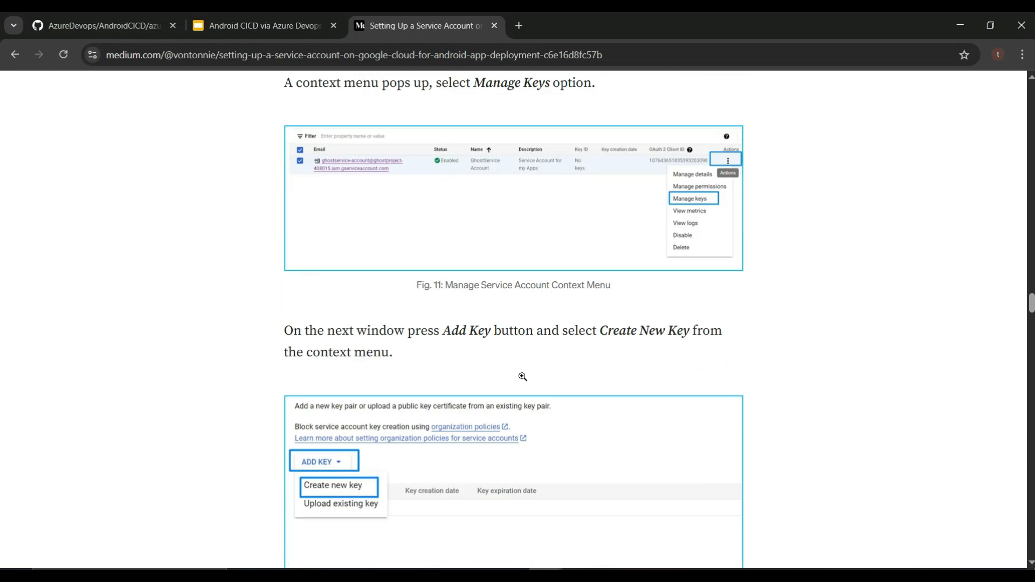
pyautogui.scroll(-3)
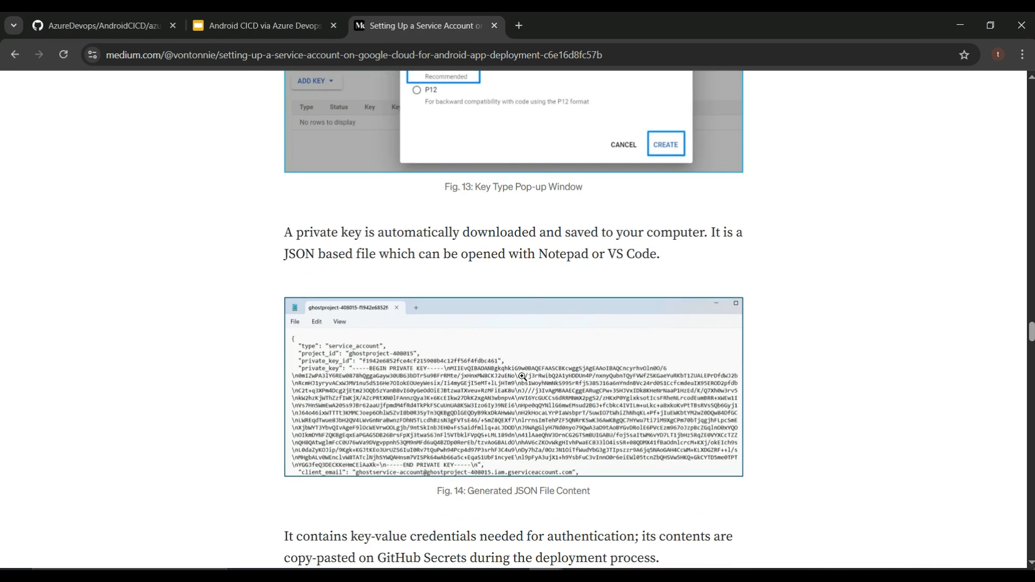
pyautogui.scroll(-3)
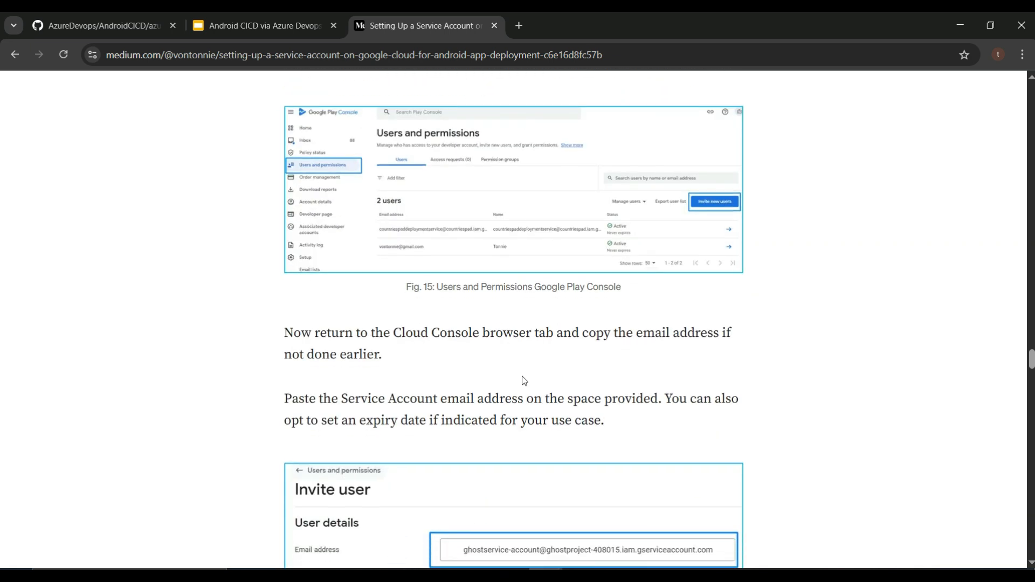
pyautogui.scroll(-3)
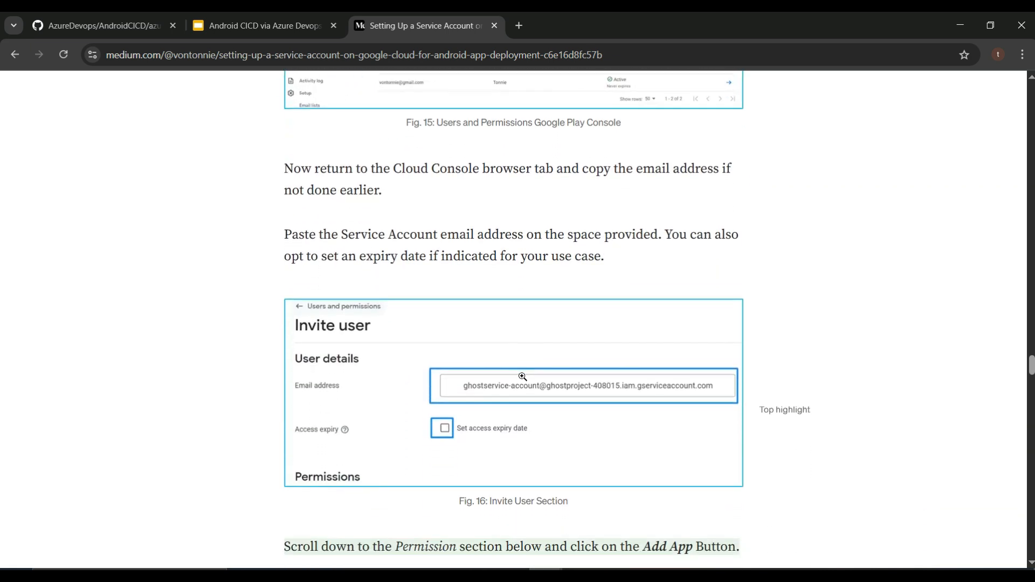
pyautogui.scroll(-3)
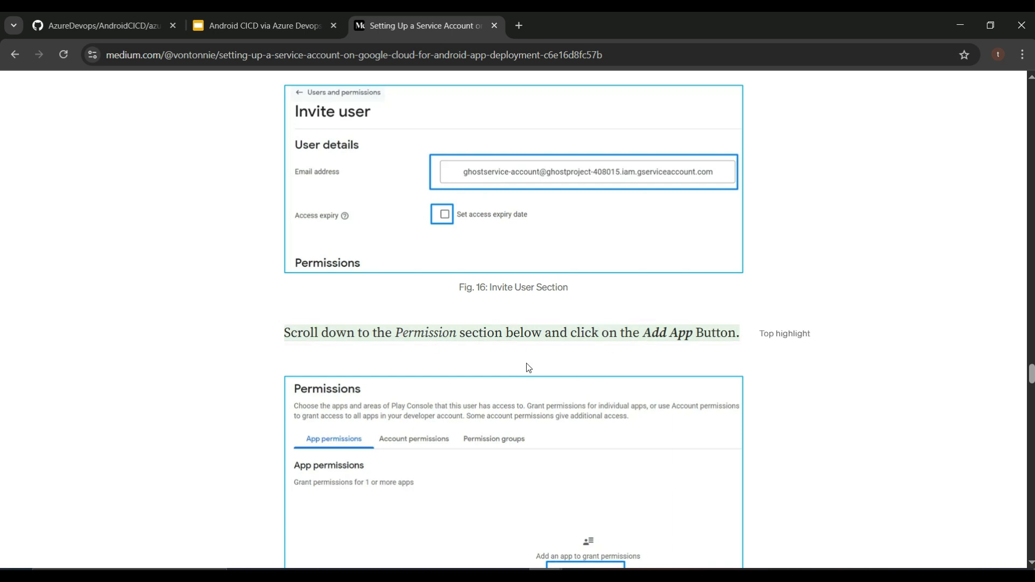
pyautogui.scroll(-3)
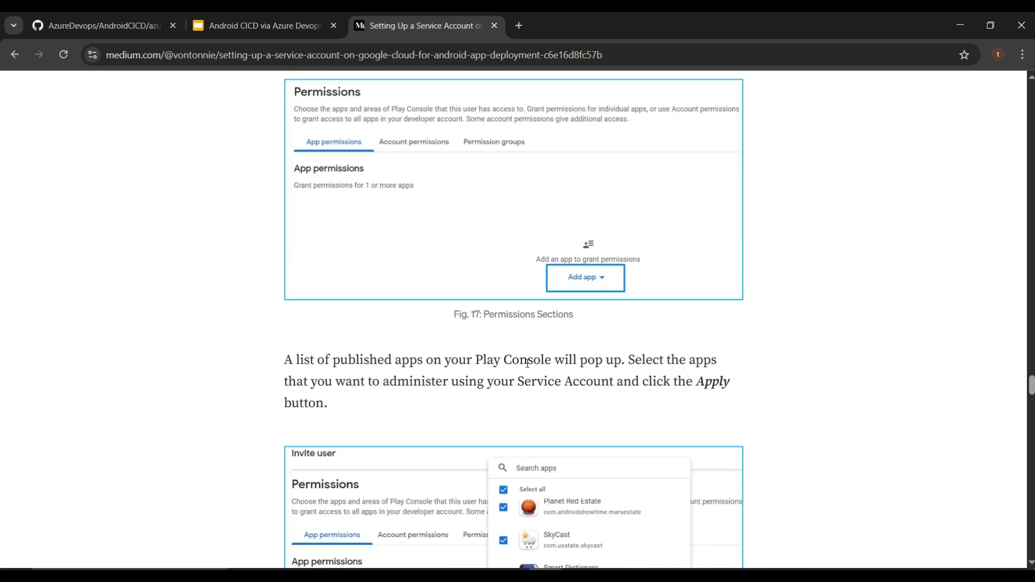
pyautogui.scroll(-3)
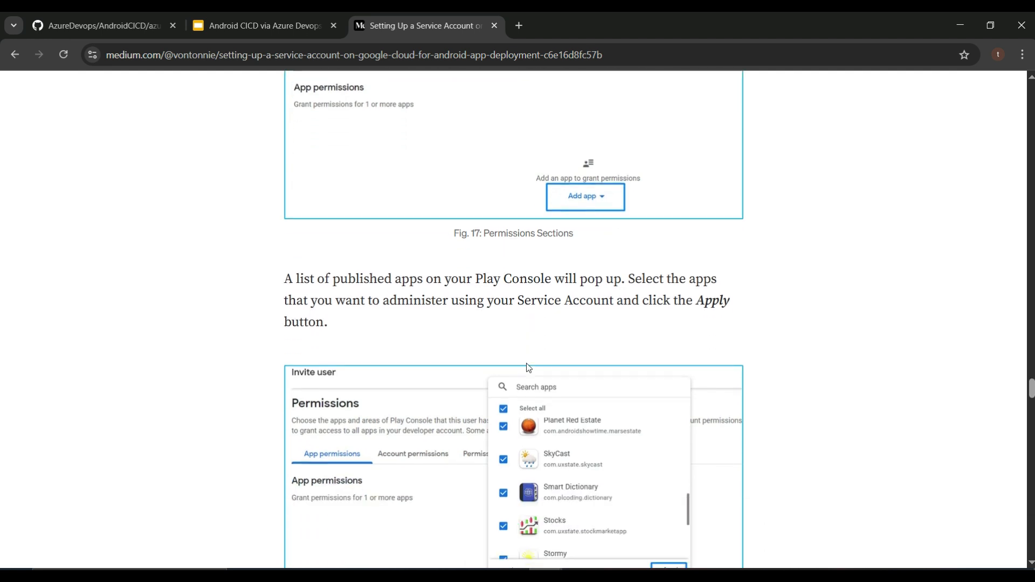
pyautogui.scroll(-3)
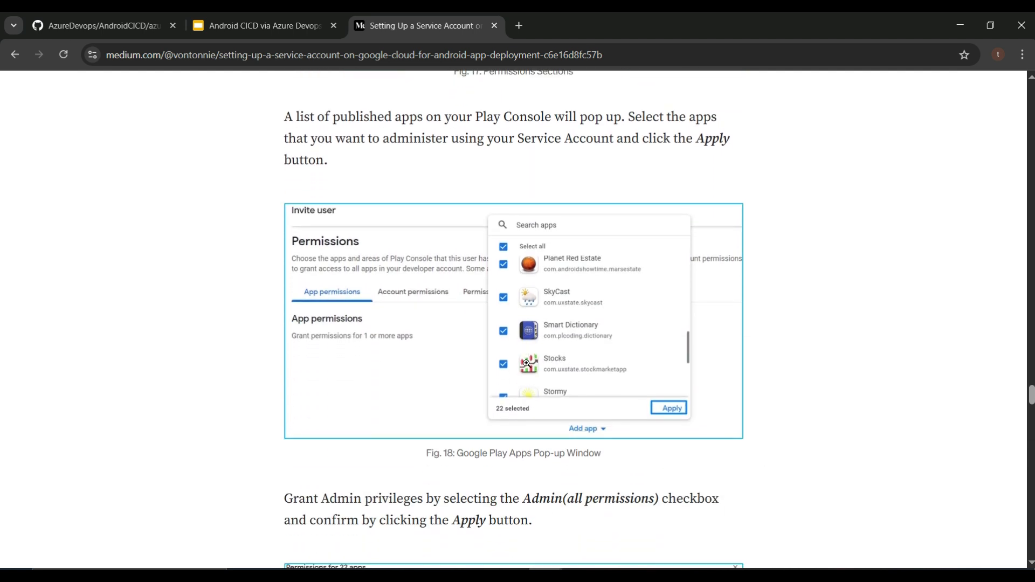
pyautogui.scroll(-3)
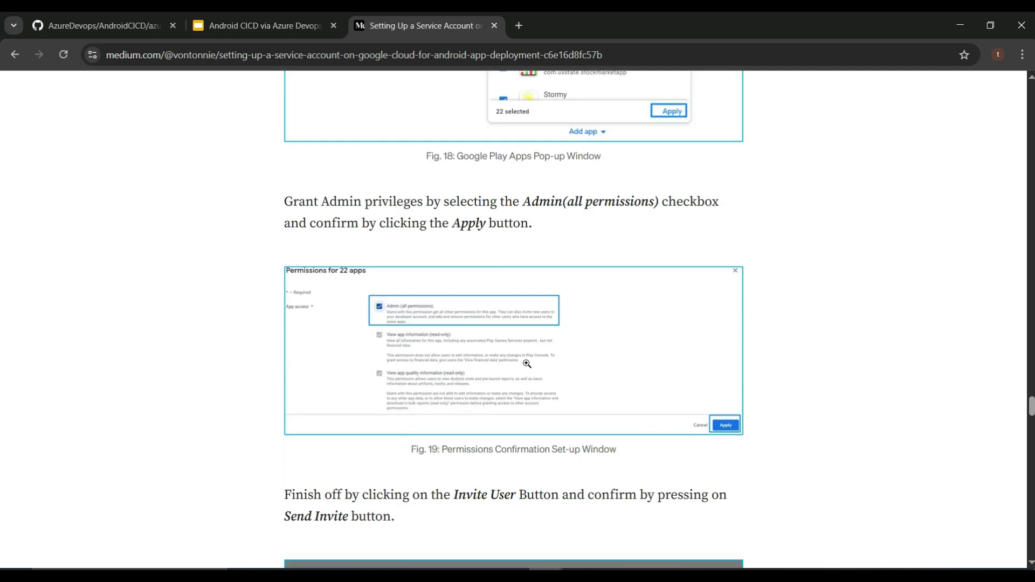
pyautogui.scroll(-3)
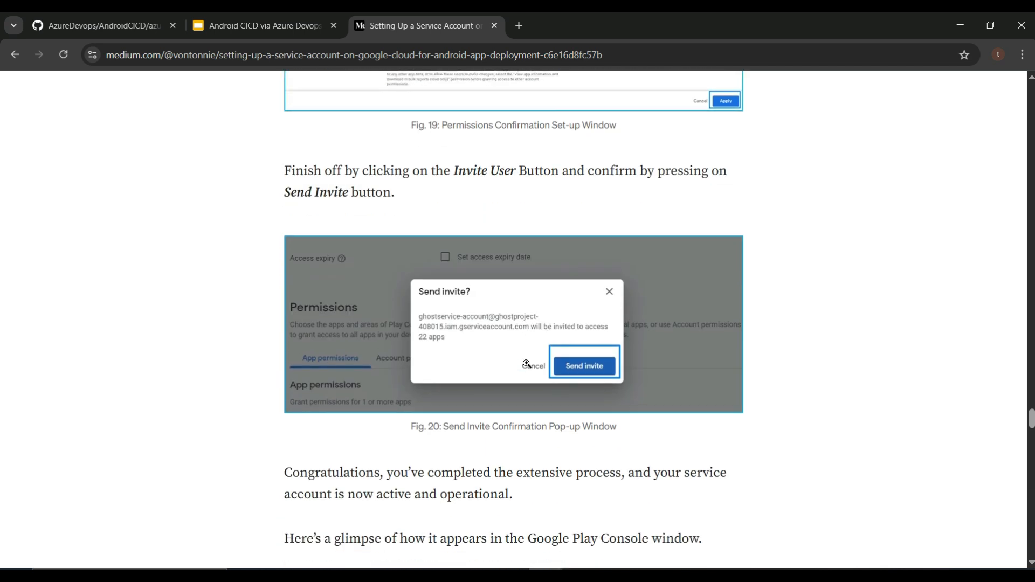
pyautogui.scroll(-3)
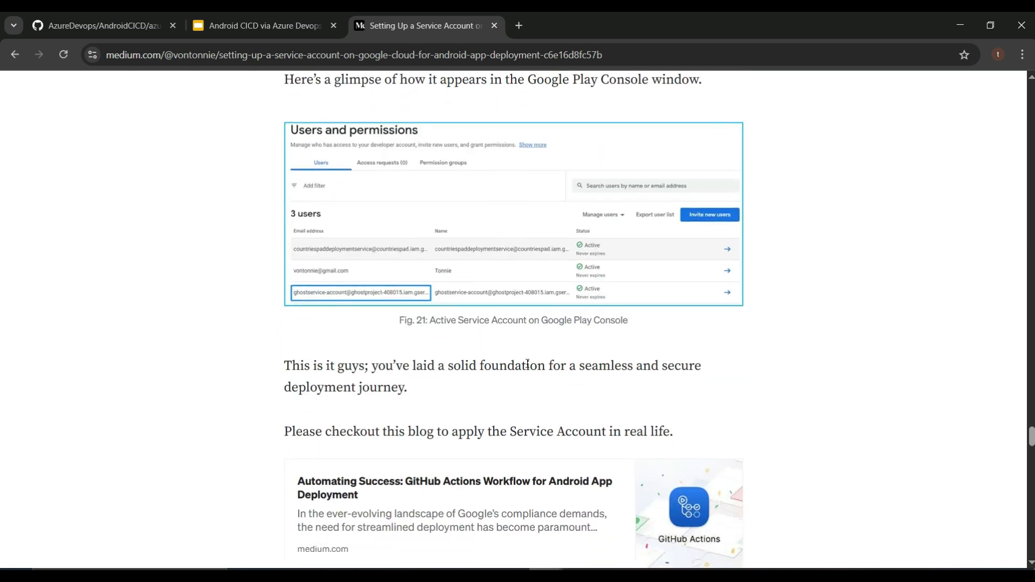
pyautogui.scroll(3)
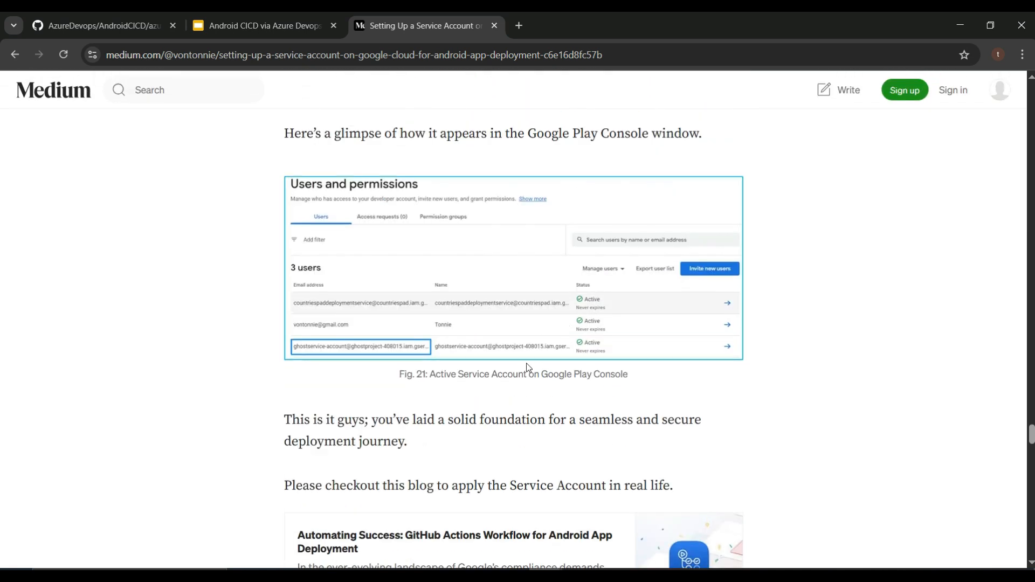
# Step: Switch back to the presentation, select the Links slide and dismiss the offline prompt
pyautogui.click(265, 26)
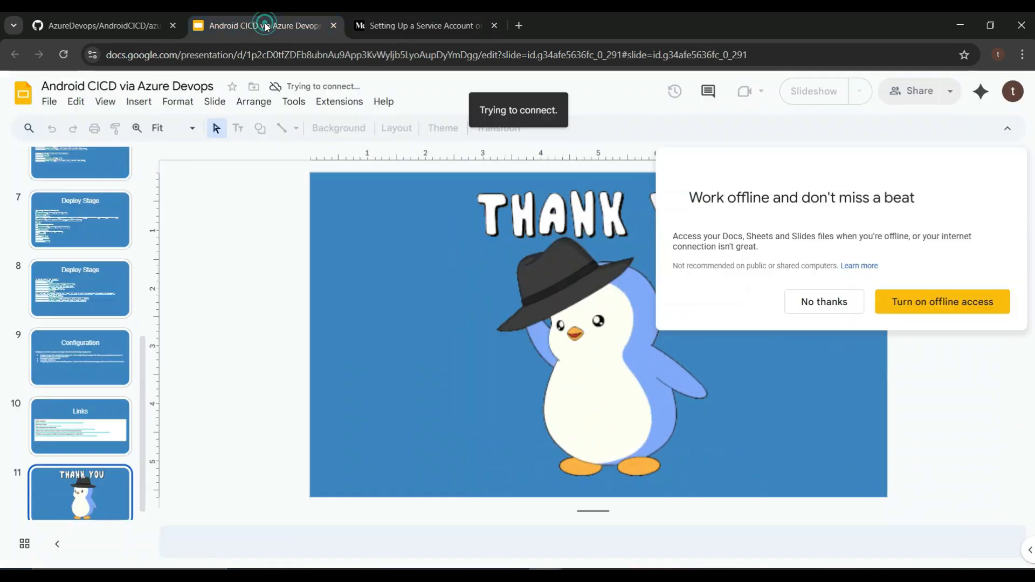
pyautogui.click(80, 426)
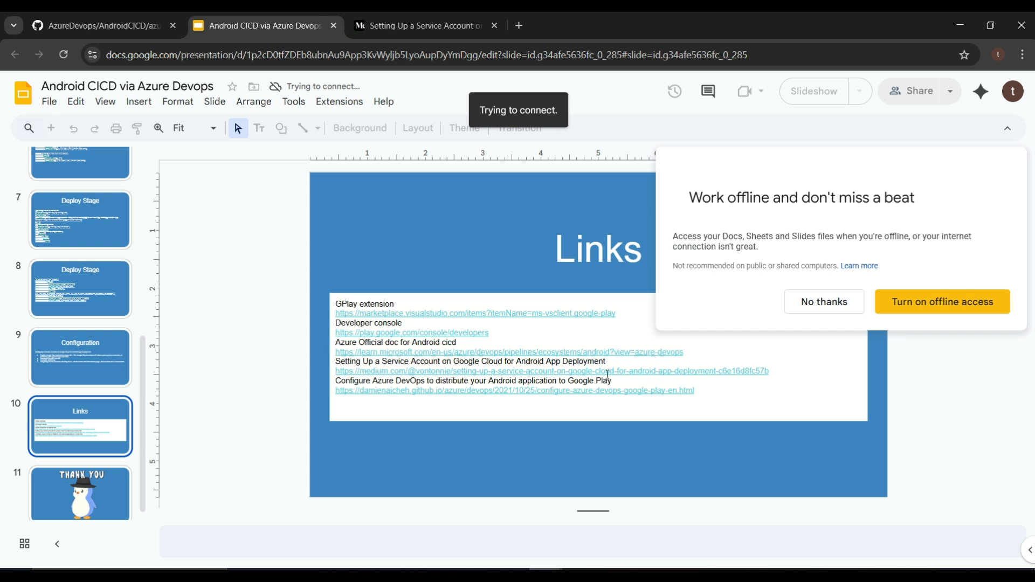
pyautogui.moveTo(777, 299)
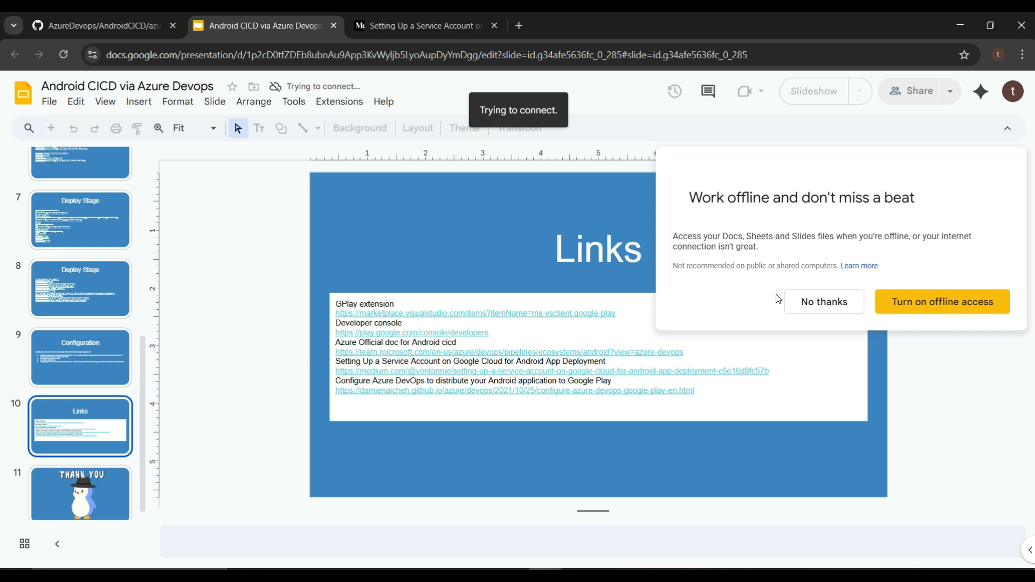
pyautogui.moveTo(440, 313)
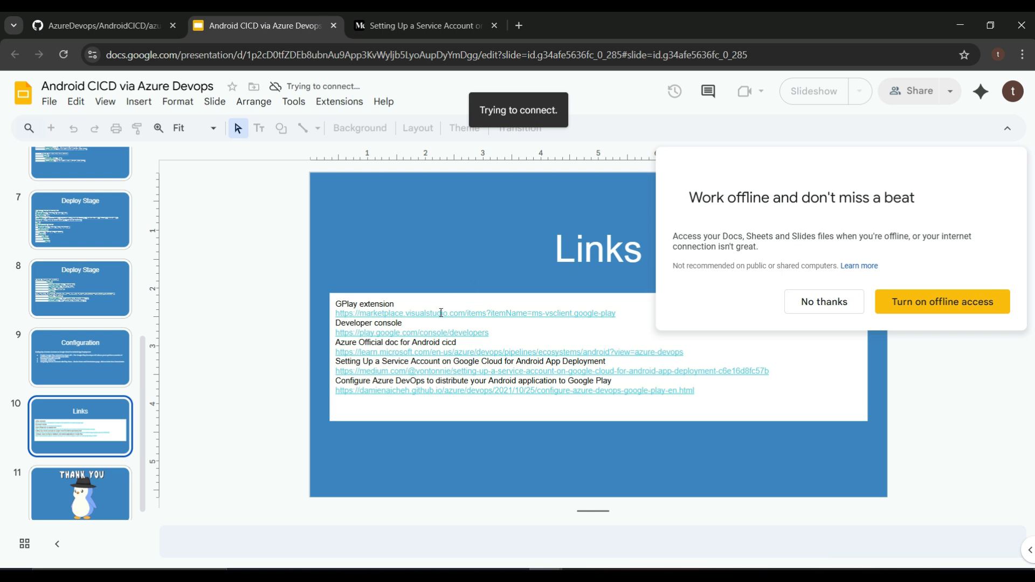
pyautogui.moveTo(648, 373)
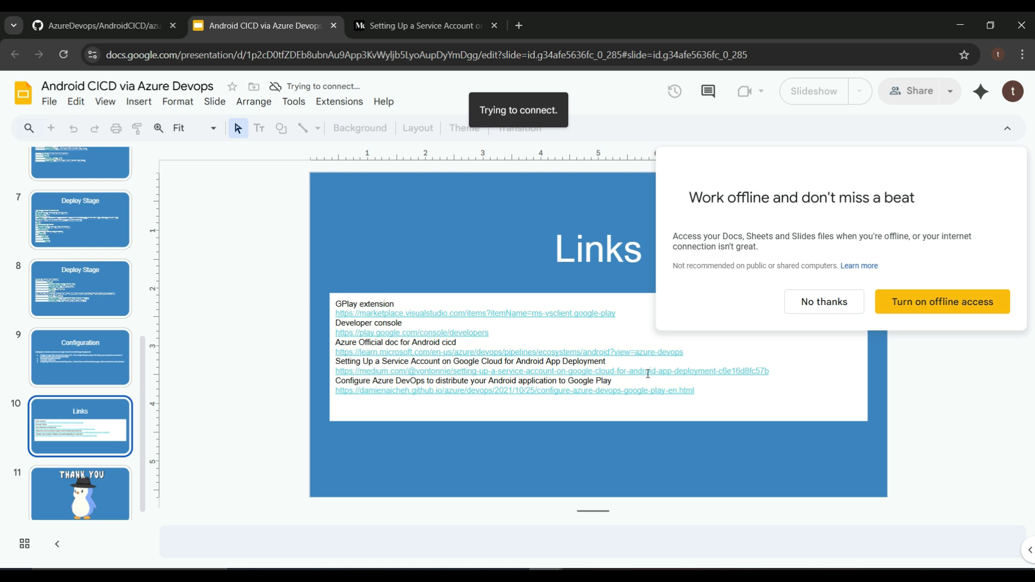
pyautogui.click(823, 302)
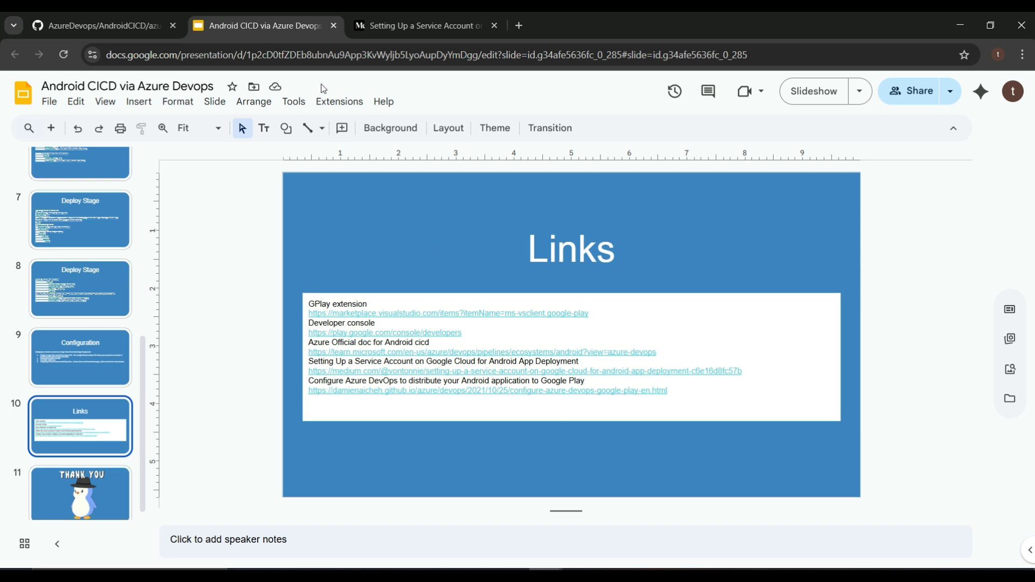
# Step: Review the build and deploy stages of azurepipeline.yml in the AzureDevops GitHub repository
pyautogui.click(99, 26)
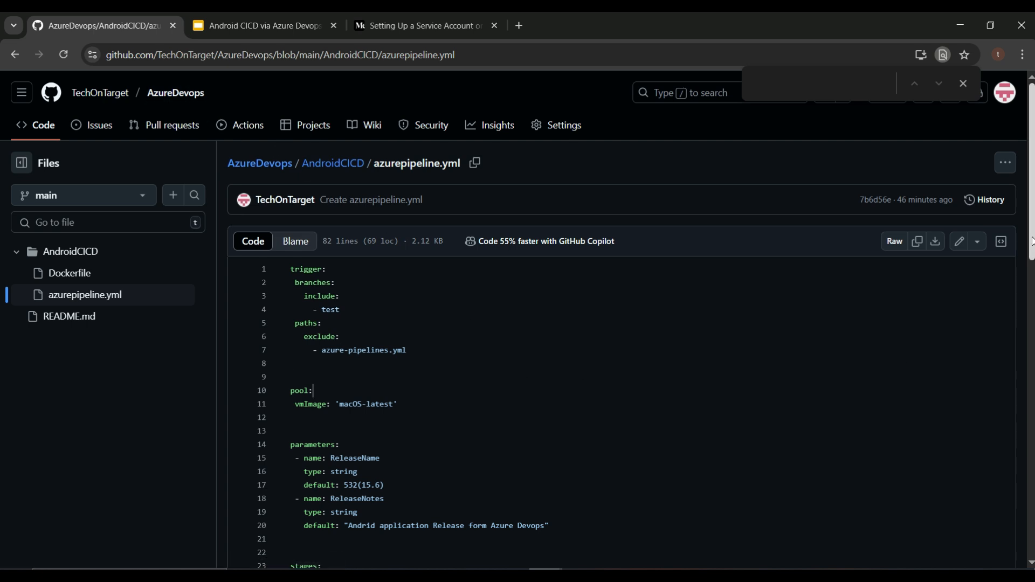
pyautogui.scroll(-3)
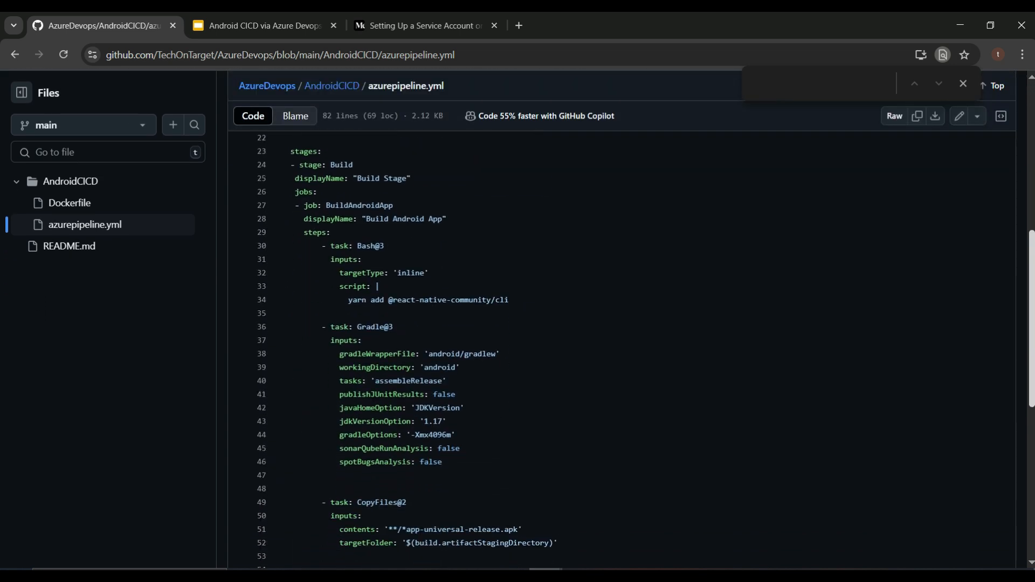
pyautogui.scroll(-3)
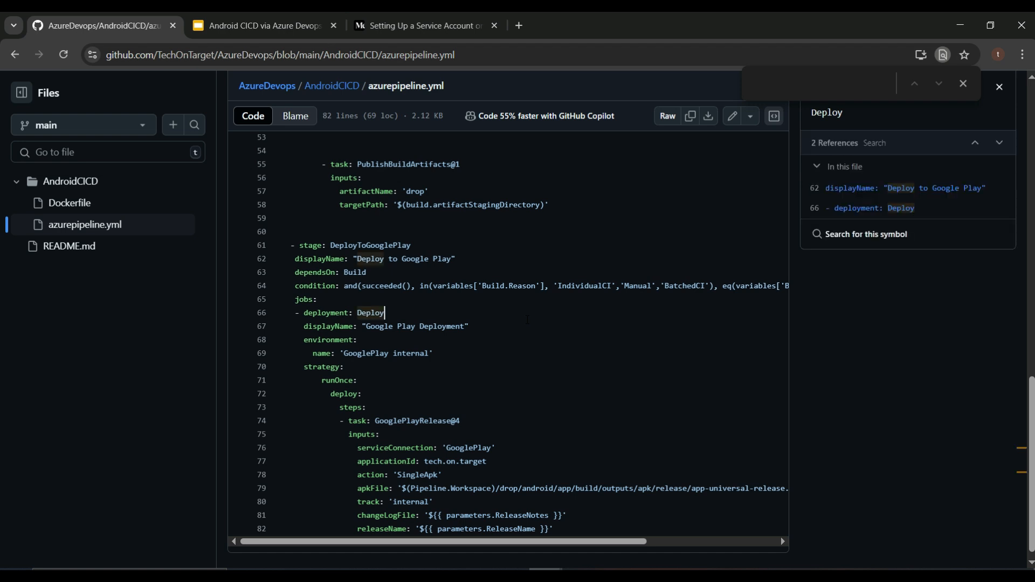
pyautogui.scroll(3)
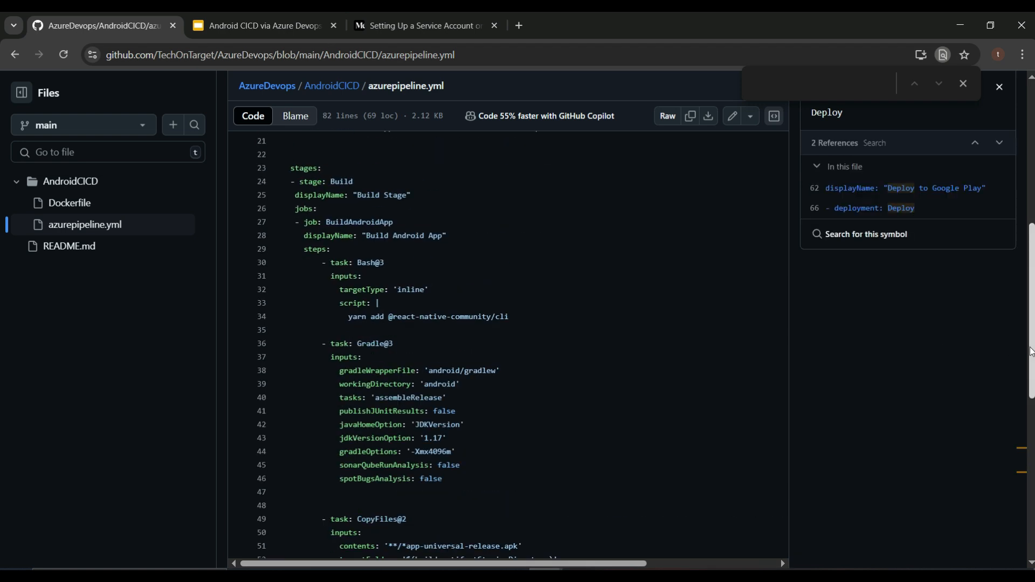
pyautogui.scroll(3)
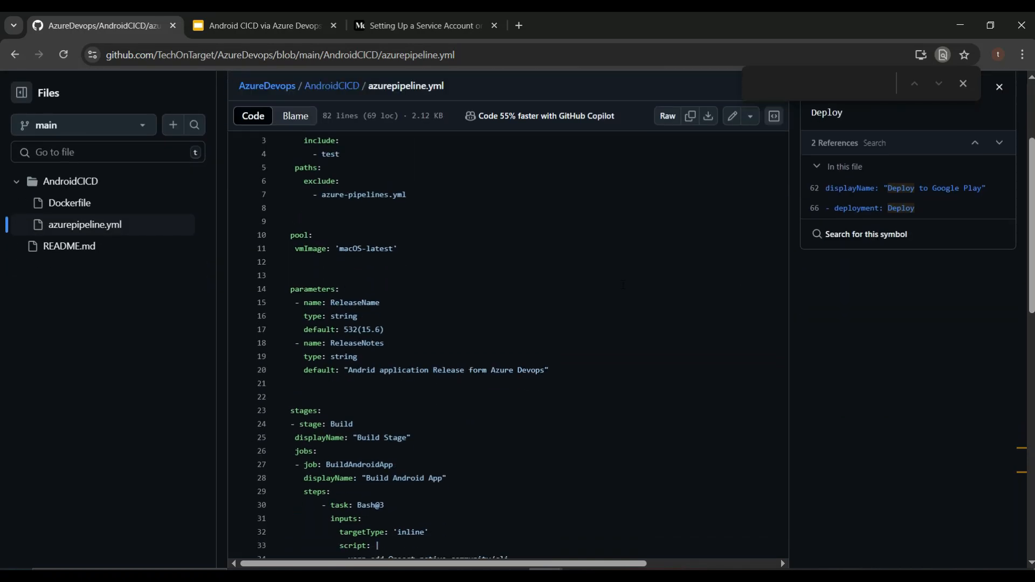
pyautogui.moveTo(110, 231)
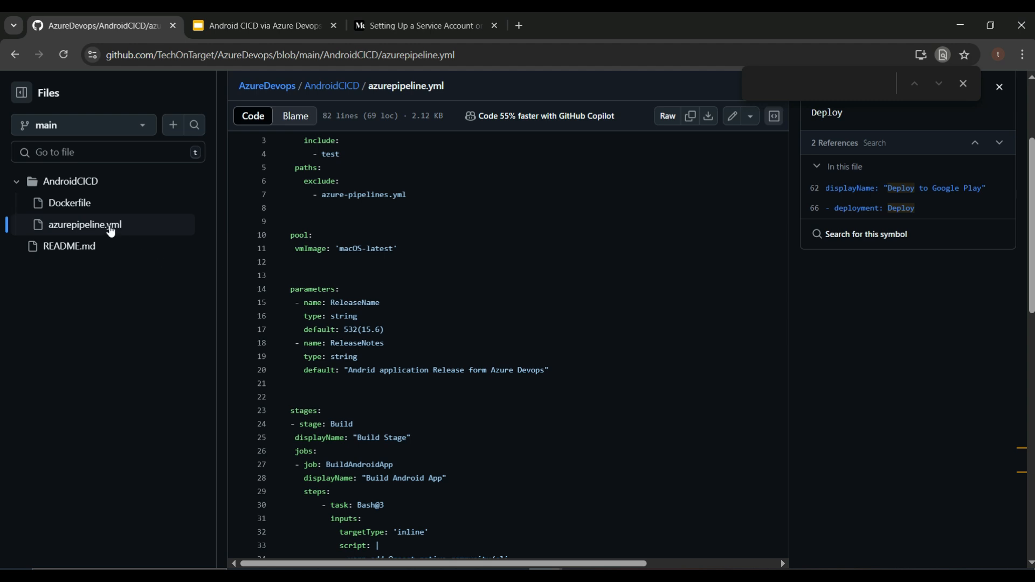
pyautogui.click(69, 203)
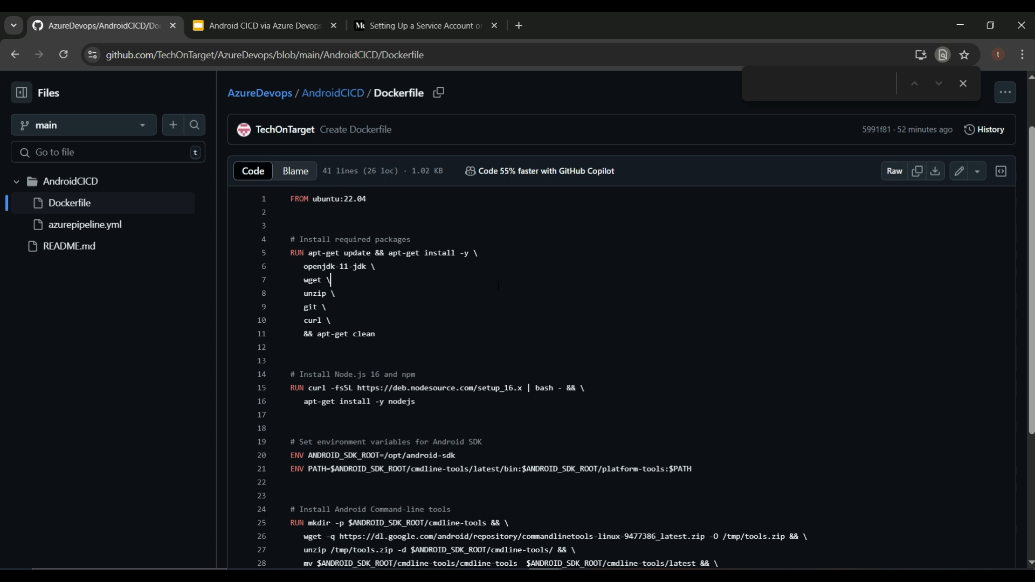
pyautogui.moveTo(498, 285)
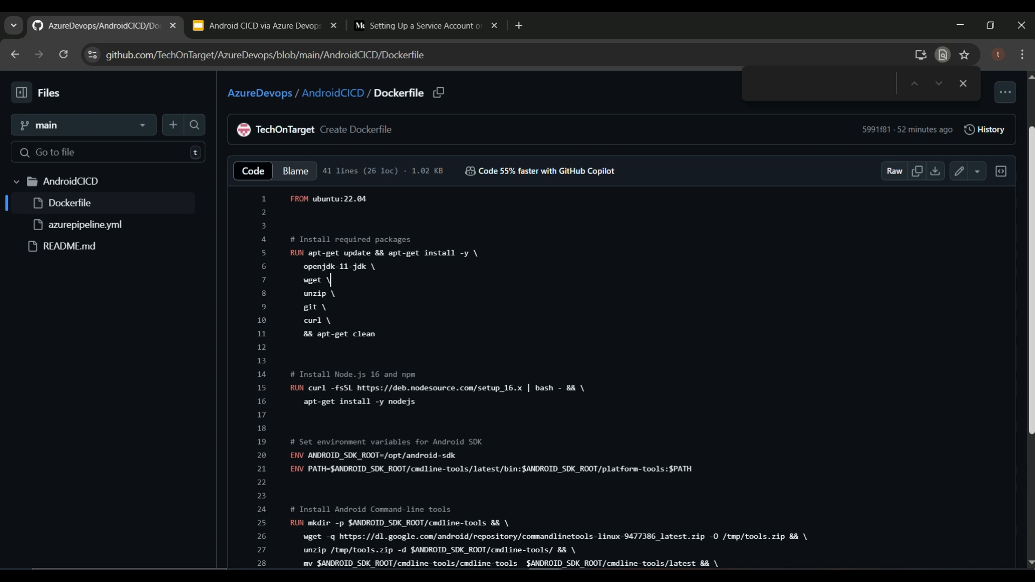
pyautogui.scroll(3)
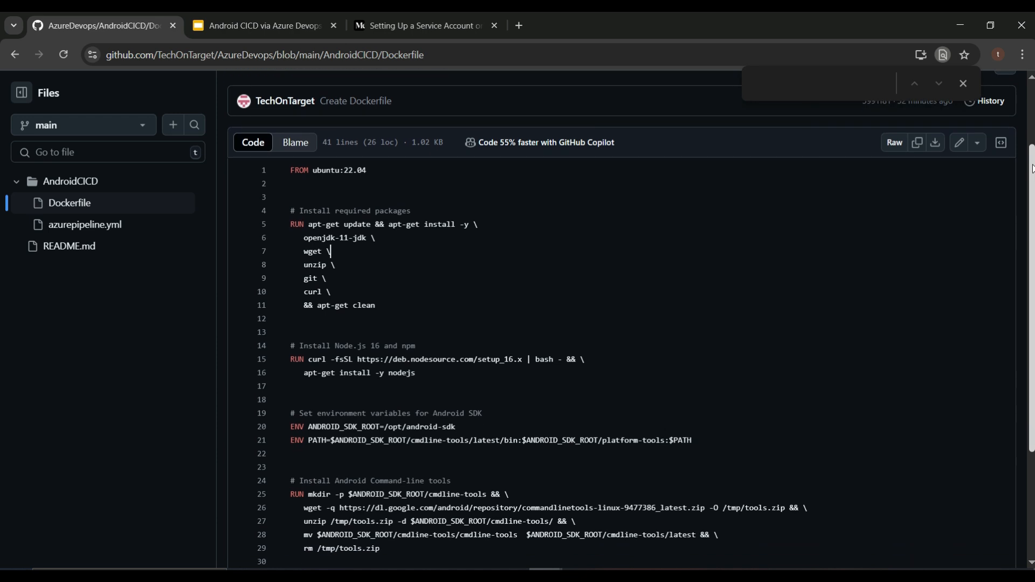
pyautogui.scroll(-3)
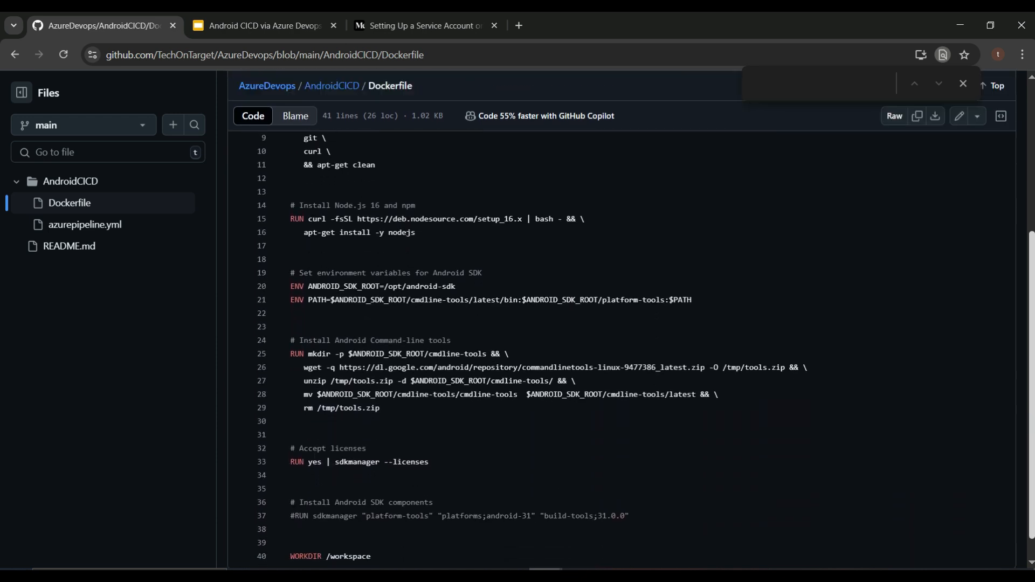
pyautogui.scroll(3)
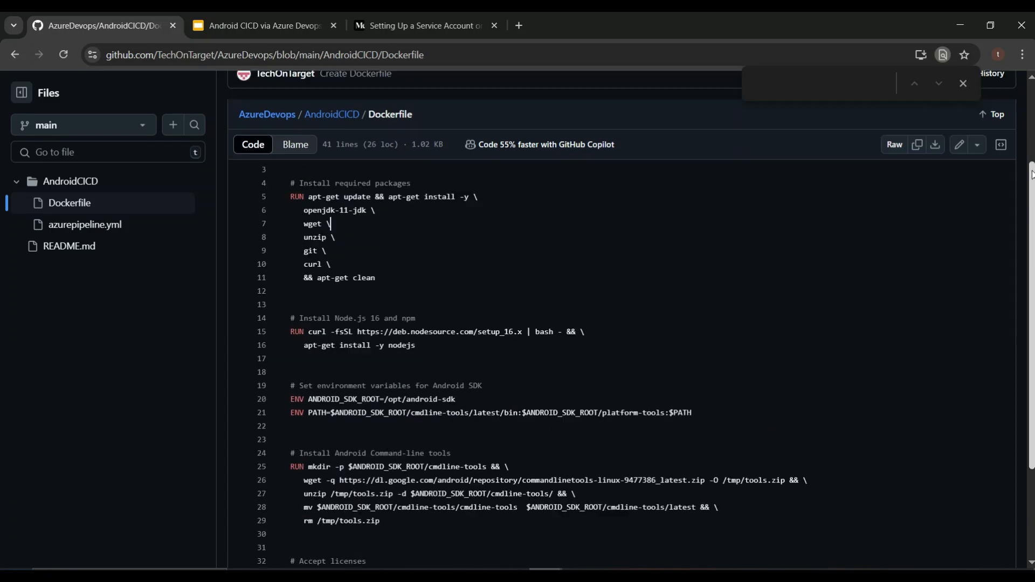
pyautogui.scroll(3)
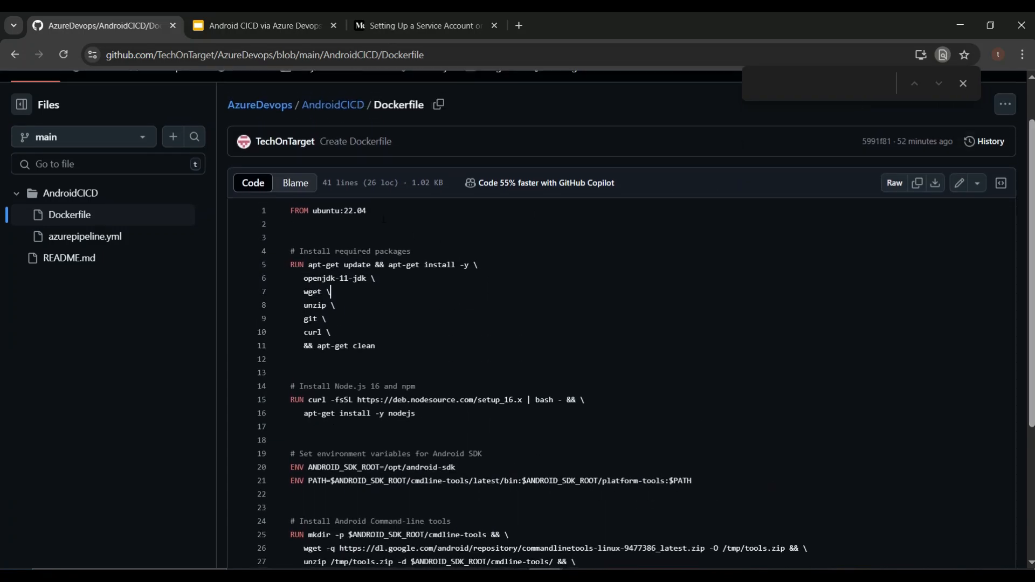
pyautogui.moveTo(354, 281)
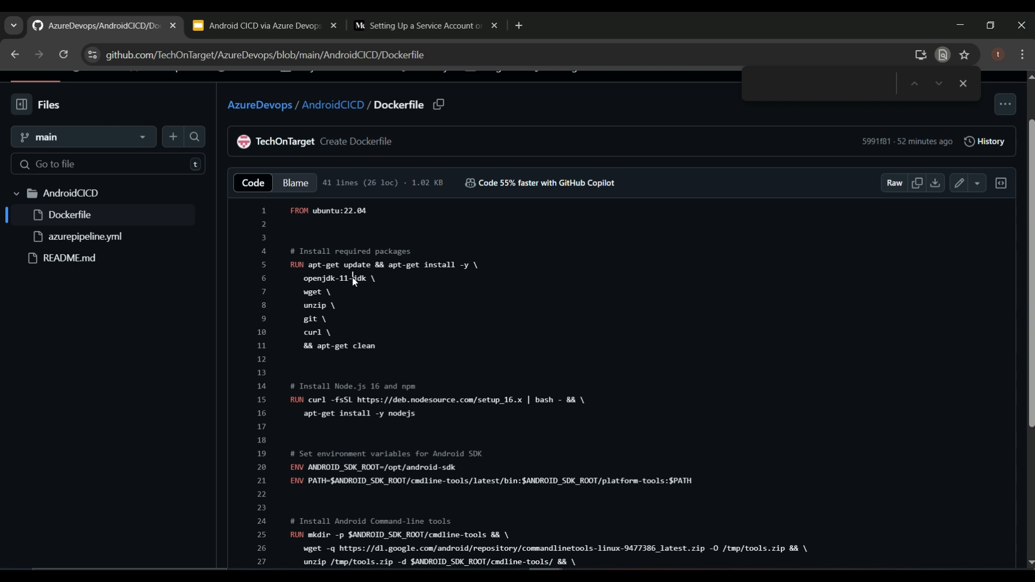
pyautogui.click(263, 26)
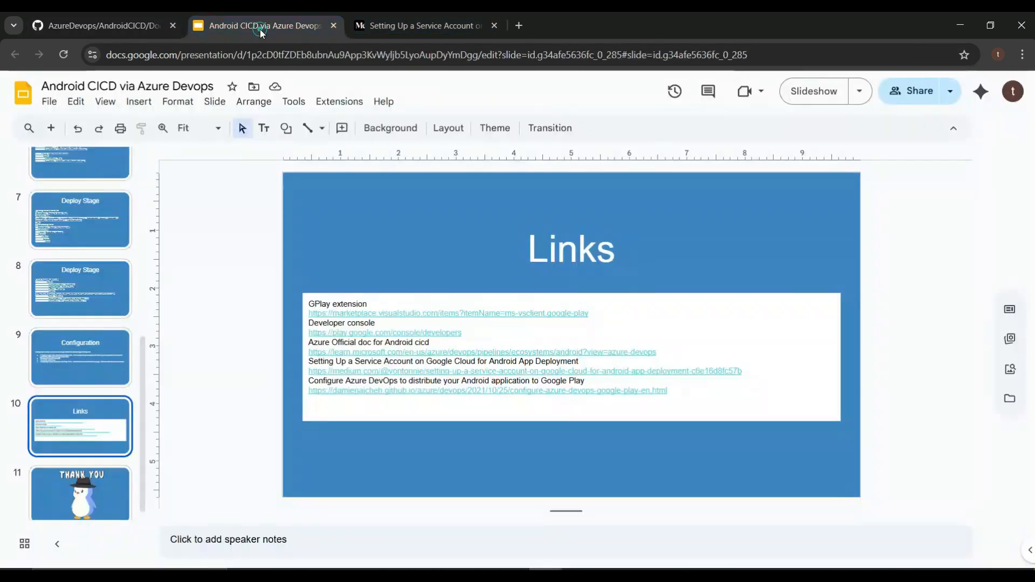
# Step: Revisit the Agent OS & Parameters slide, then go back to the Dockerfile page on GitHub
pyautogui.scroll(3)
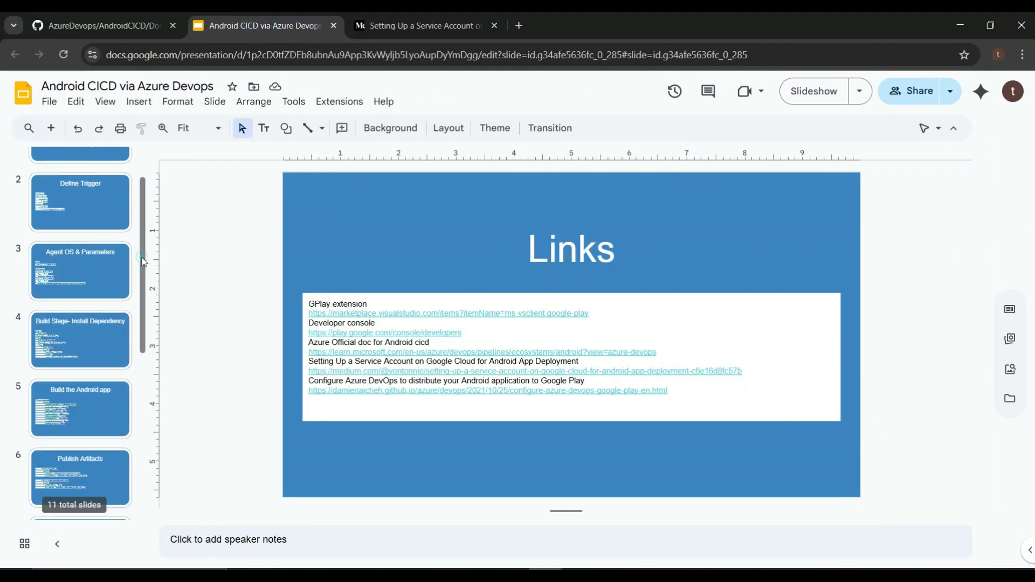
pyautogui.click(80, 271)
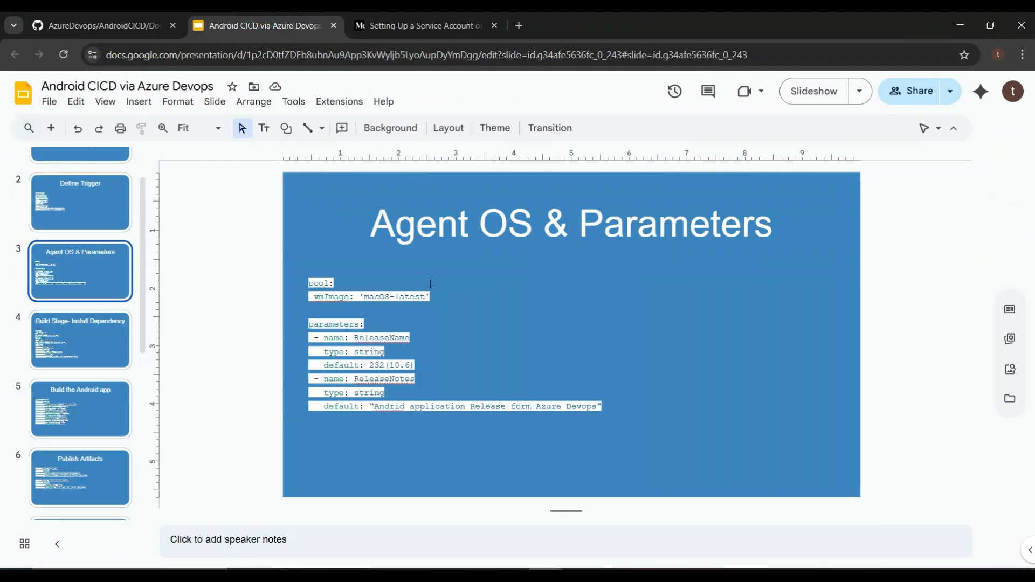
pyautogui.click(99, 25)
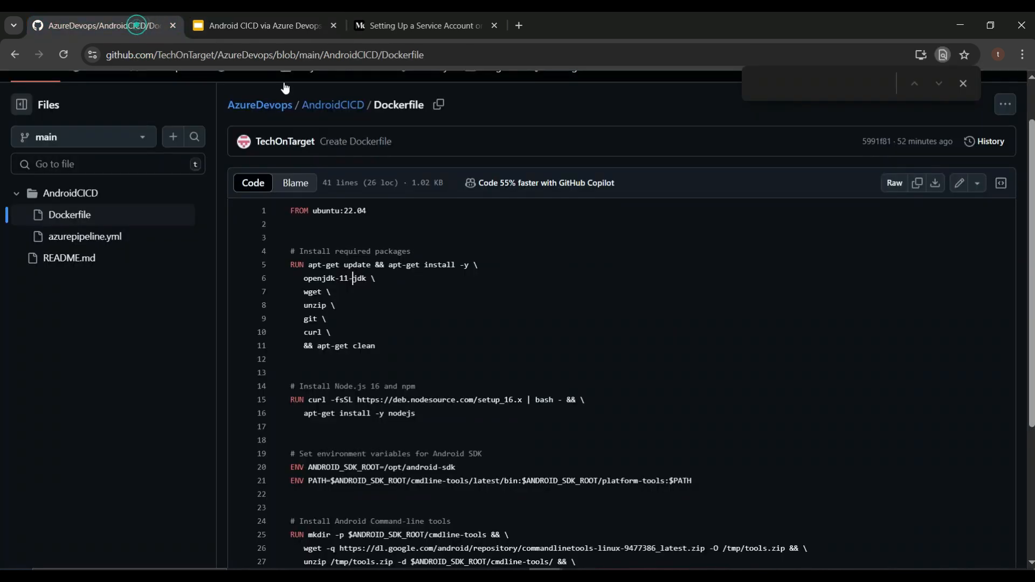
pyautogui.doubleClick(328, 211)
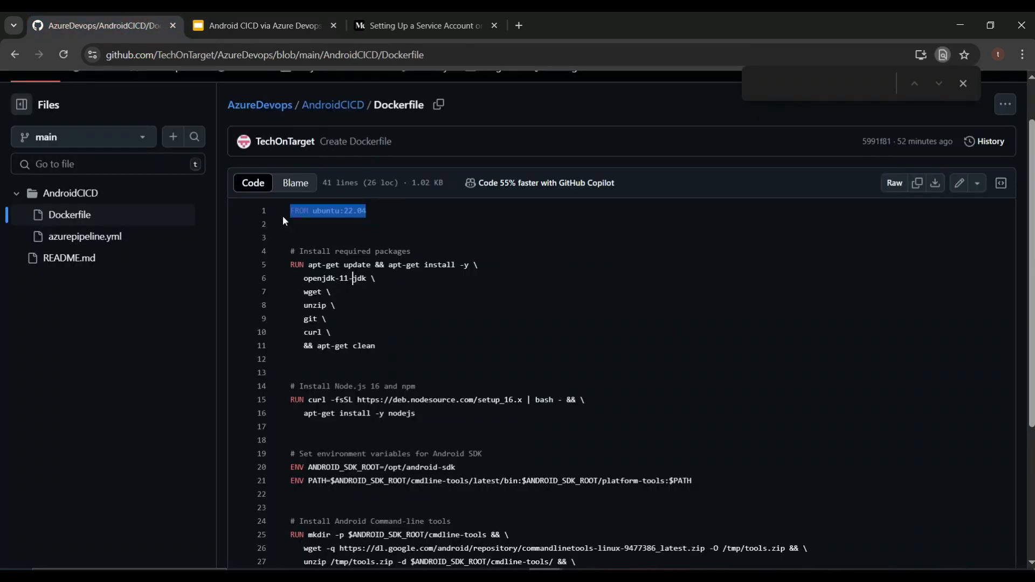
pyautogui.click(376, 223)
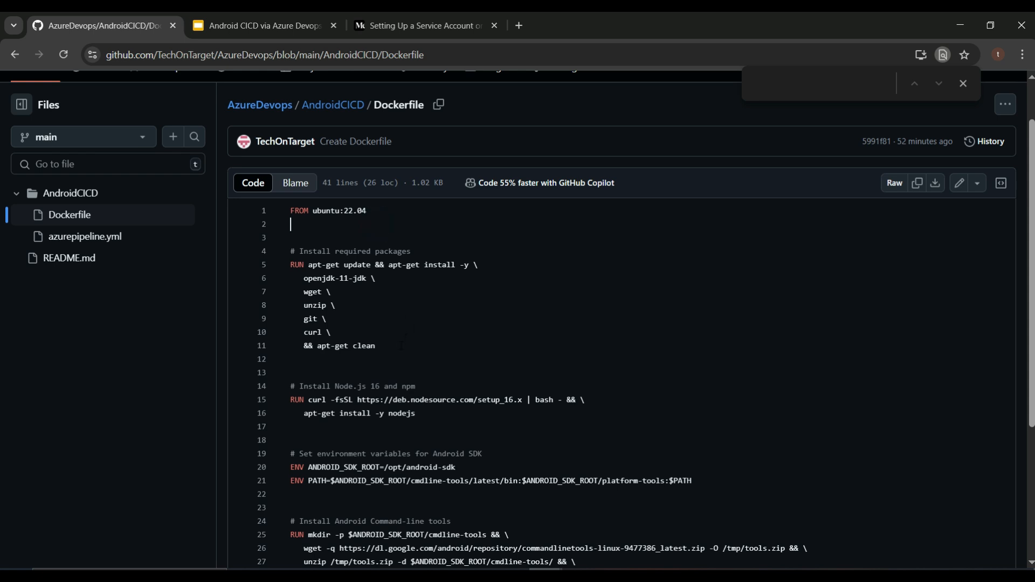
pyautogui.moveTo(439, 401)
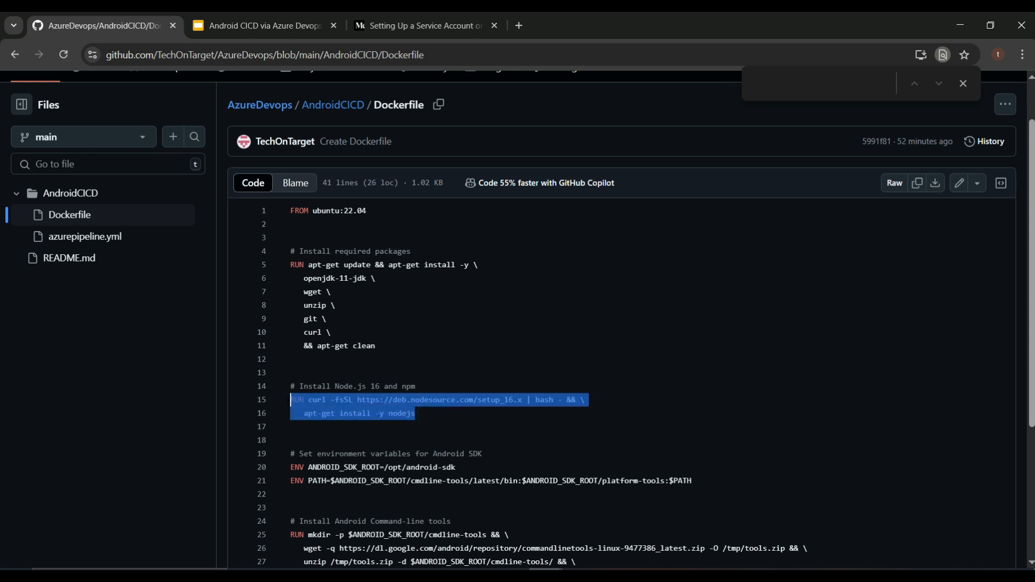
pyautogui.click(292, 427)
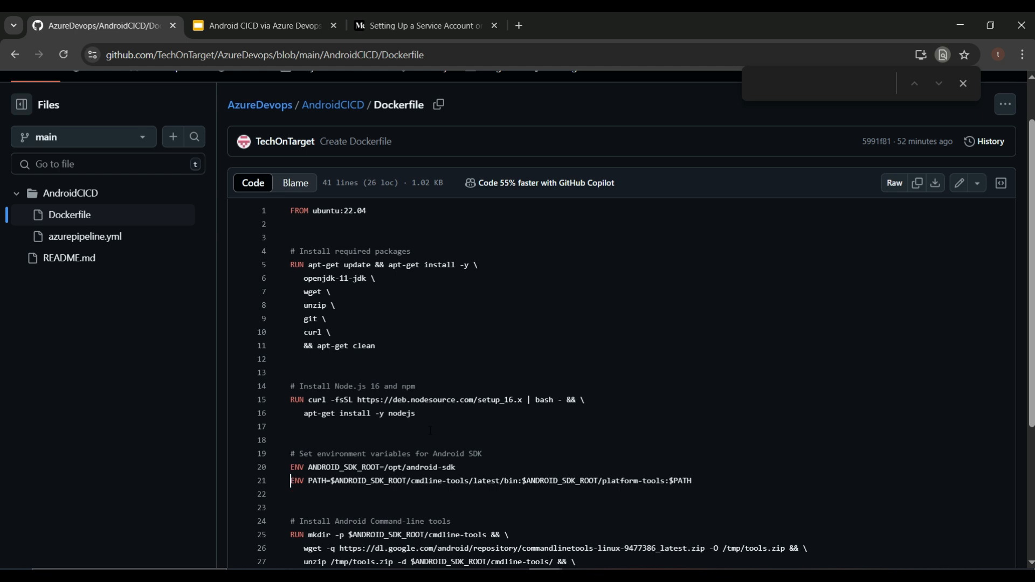
pyautogui.scroll(-3)
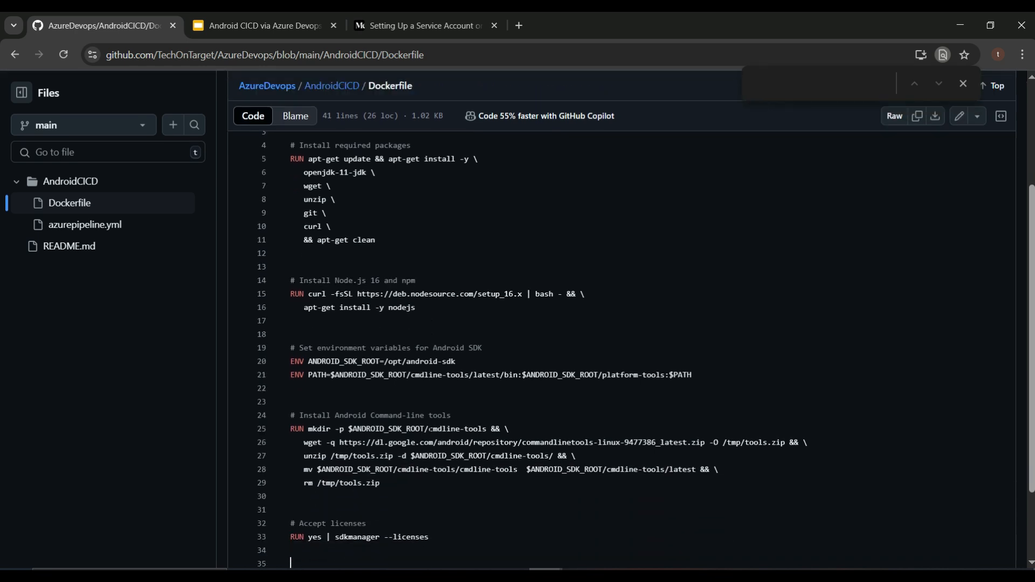
pyautogui.scroll(-3)
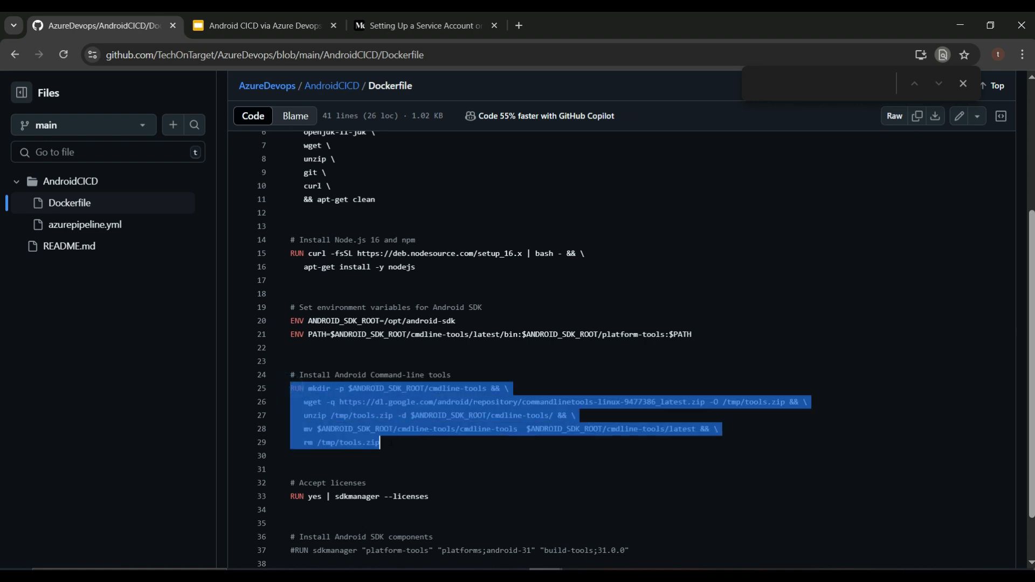
pyautogui.doubleClick(558, 401)
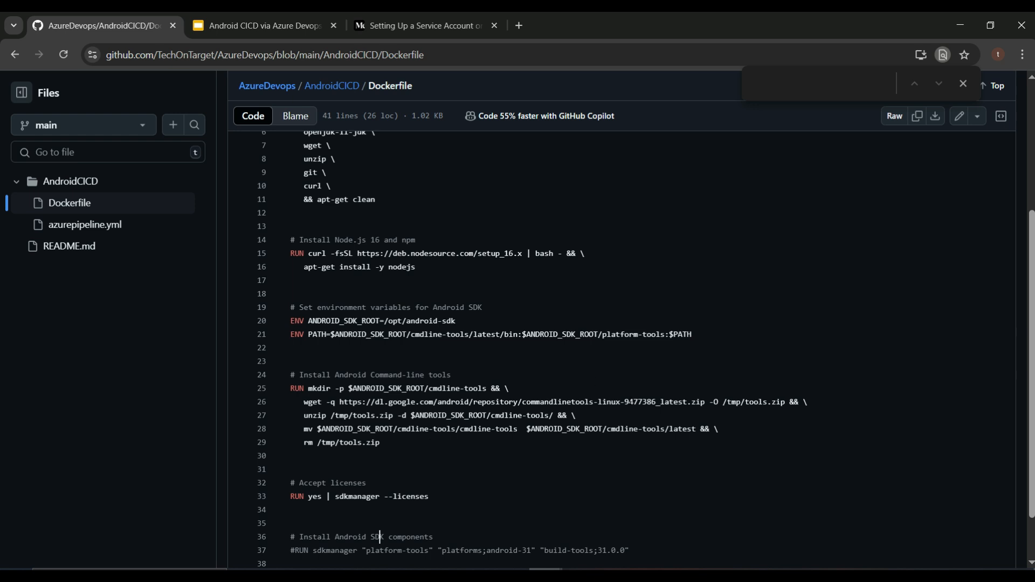
pyautogui.click(628, 401)
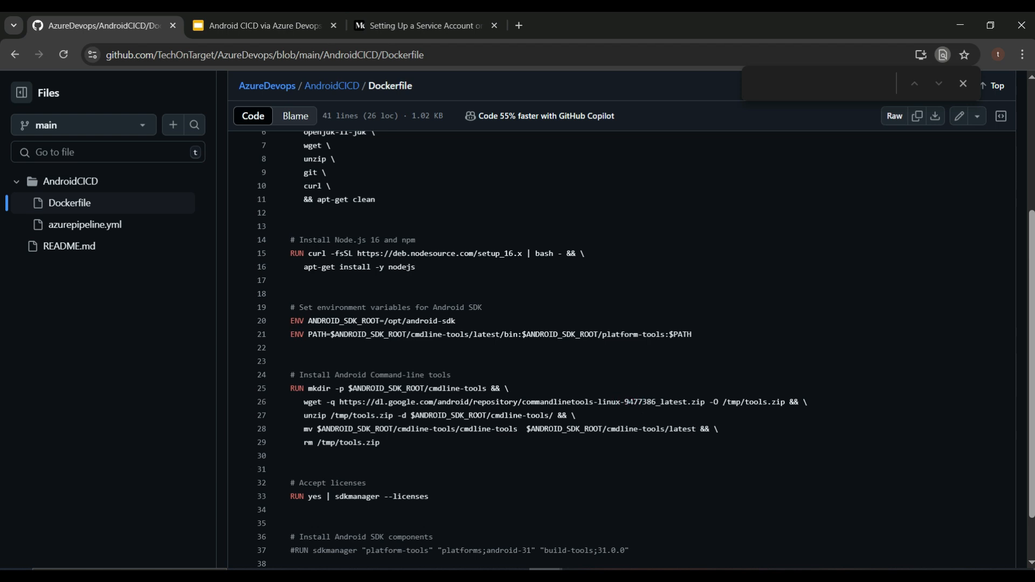
pyautogui.click(289, 455)
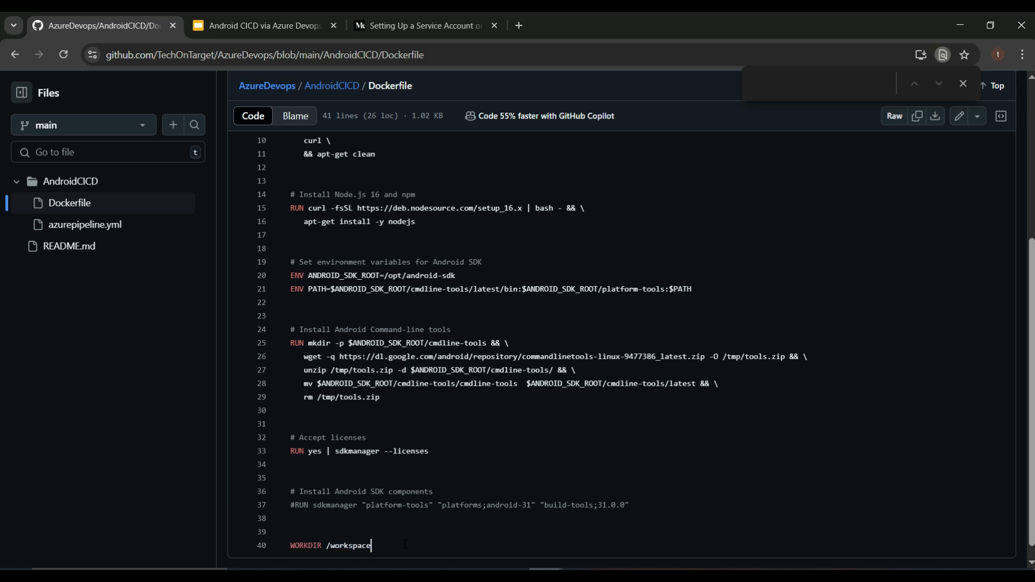
pyautogui.scroll(3)
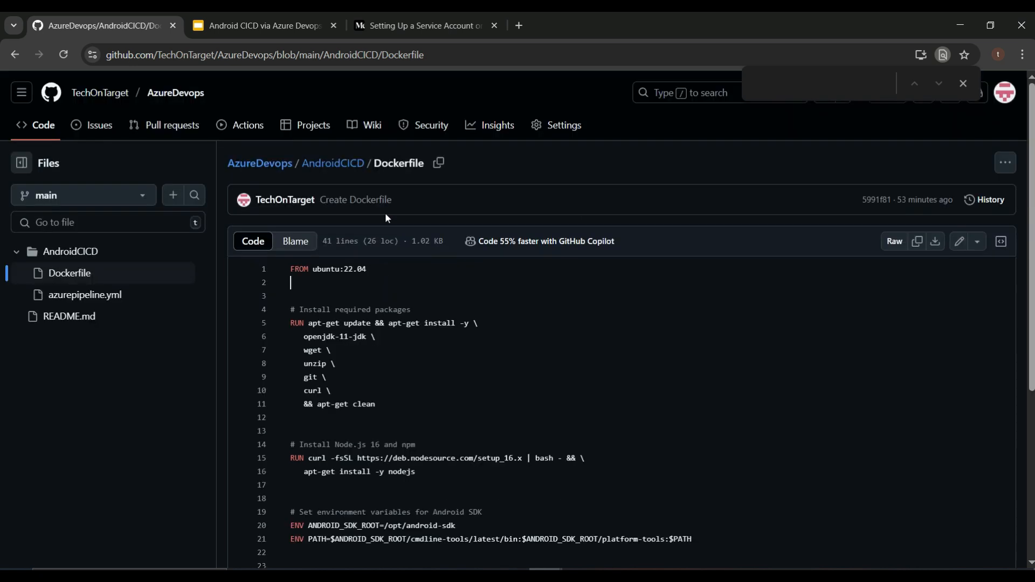
pyautogui.click(294, 269)
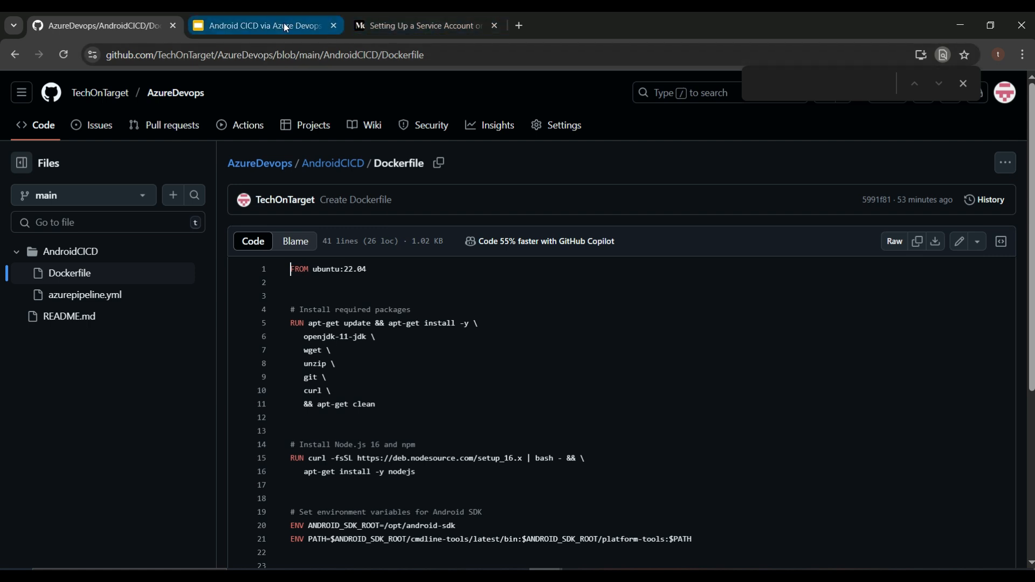
# Step: Select the Links slide in the presentation and start the full-screen slideshow
pyautogui.click(265, 25)
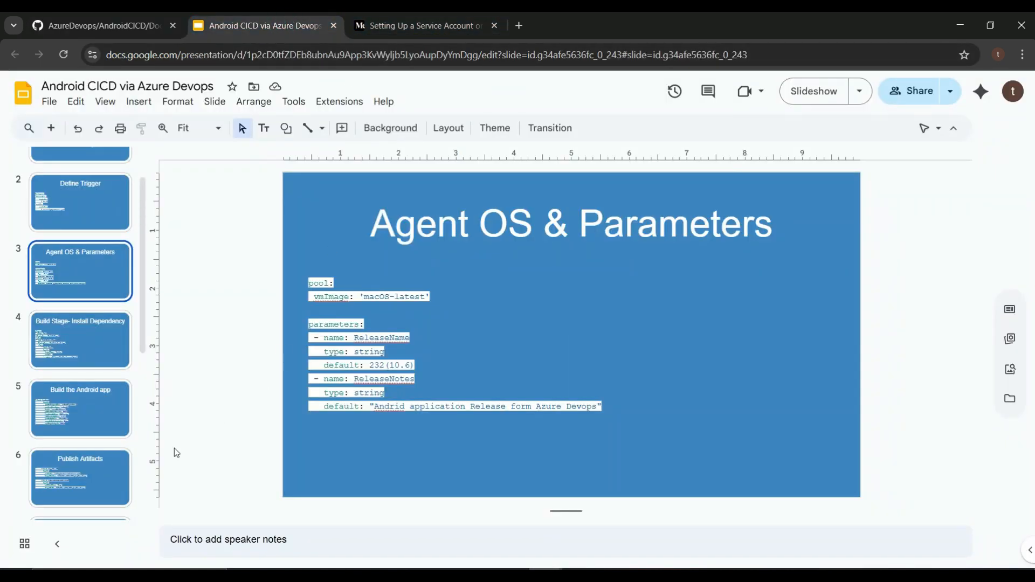
pyautogui.scroll(-3)
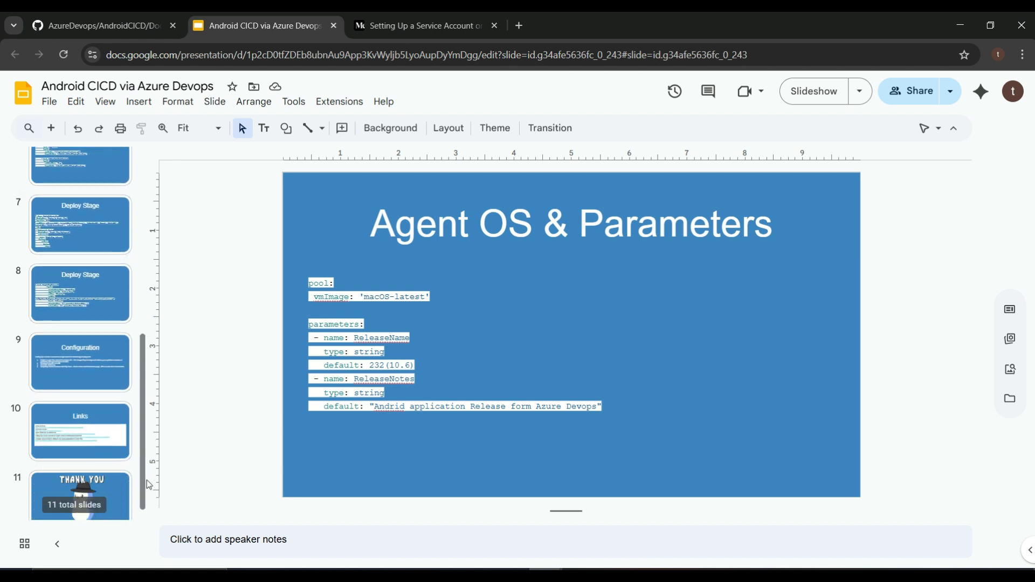
pyautogui.click(79, 431)
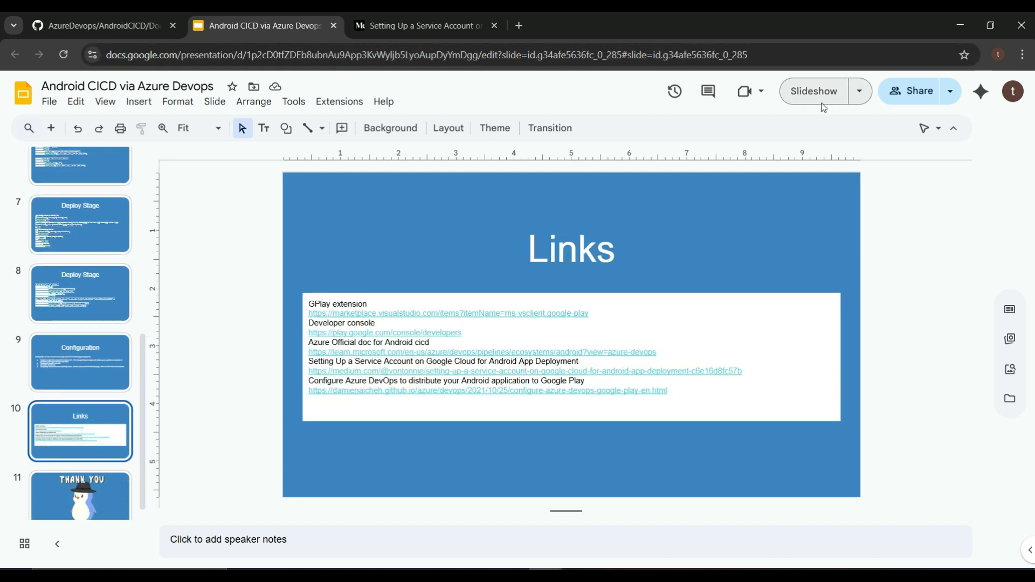
pyautogui.click(813, 91)
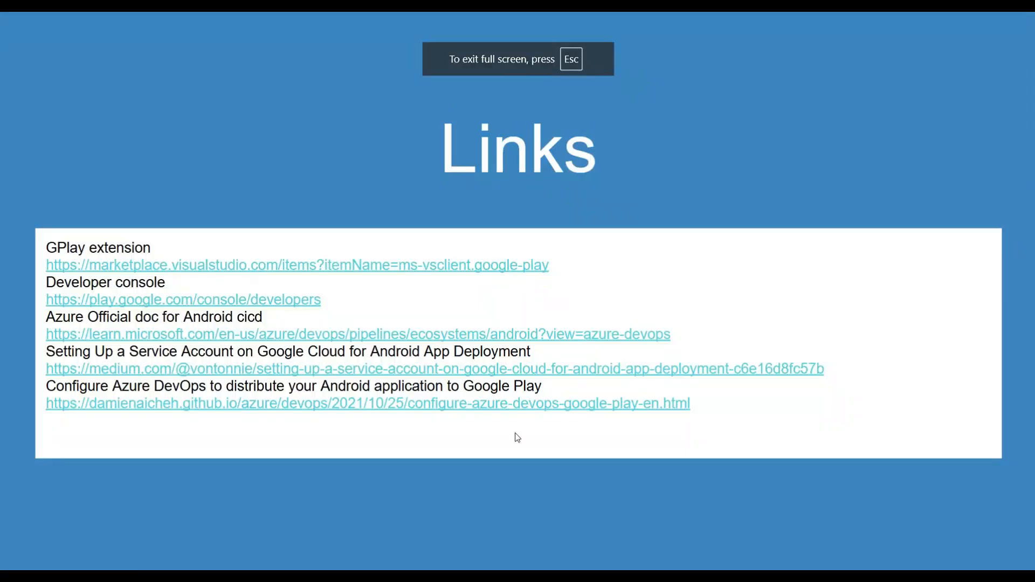